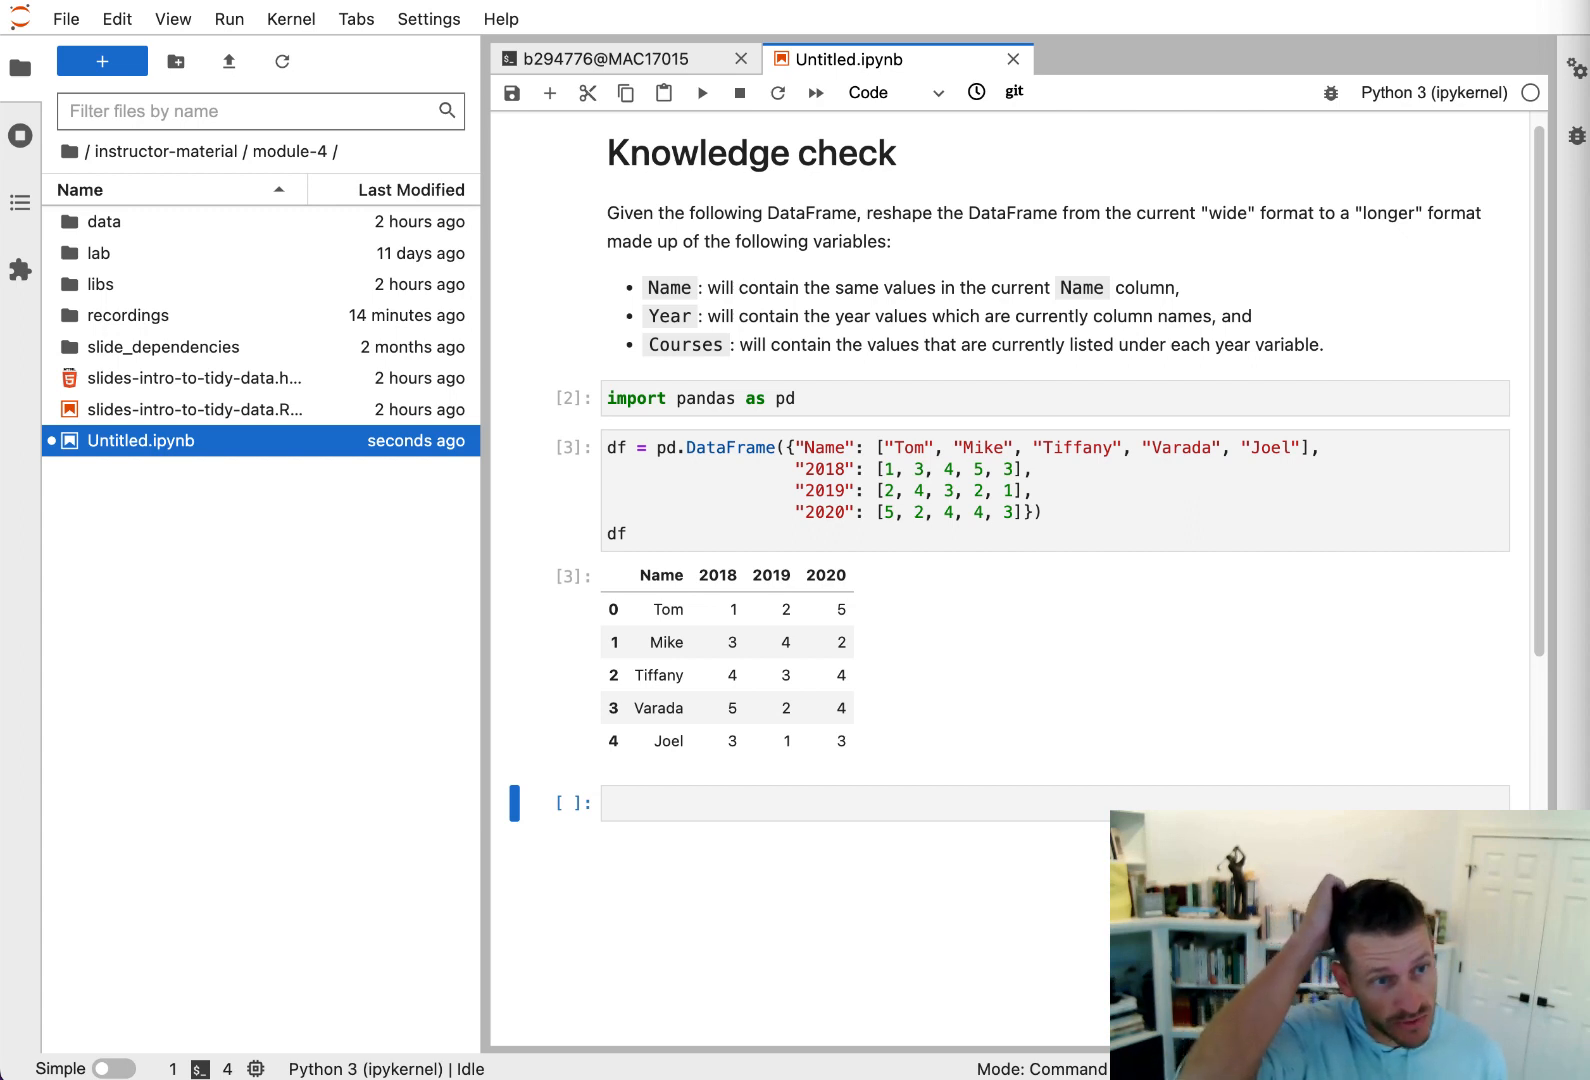
mouse_move(746, 399)
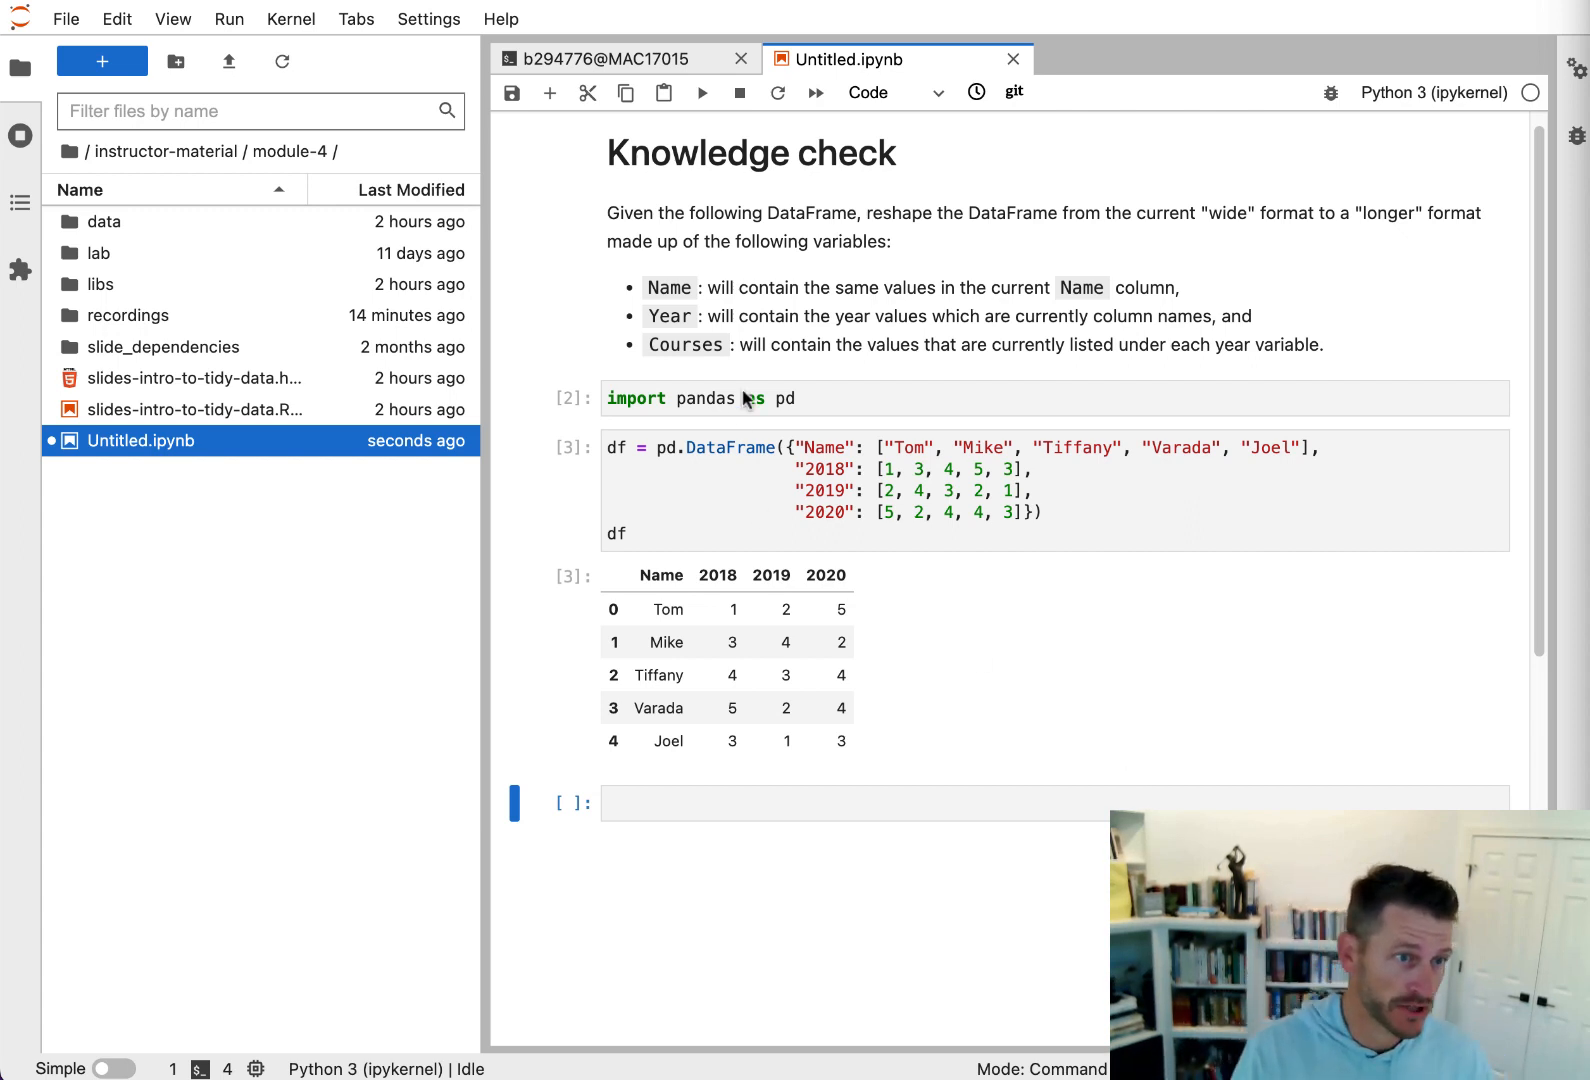
mouse_move(752, 333)
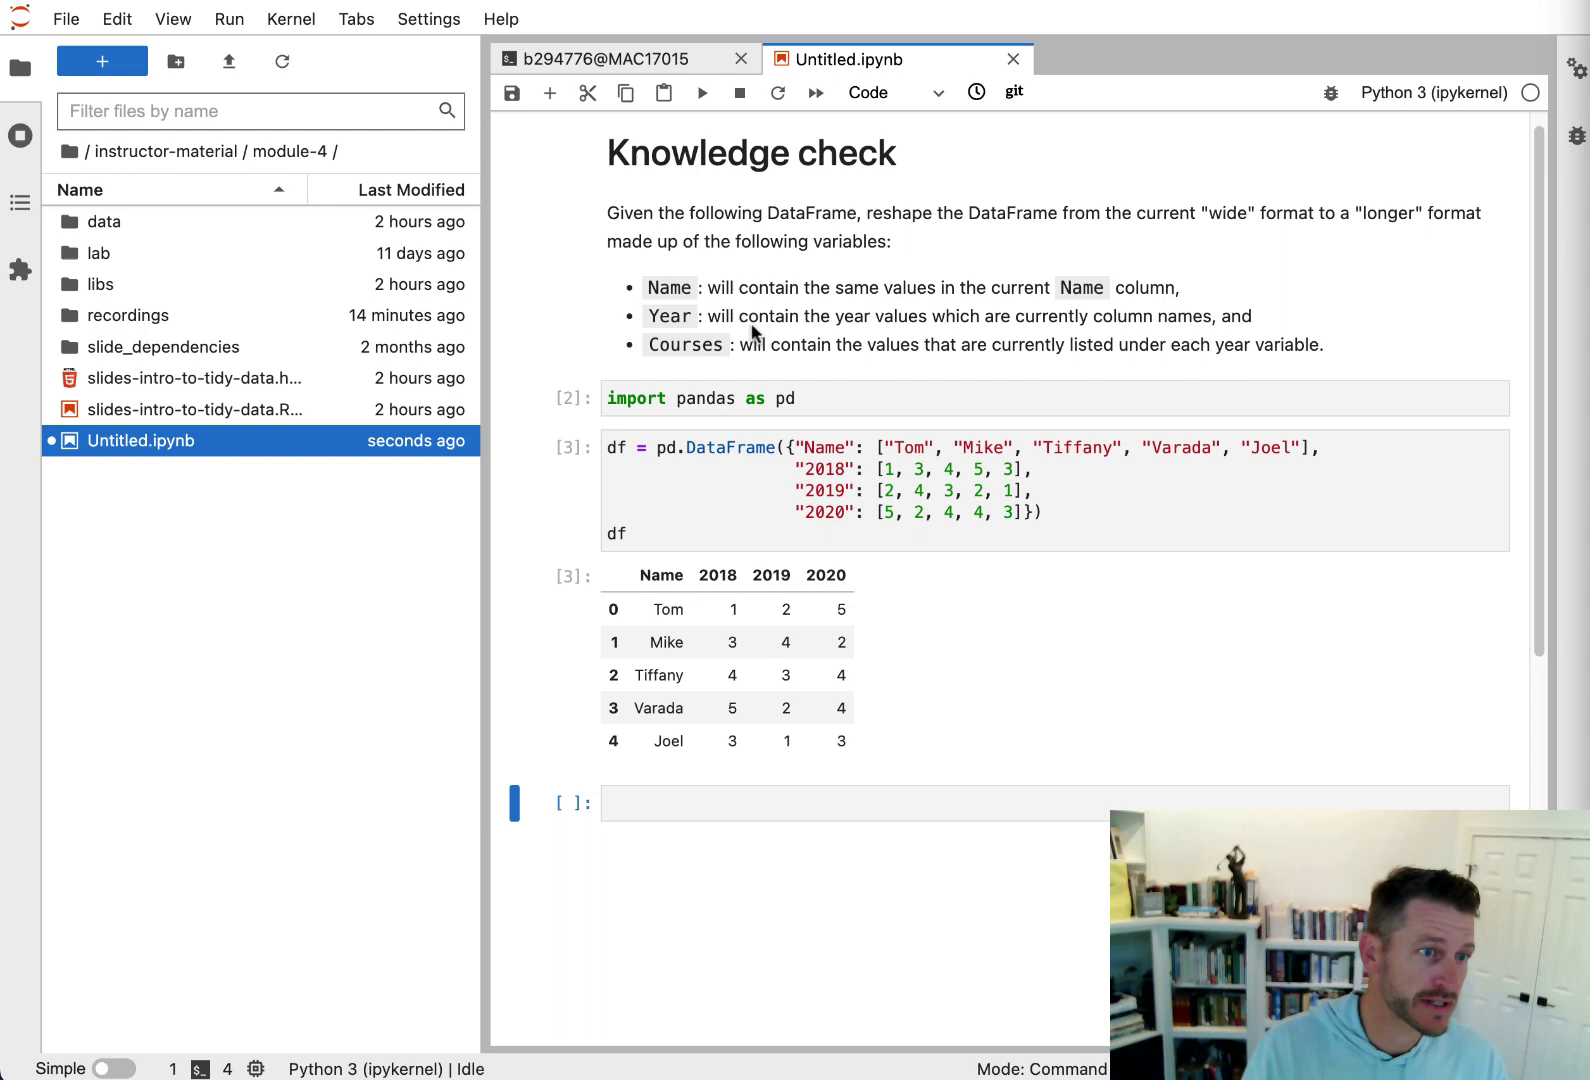
mouse_move(829, 248)
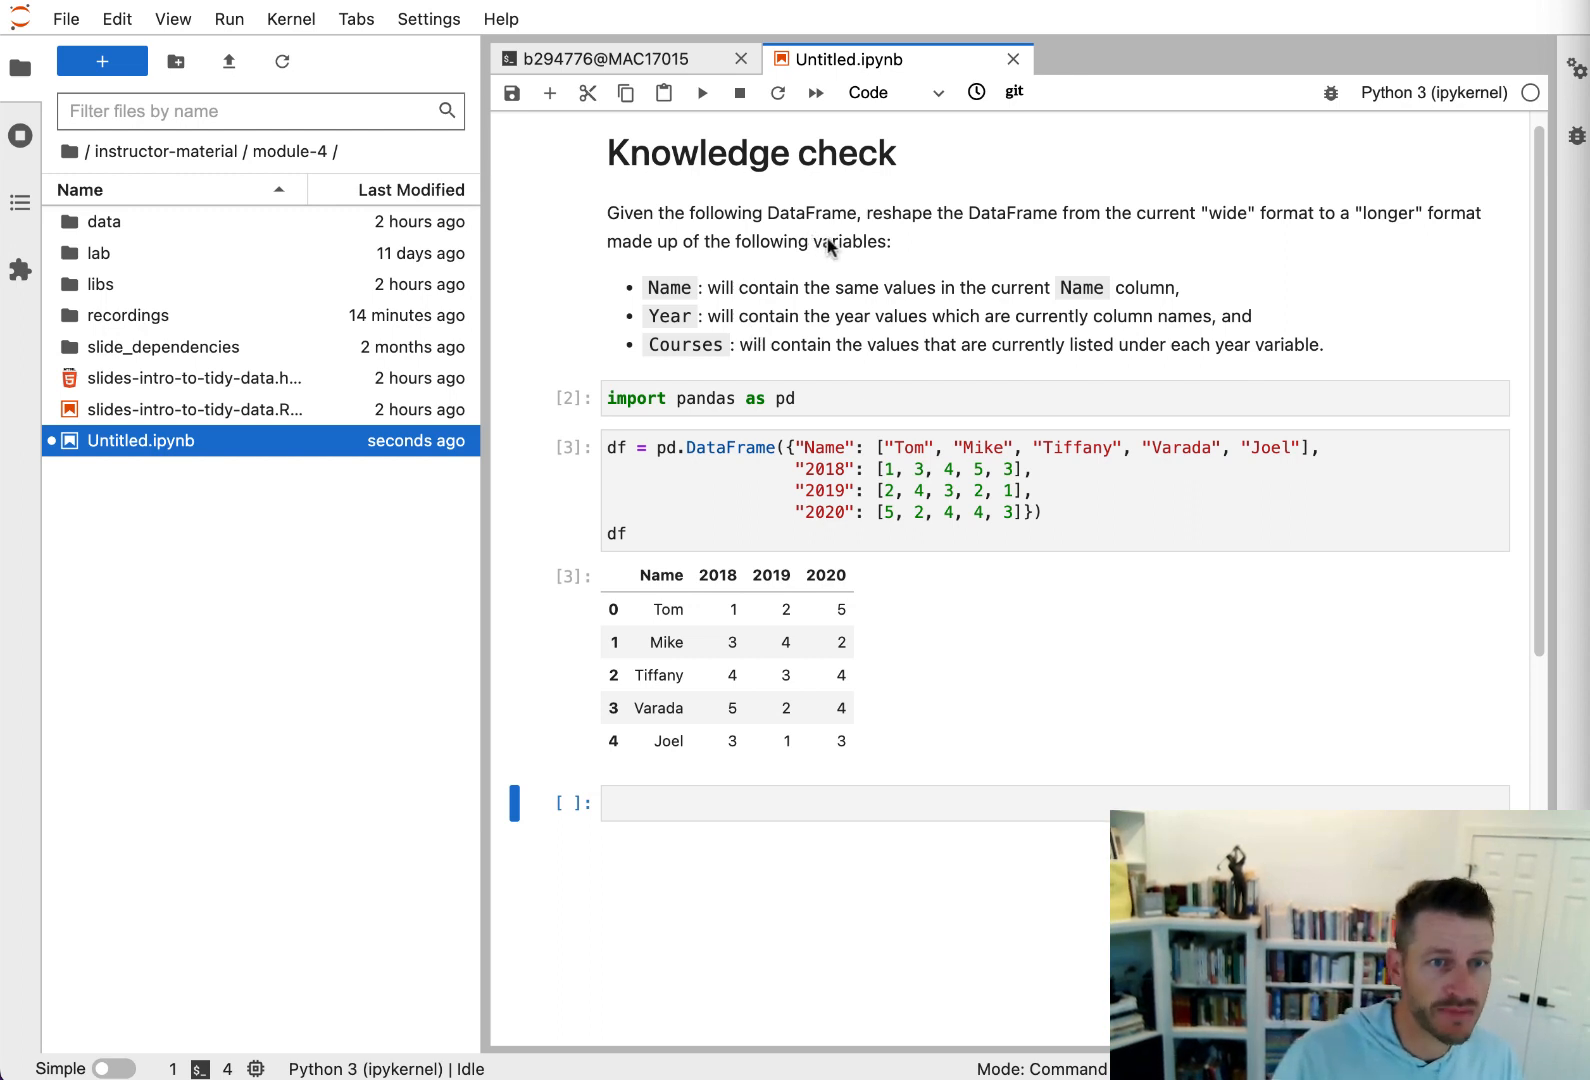
mouse_move(1146, 307)
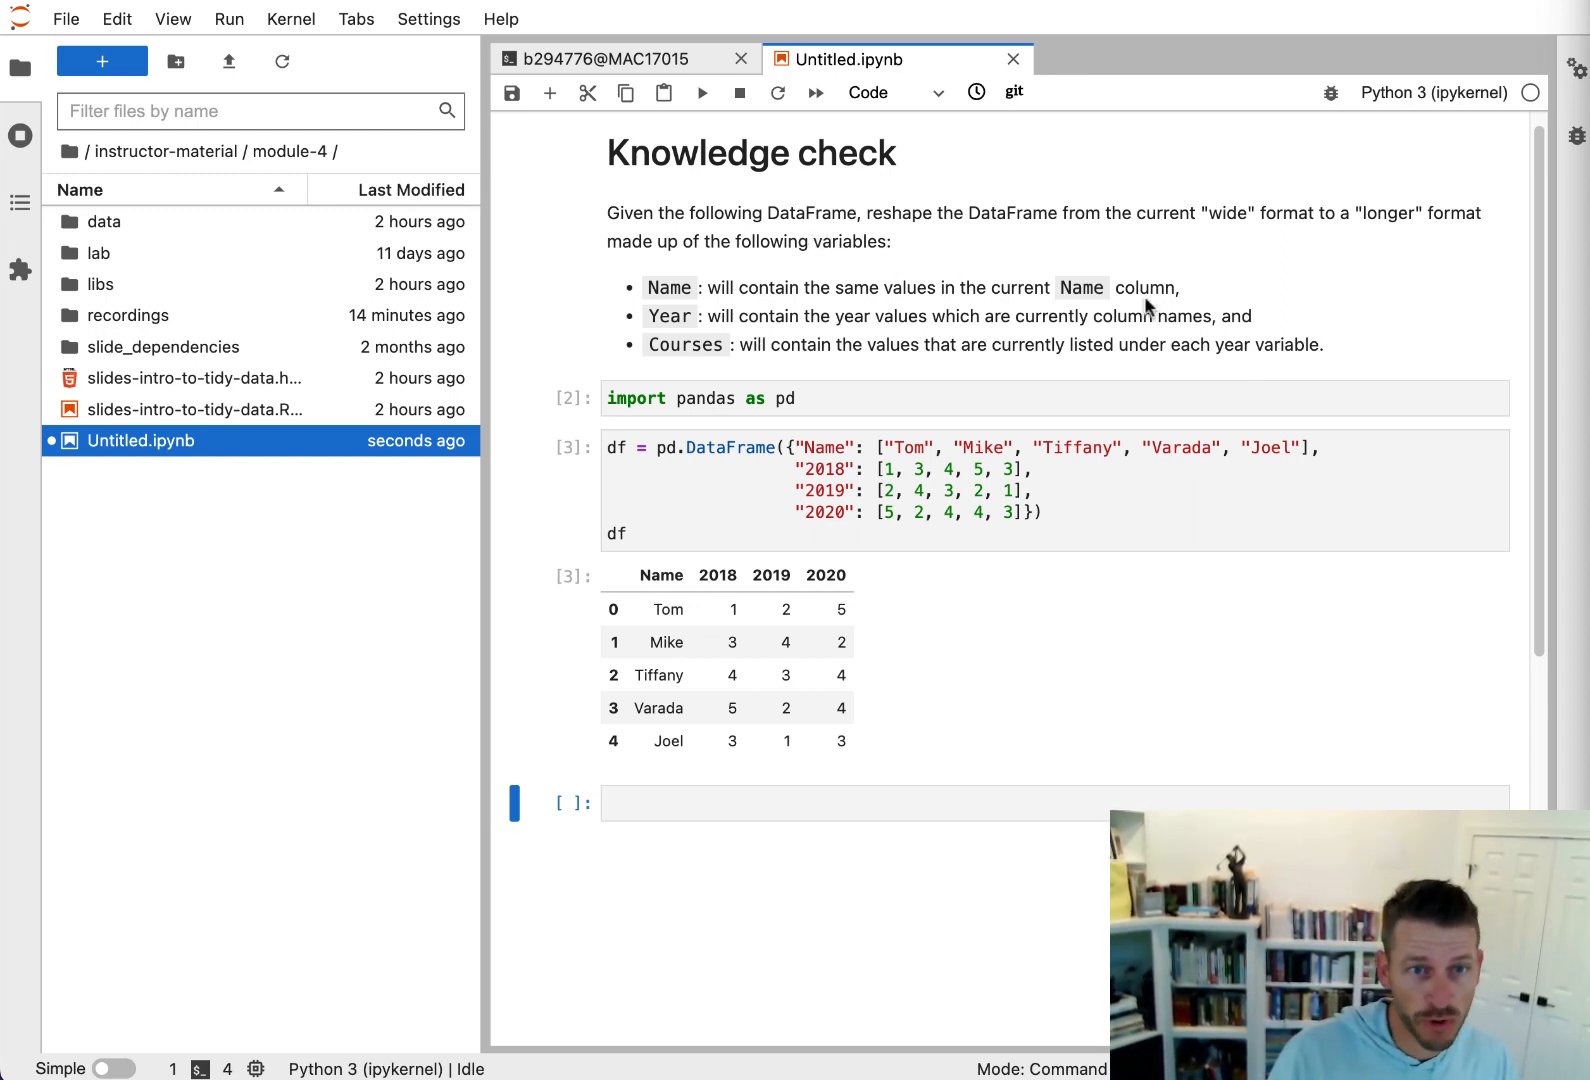
mouse_move(710, 459)
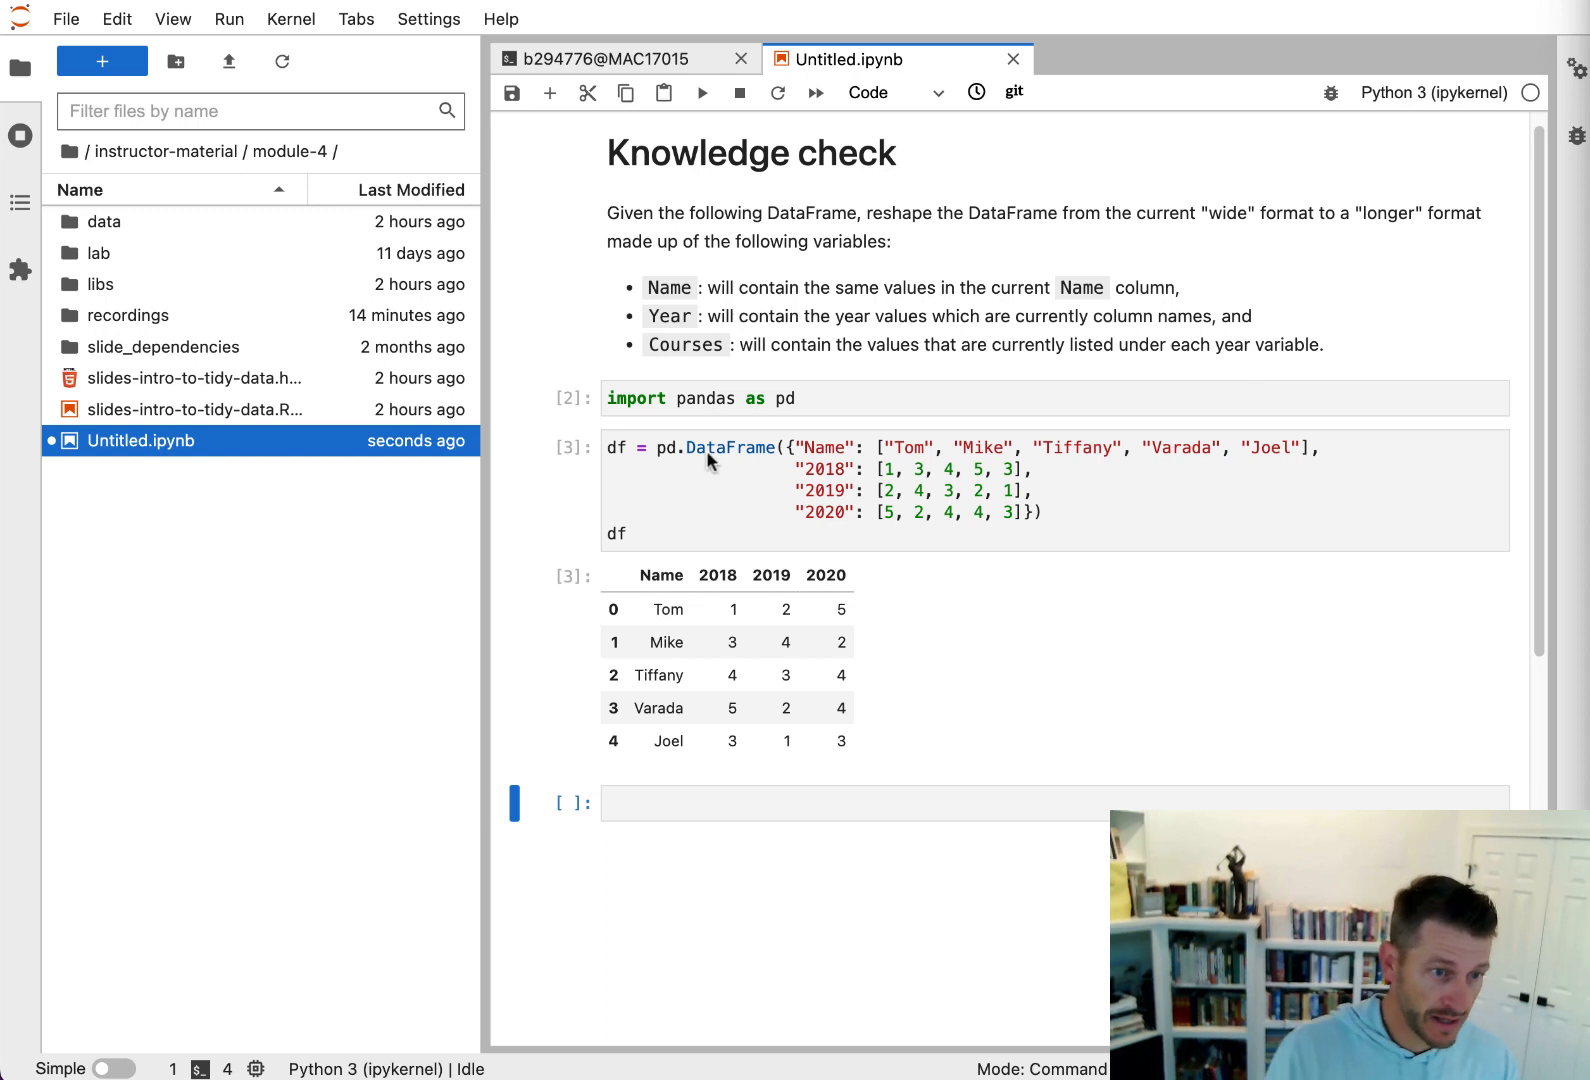
mouse_move(750, 669)
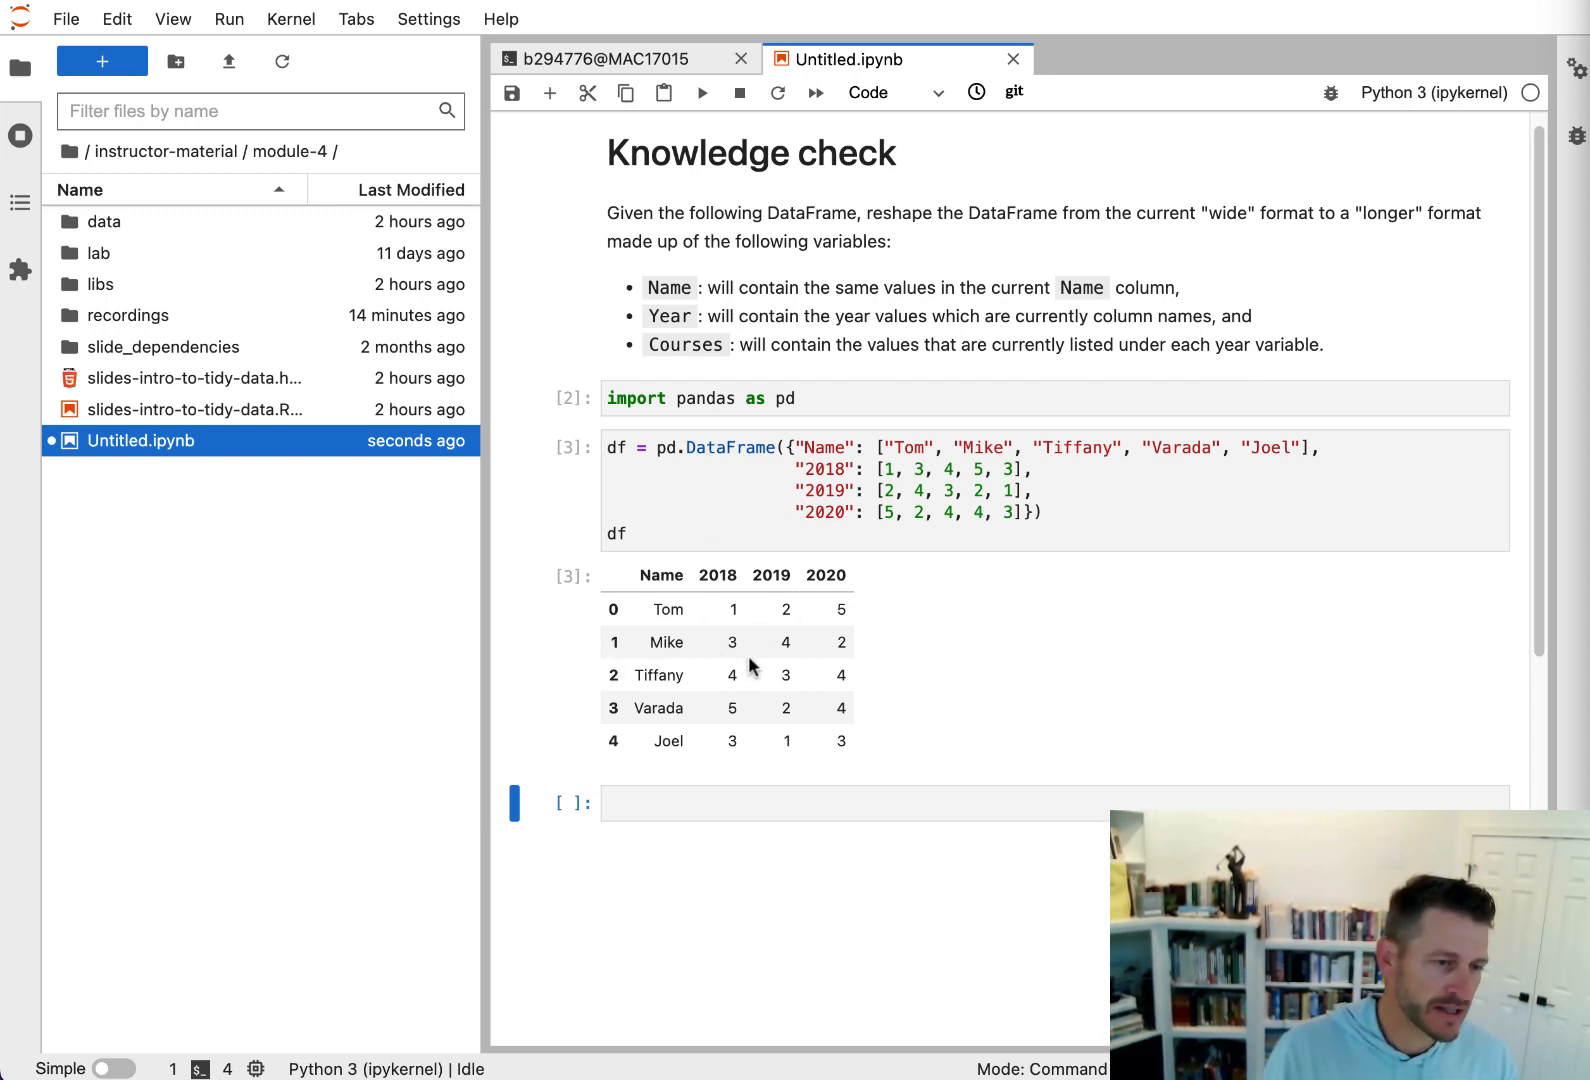
mouse_move(598, 622)
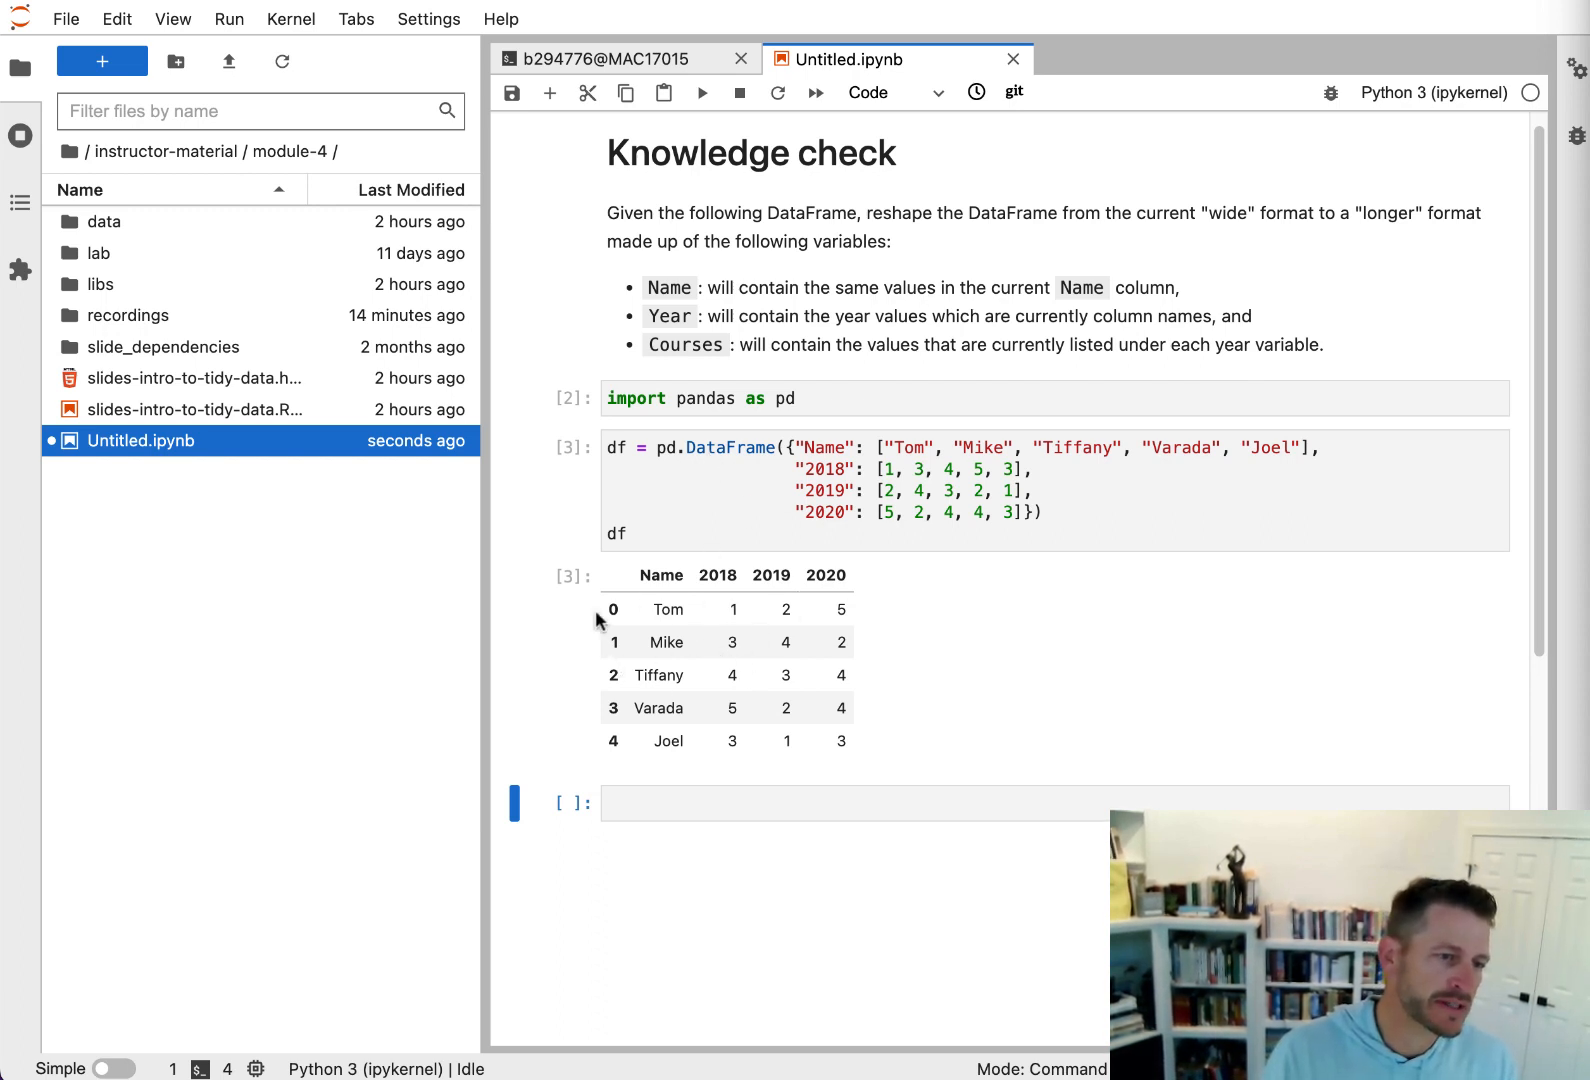
mouse_move(669, 586)
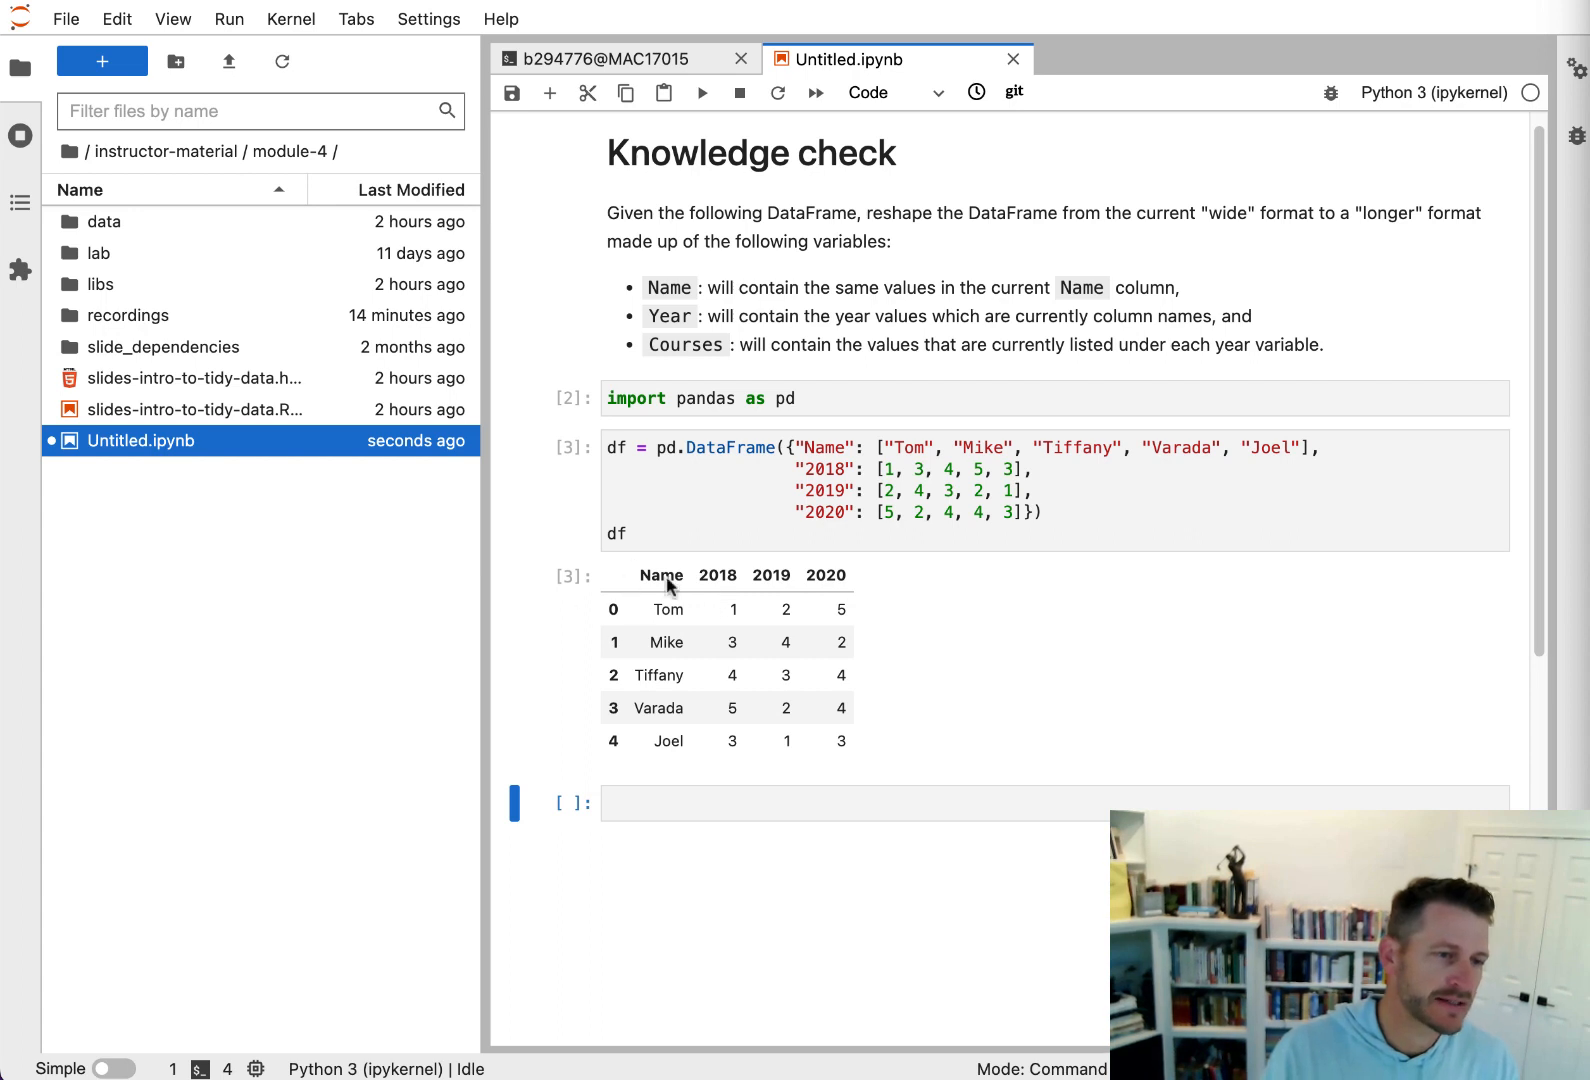
mouse_move(721, 616)
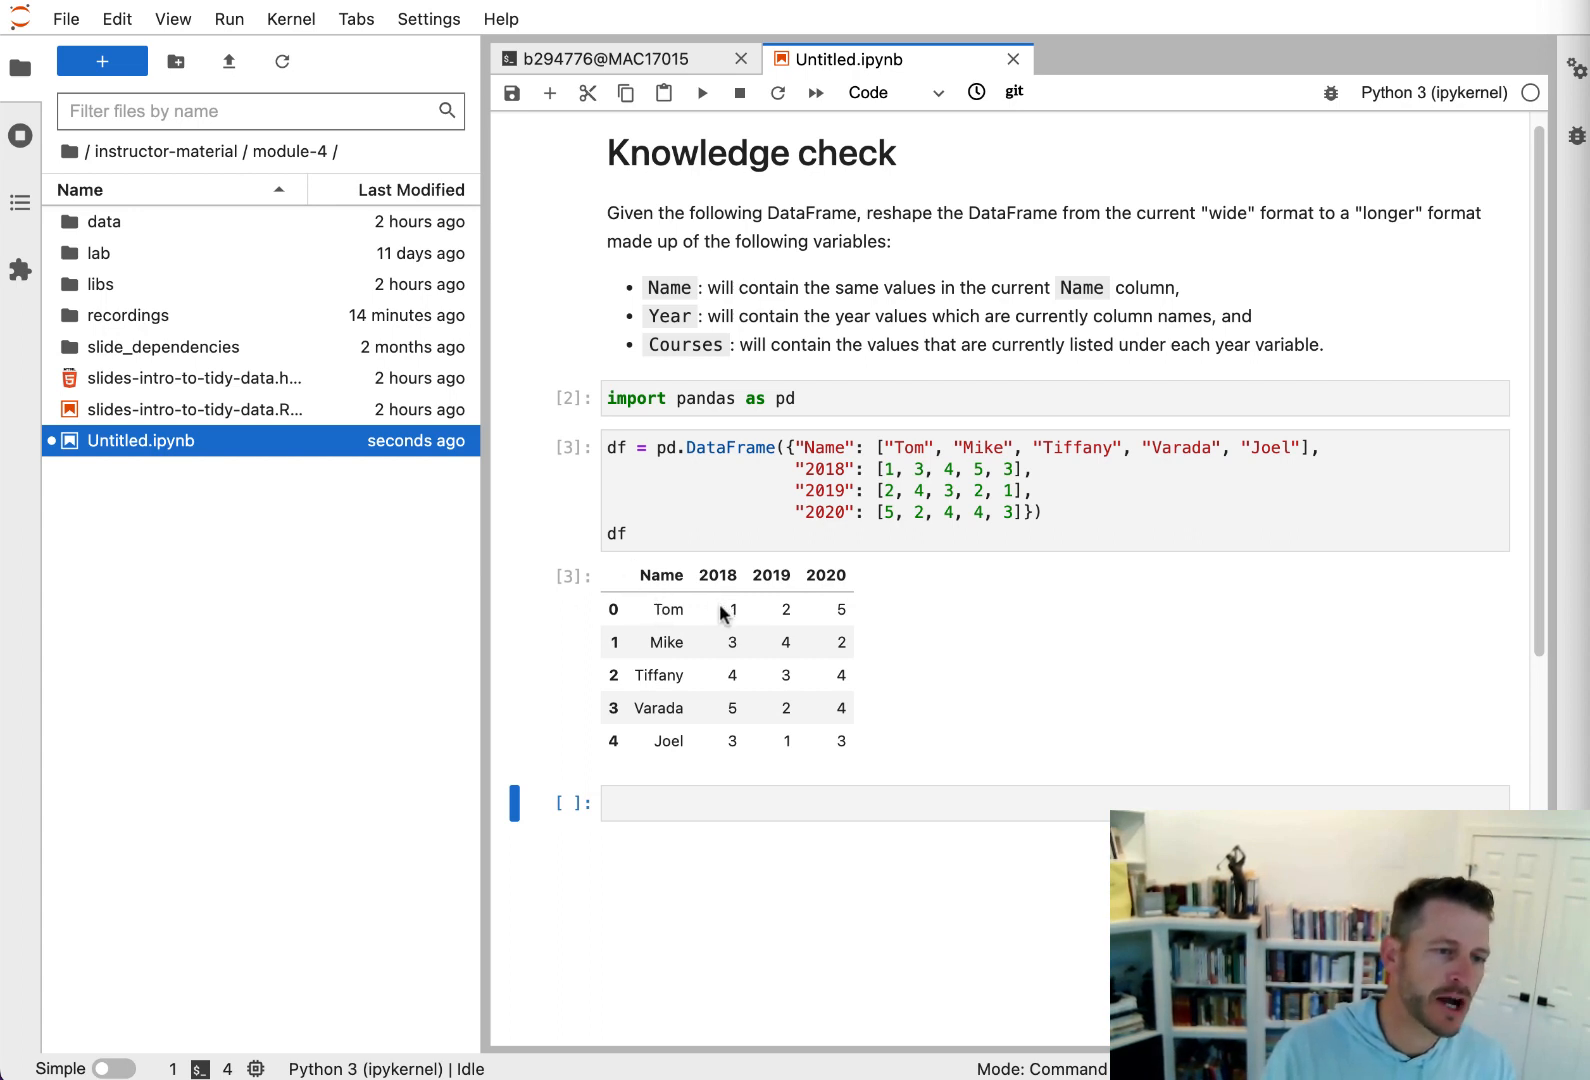
mouse_move(728, 596)
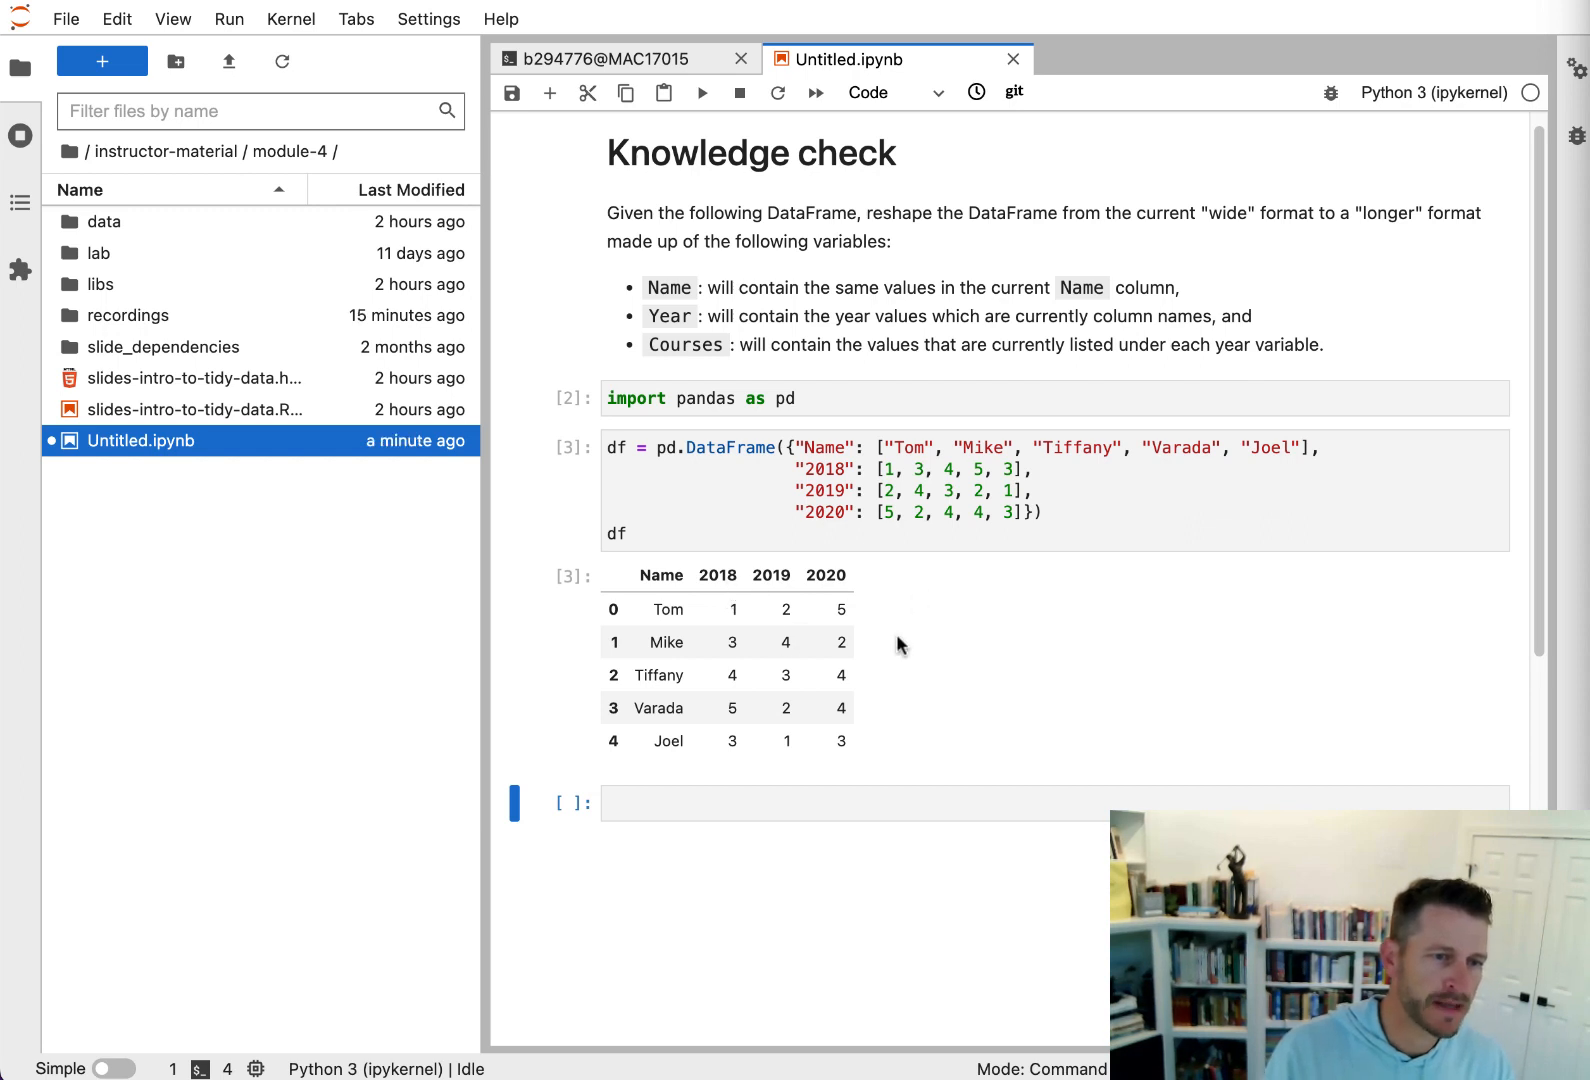
- Scroll the notebook to bring the empty code cell below the wide DataFrame into view
scroll("up", 3)
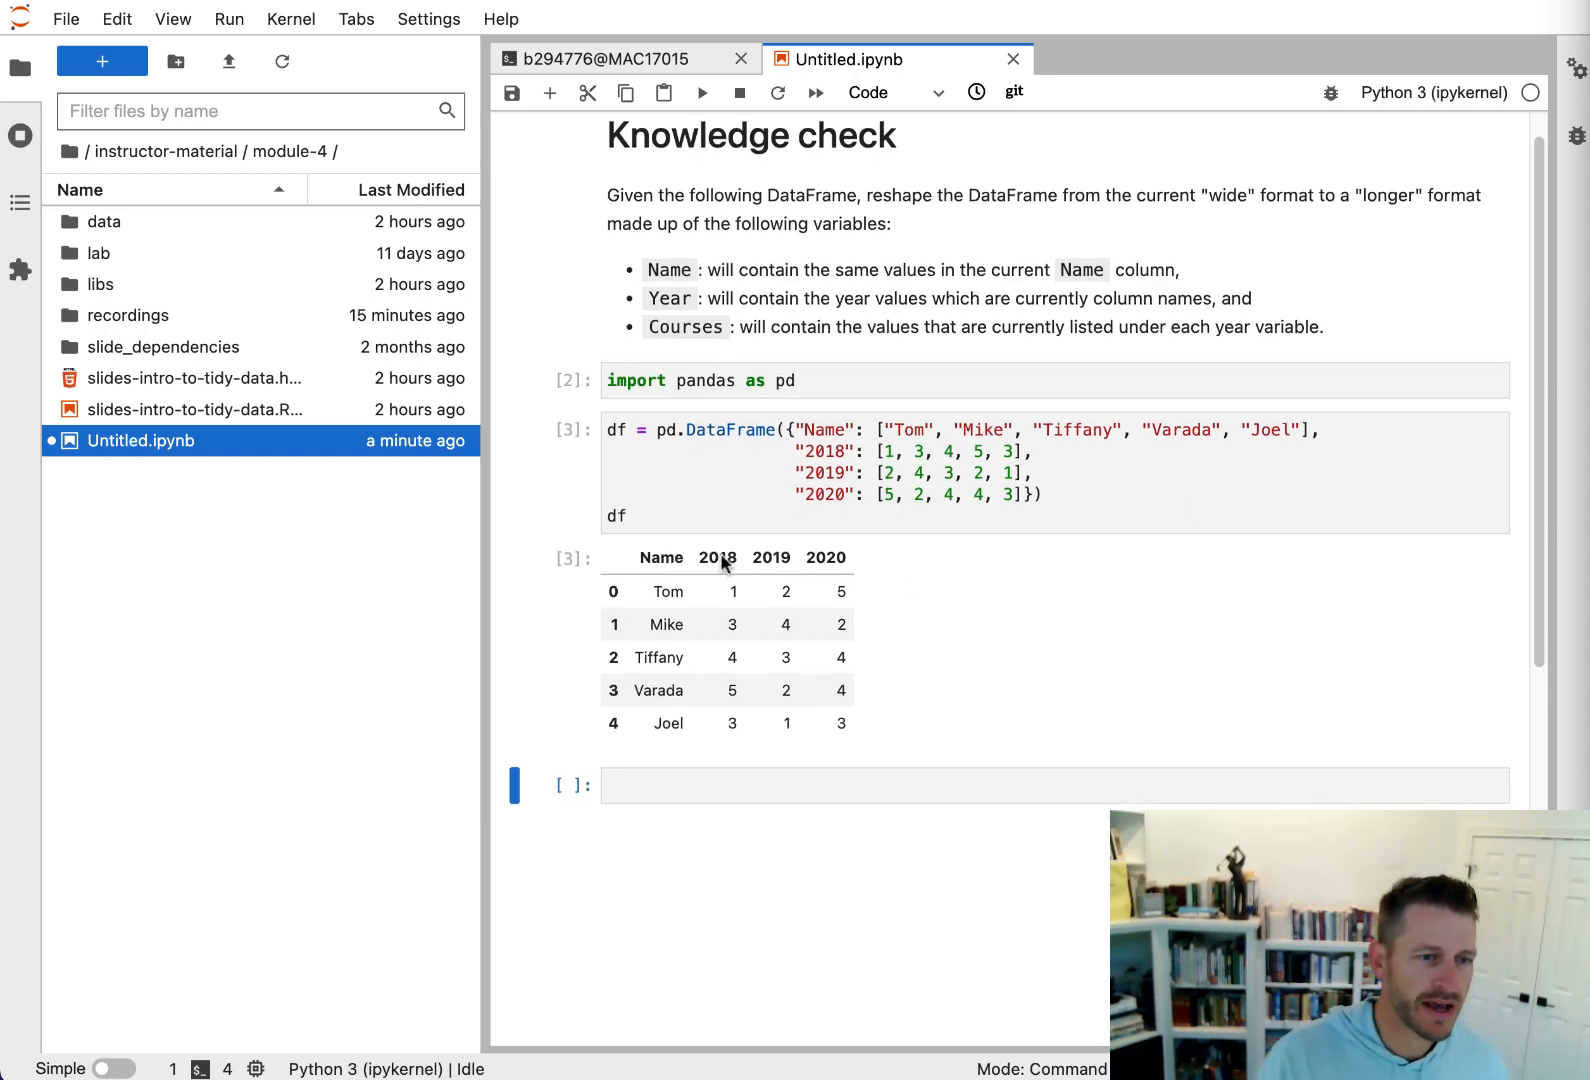
mouse_move(829, 560)
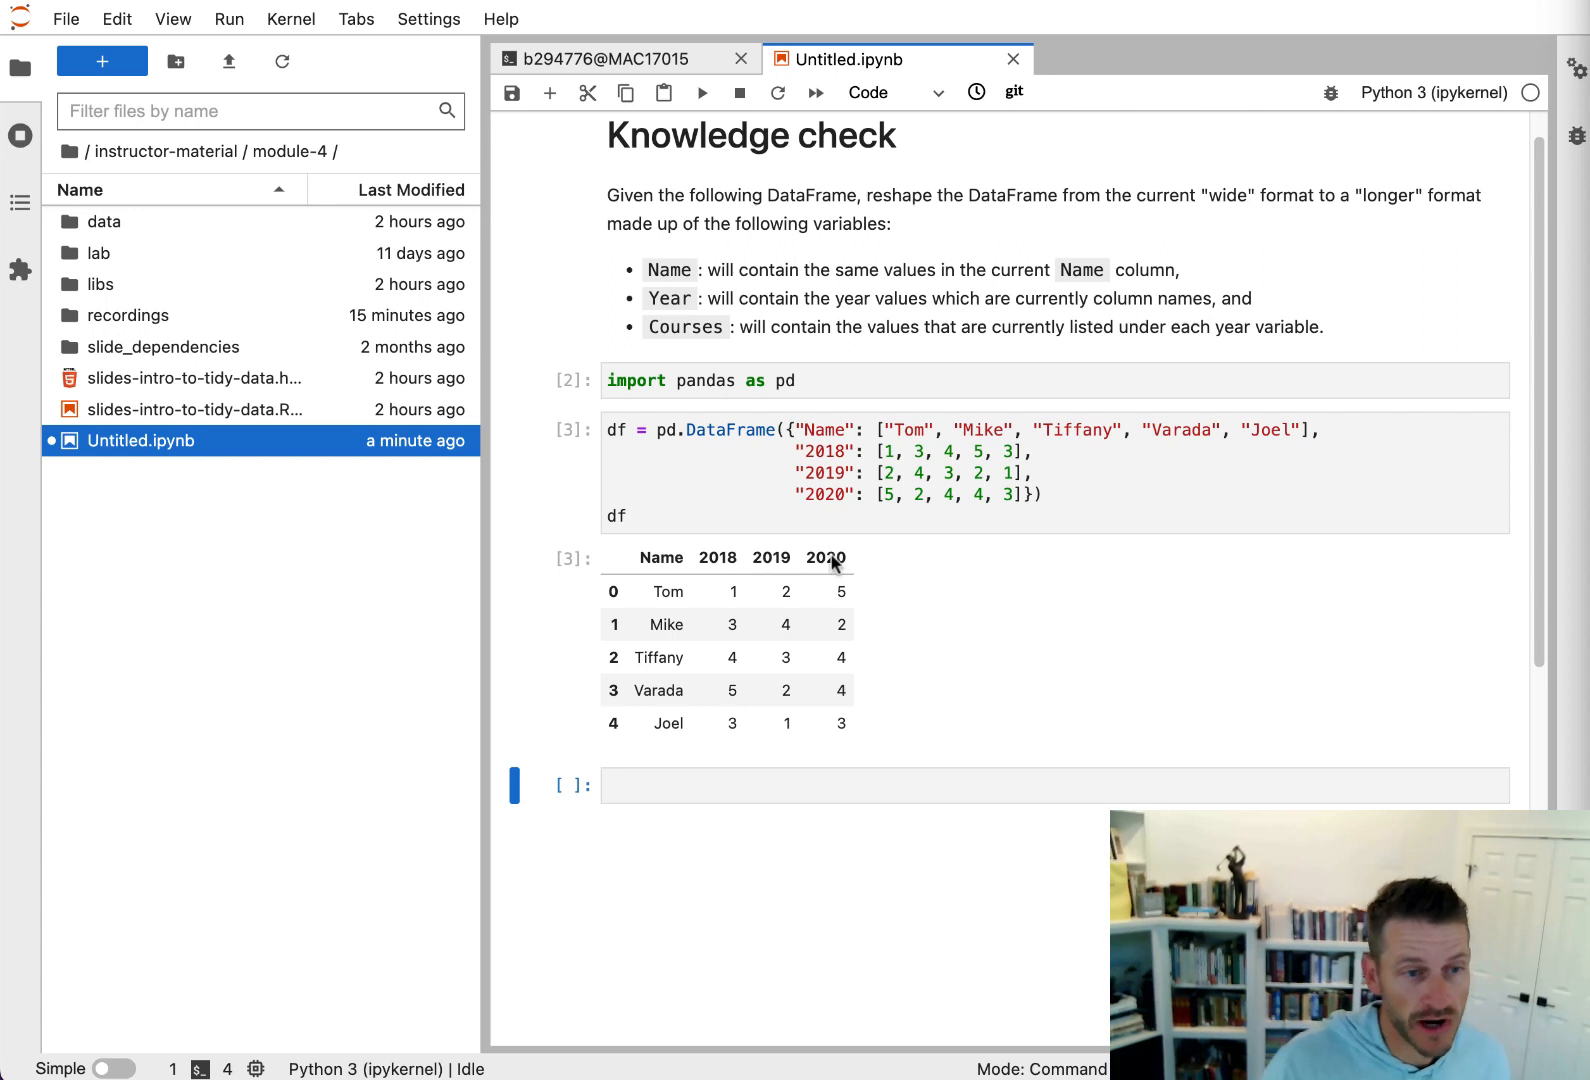
mouse_move(755, 598)
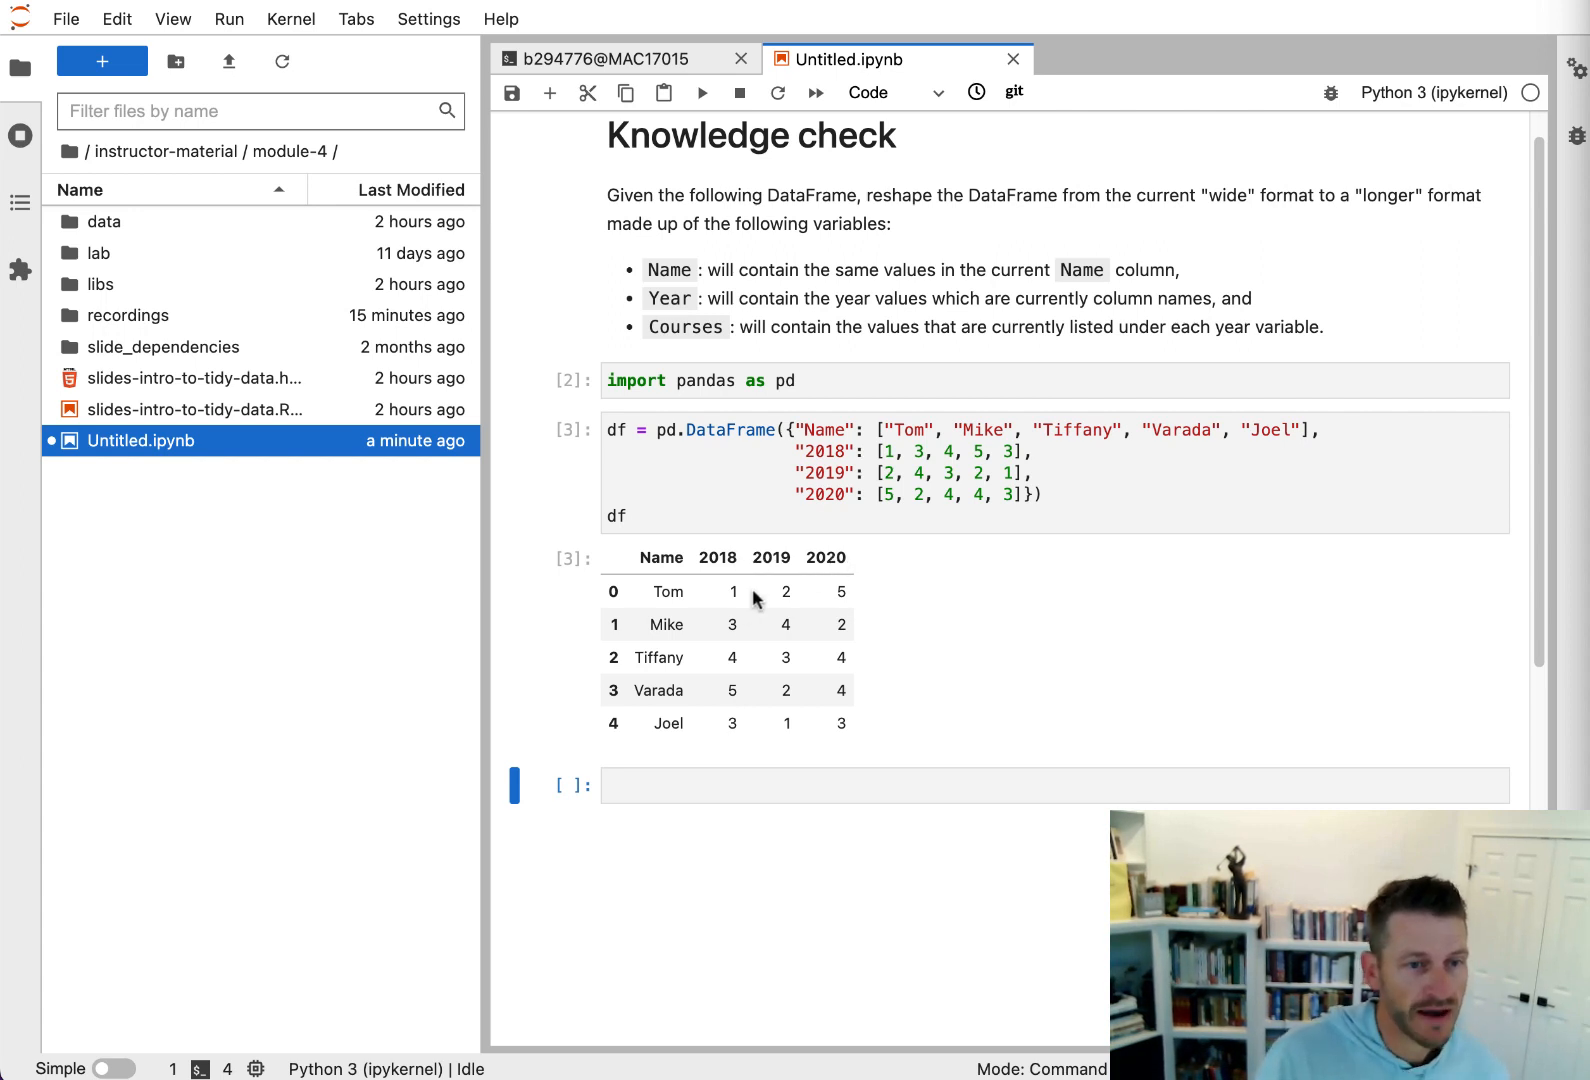
mouse_move(738, 598)
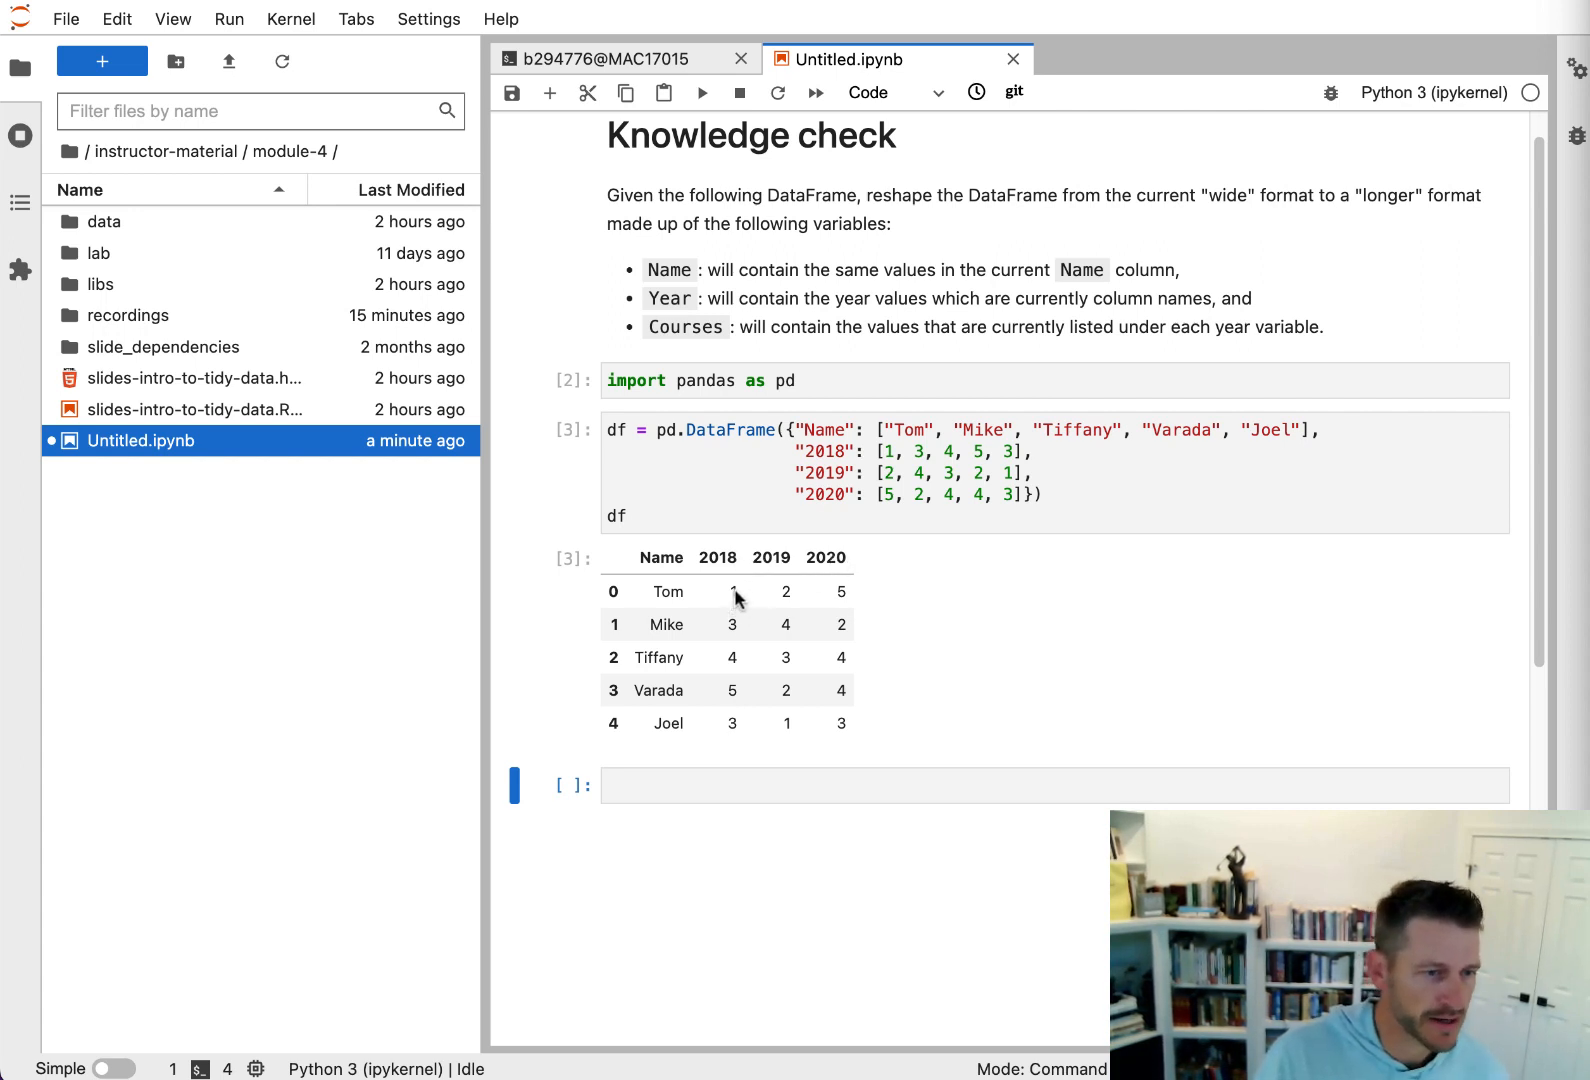
mouse_move(783, 608)
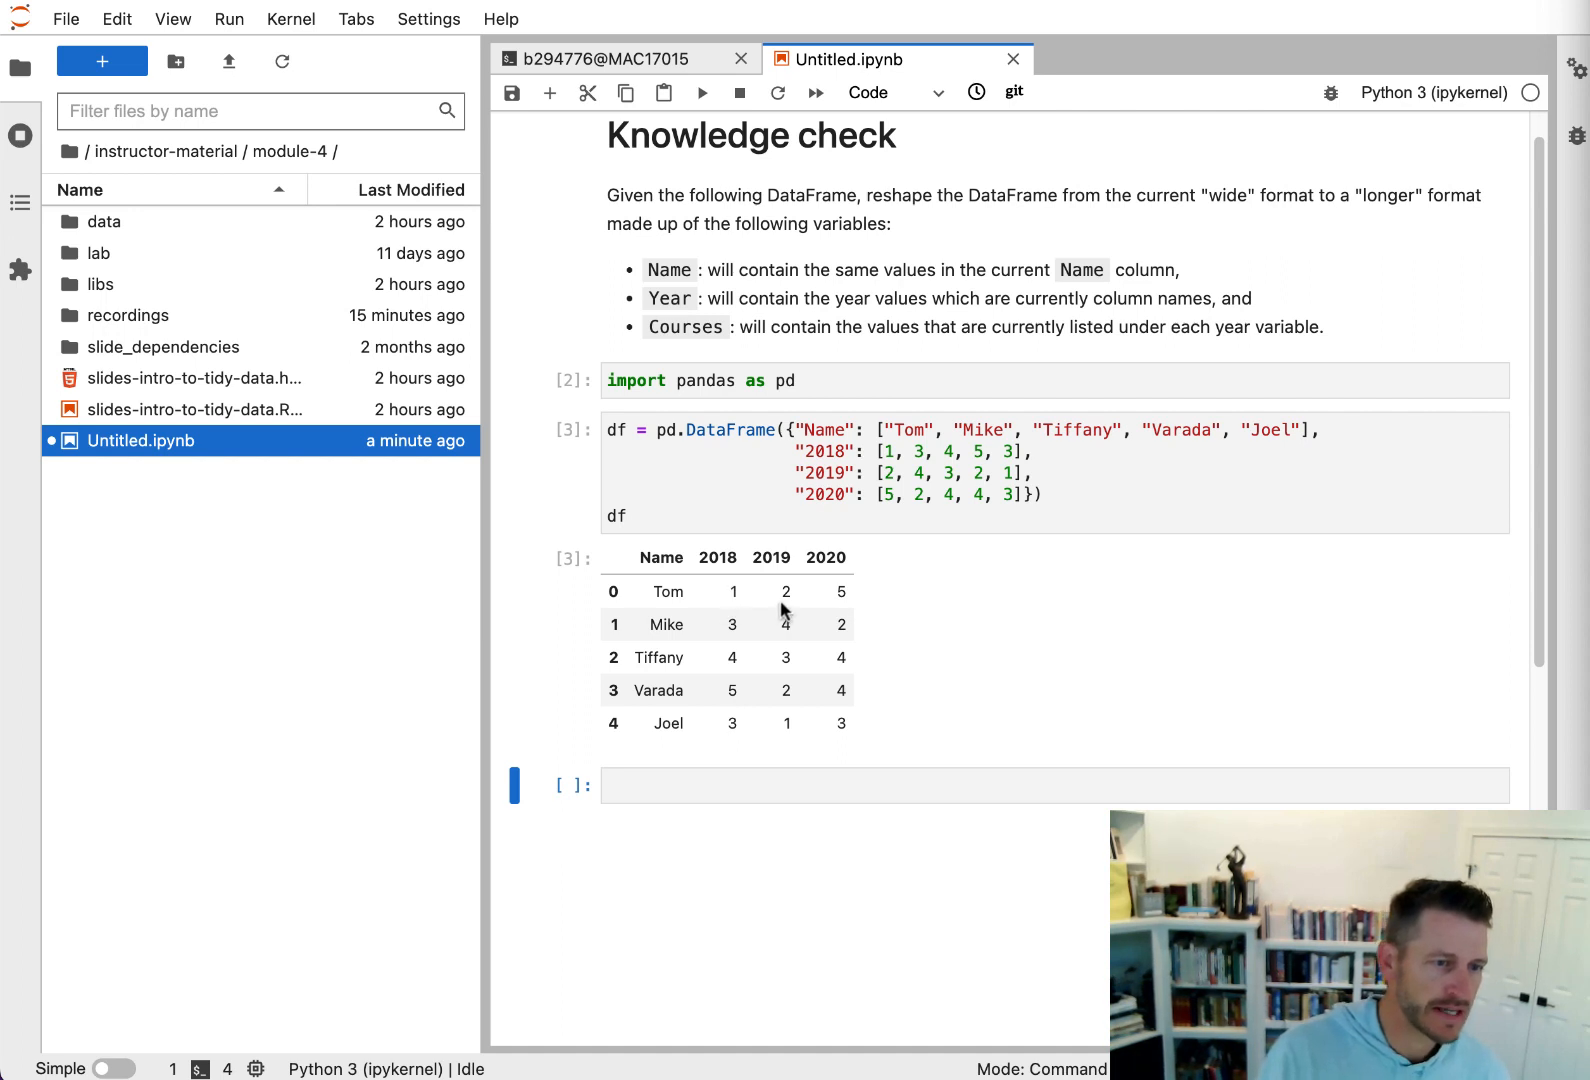
mouse_move(829, 624)
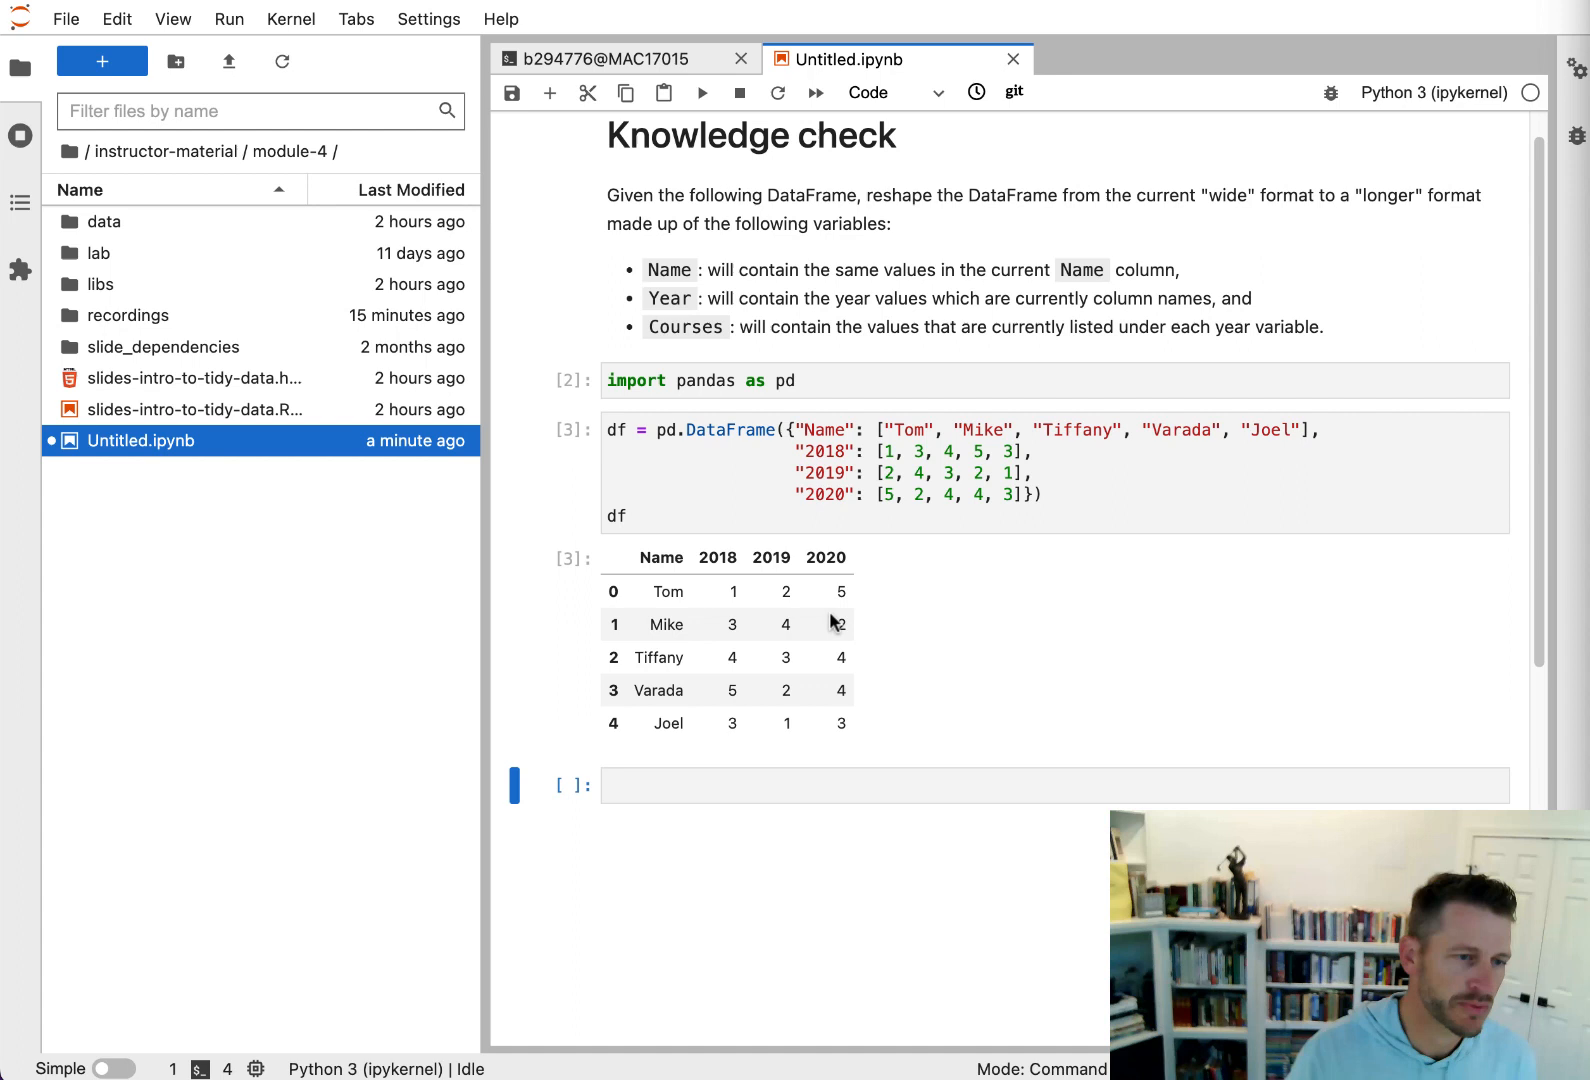
mouse_move(659, 649)
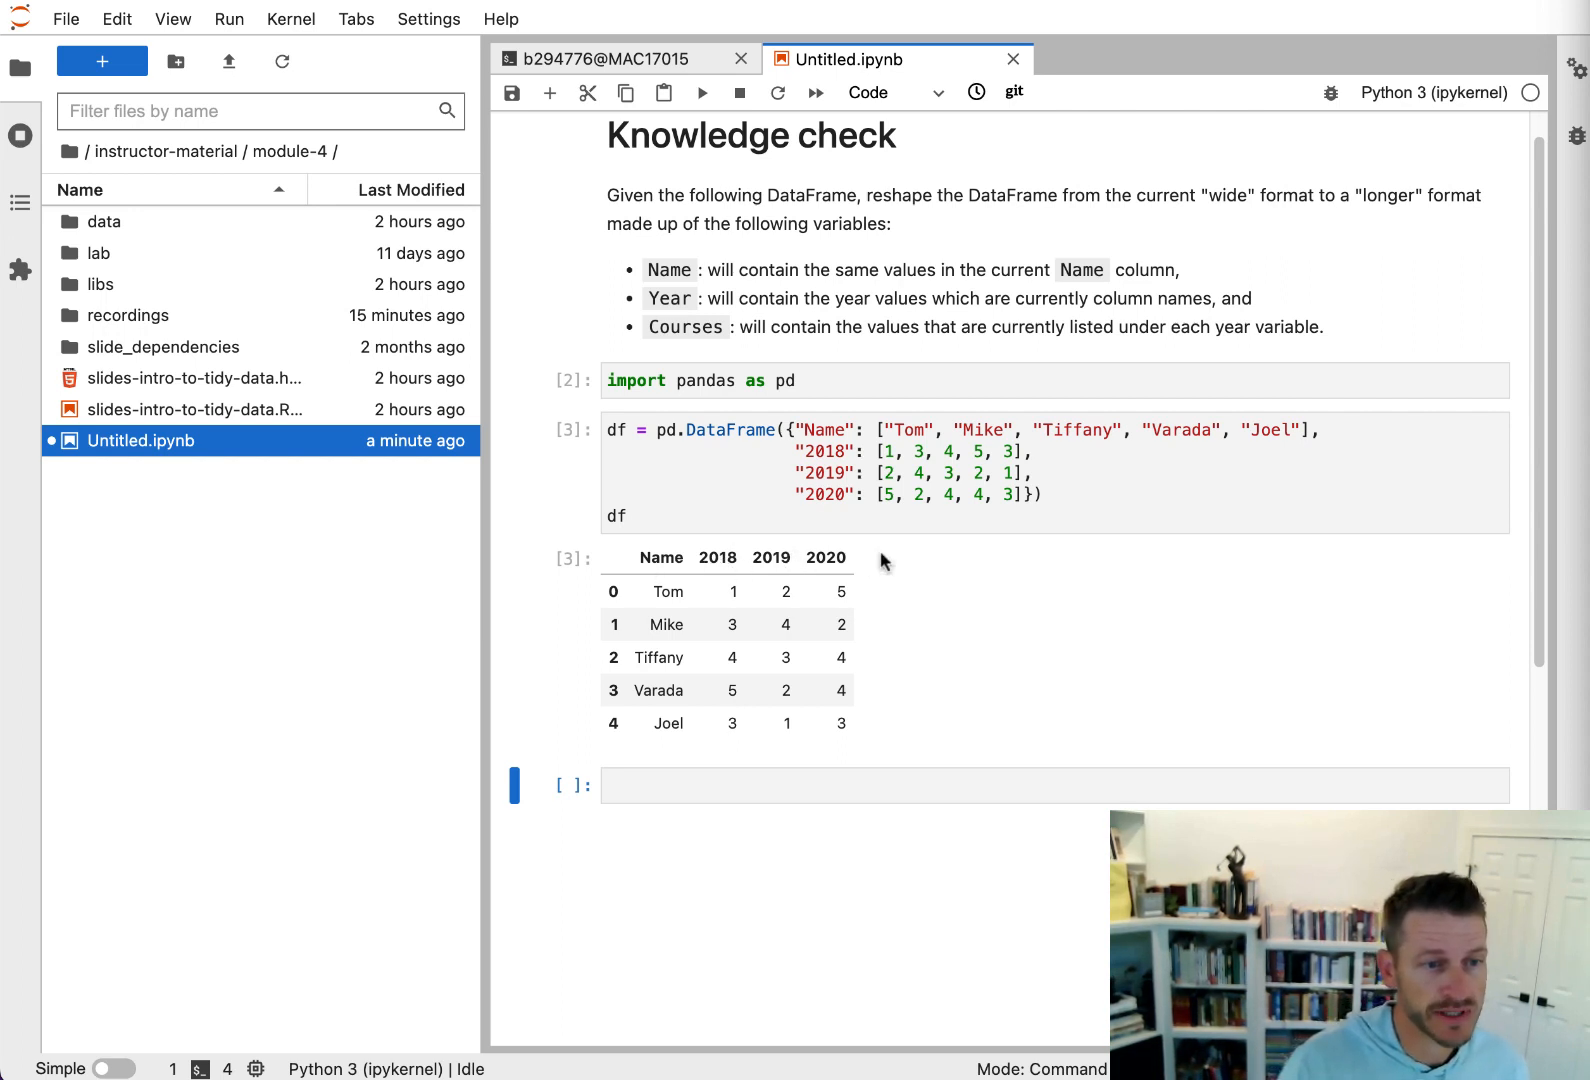
mouse_move(737, 606)
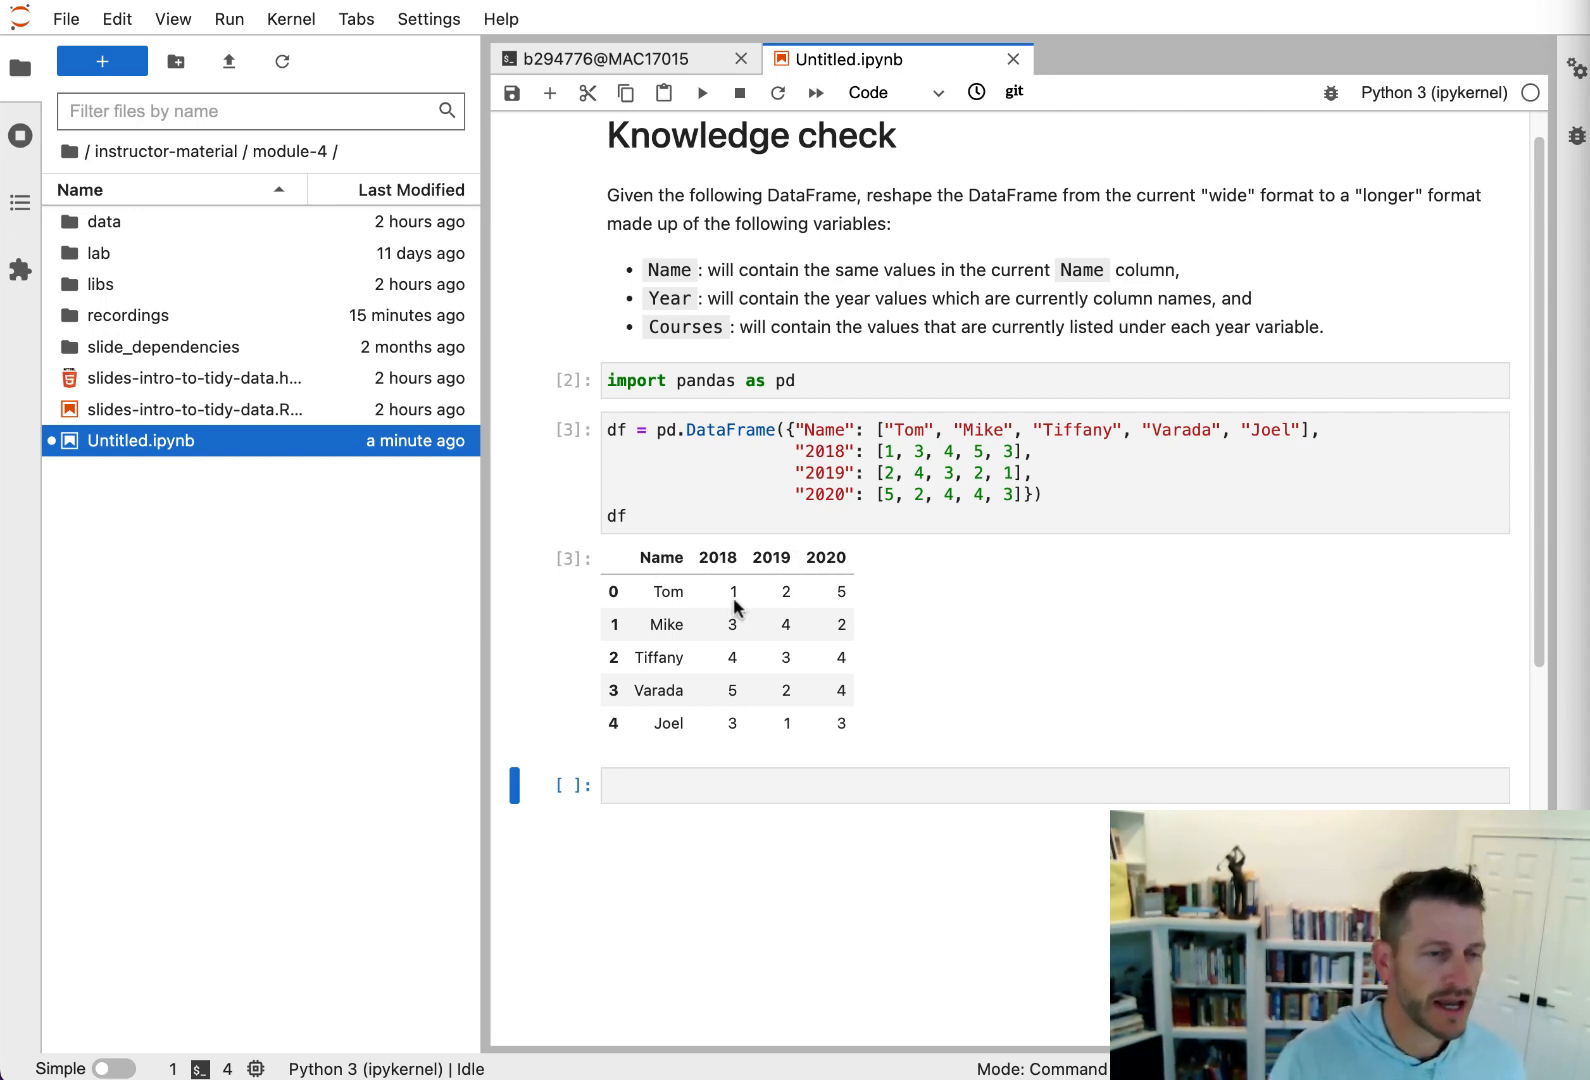
mouse_move(800, 579)
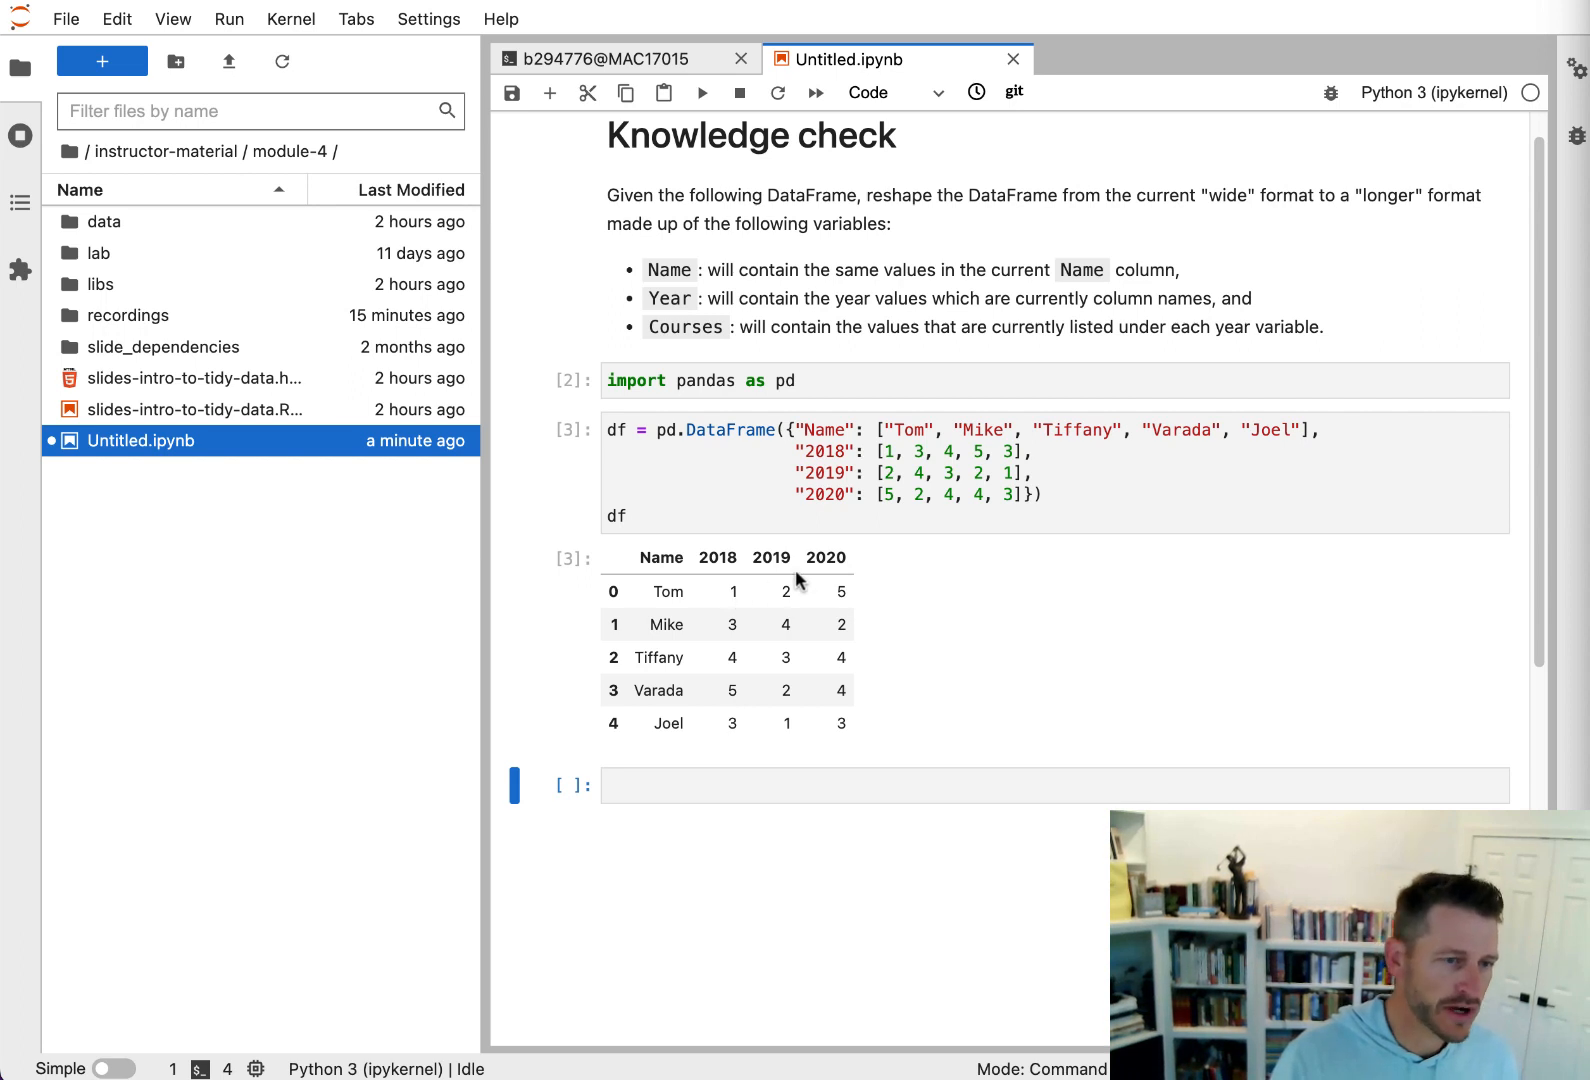
mouse_move(743, 781)
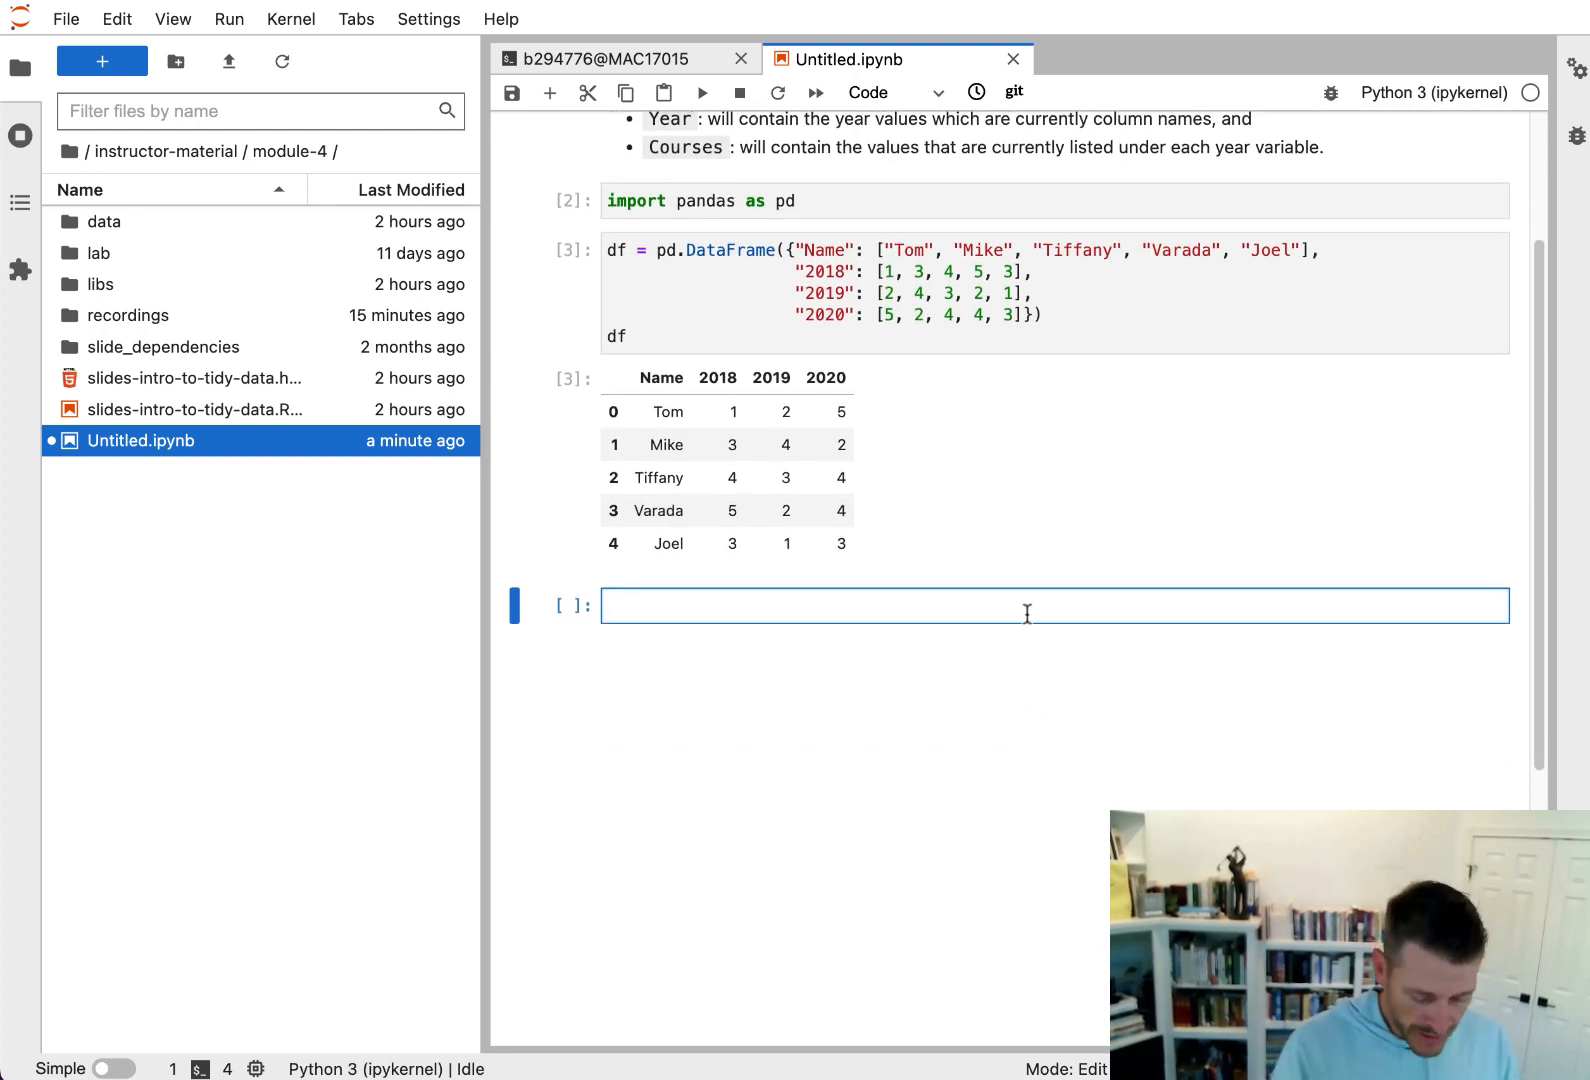
- Begin the df.melt() call with id_vars="Name" on its own line
type("df.")
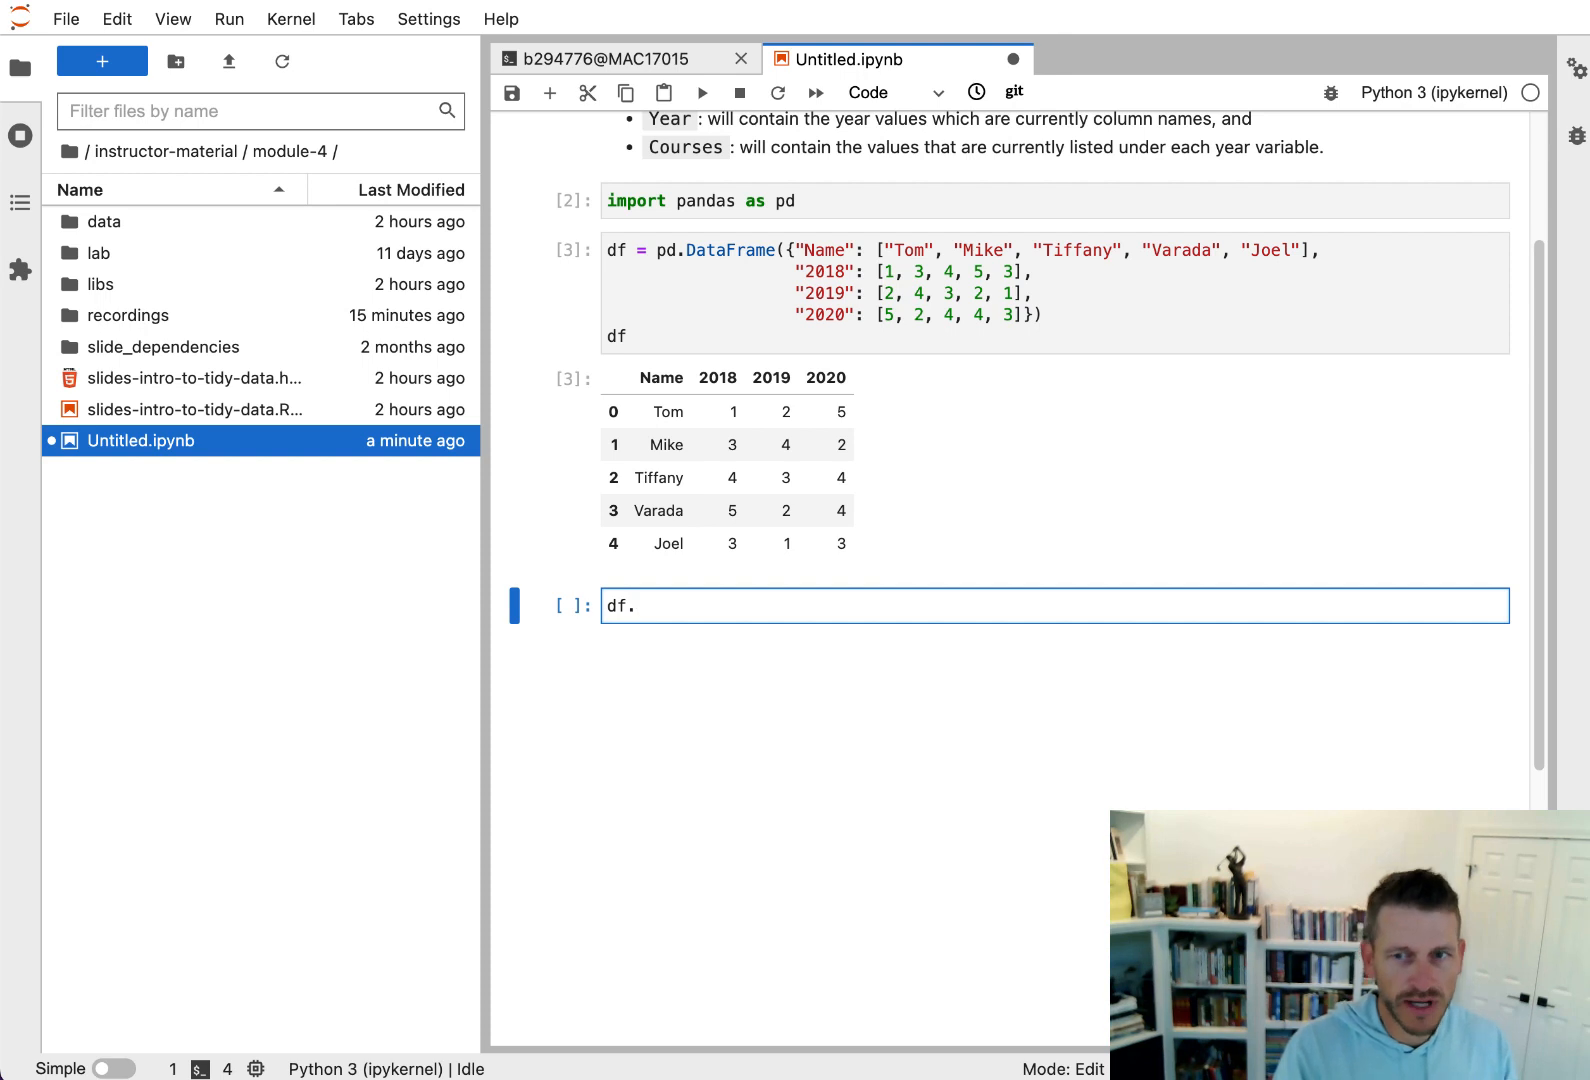
type("melt(")
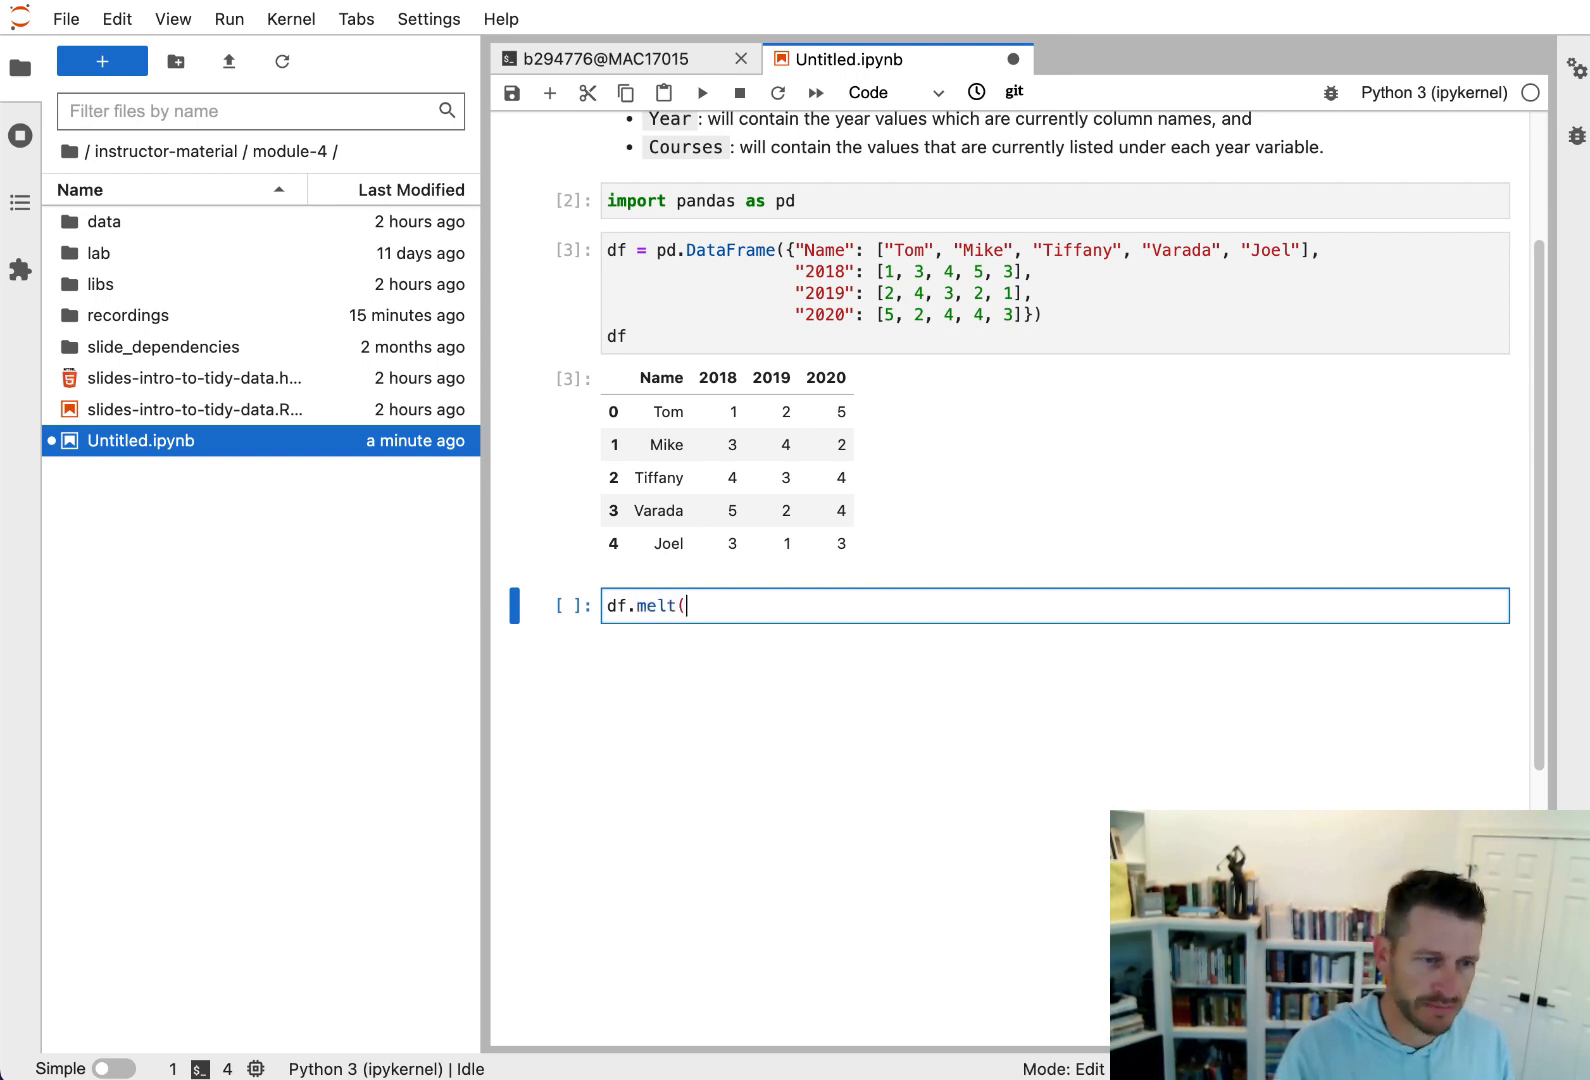
type(")")
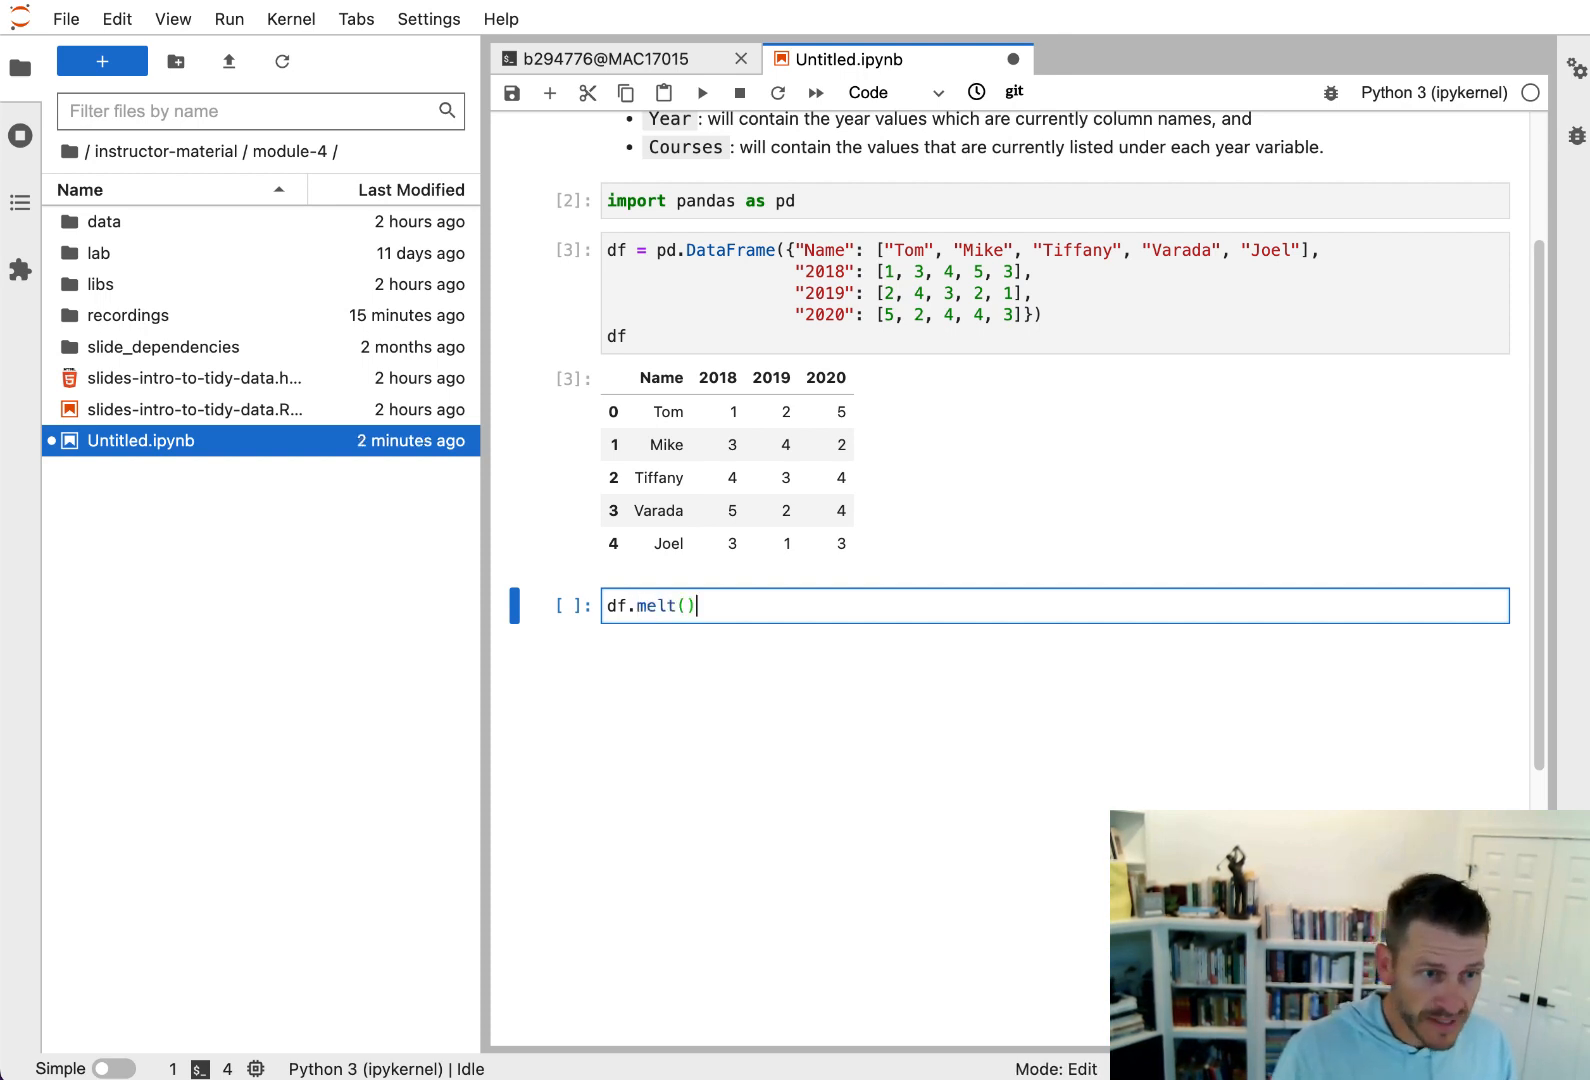
key("Enter")
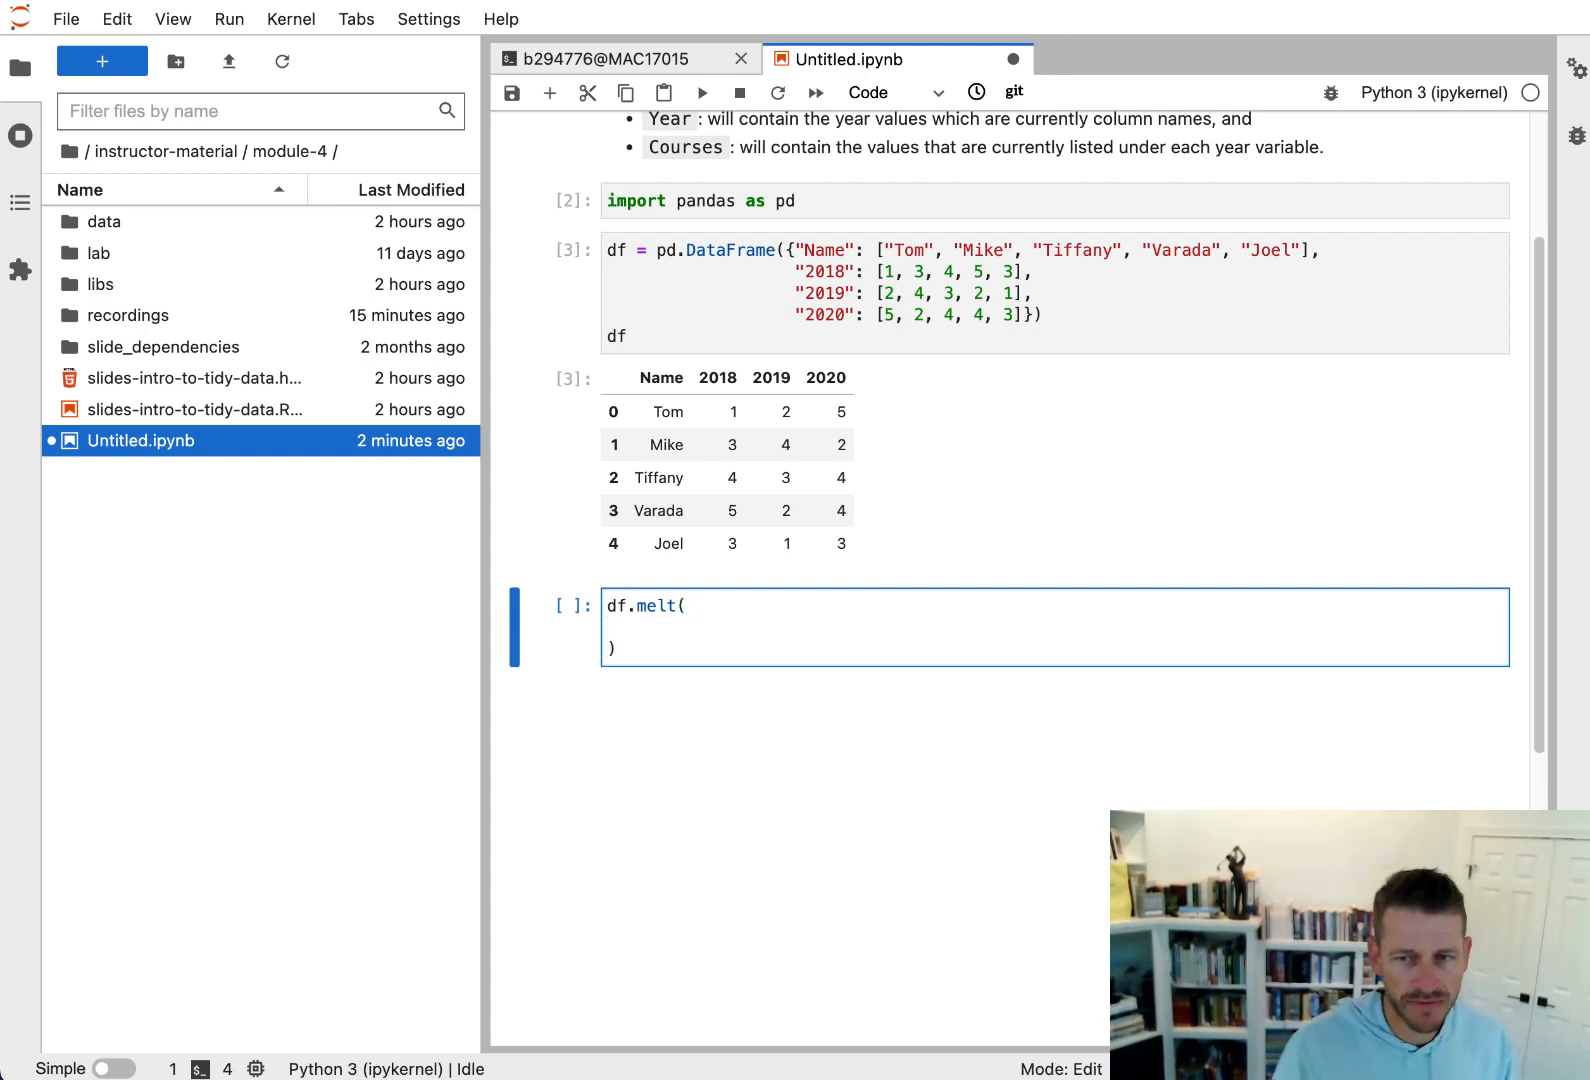
type("id")
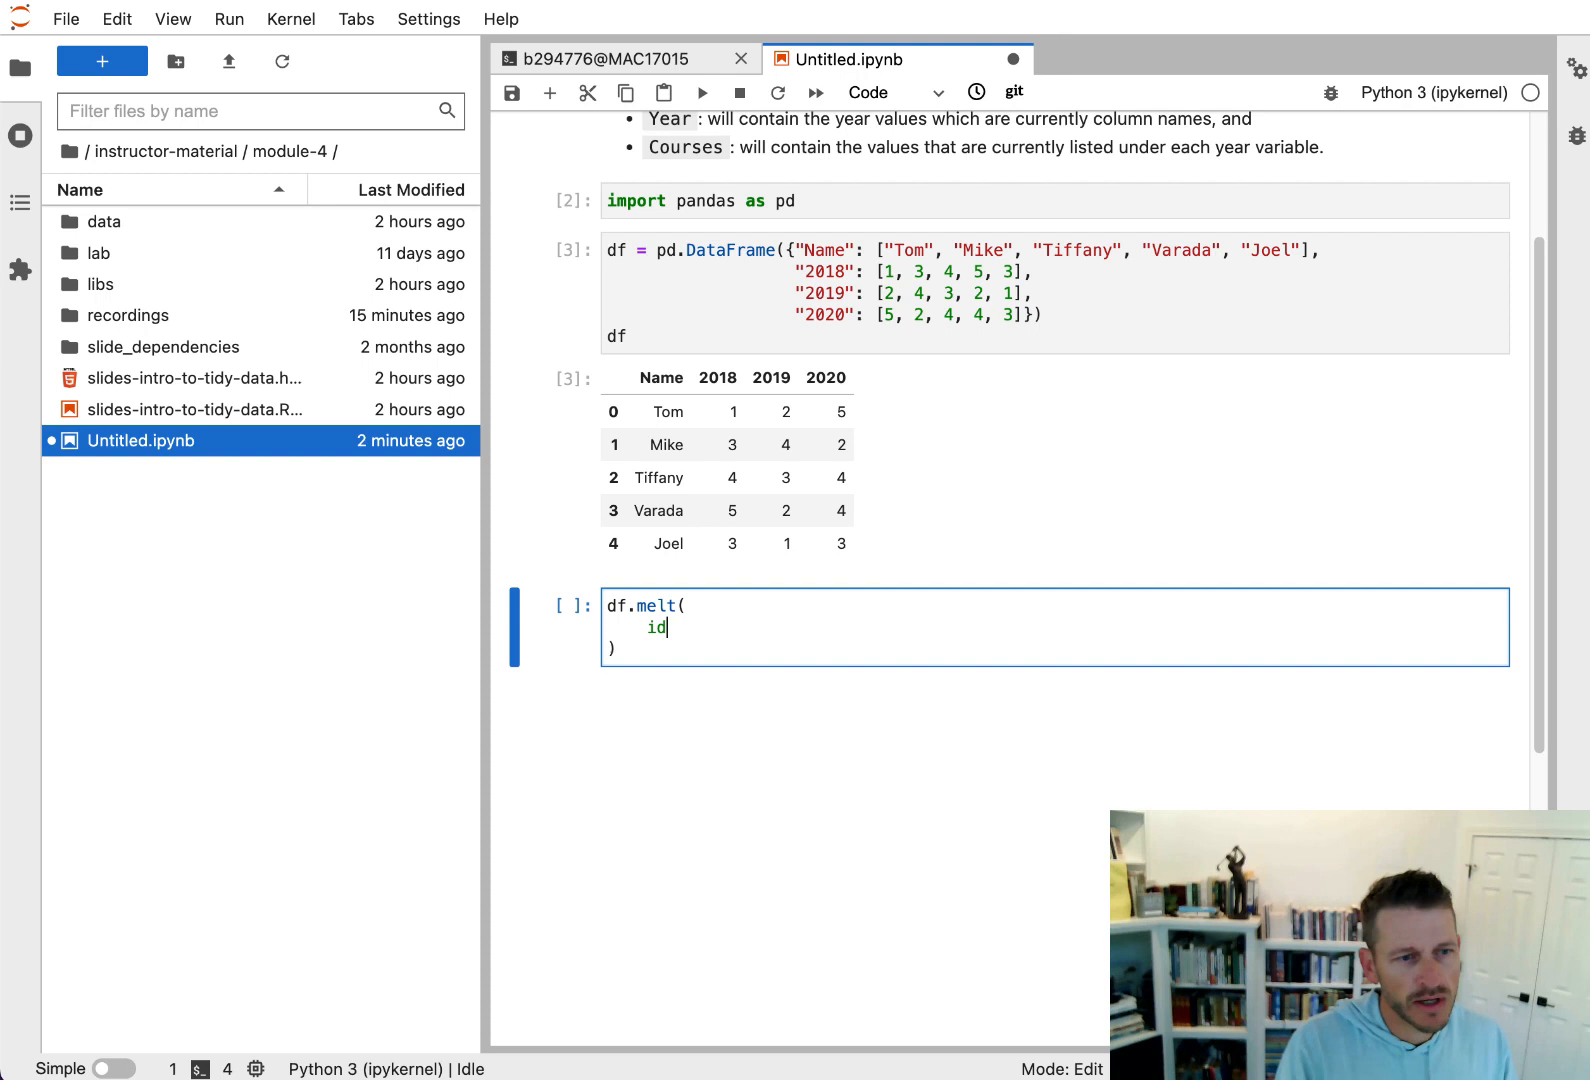
type("_")
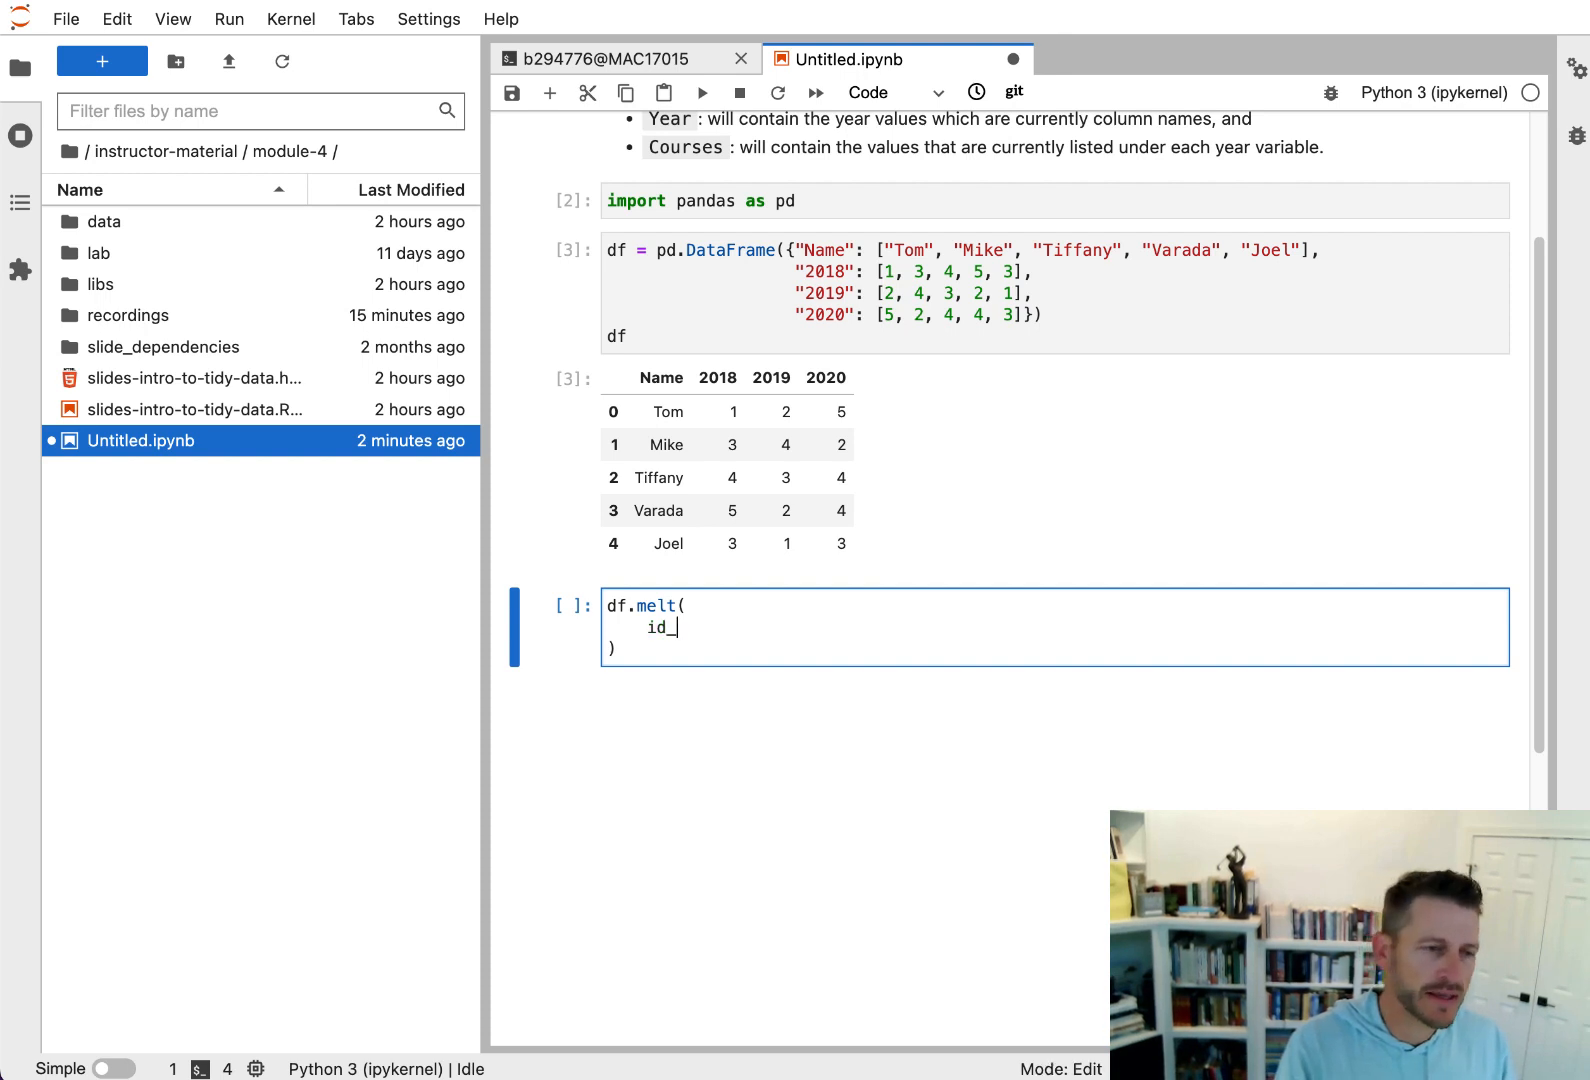
type("var")
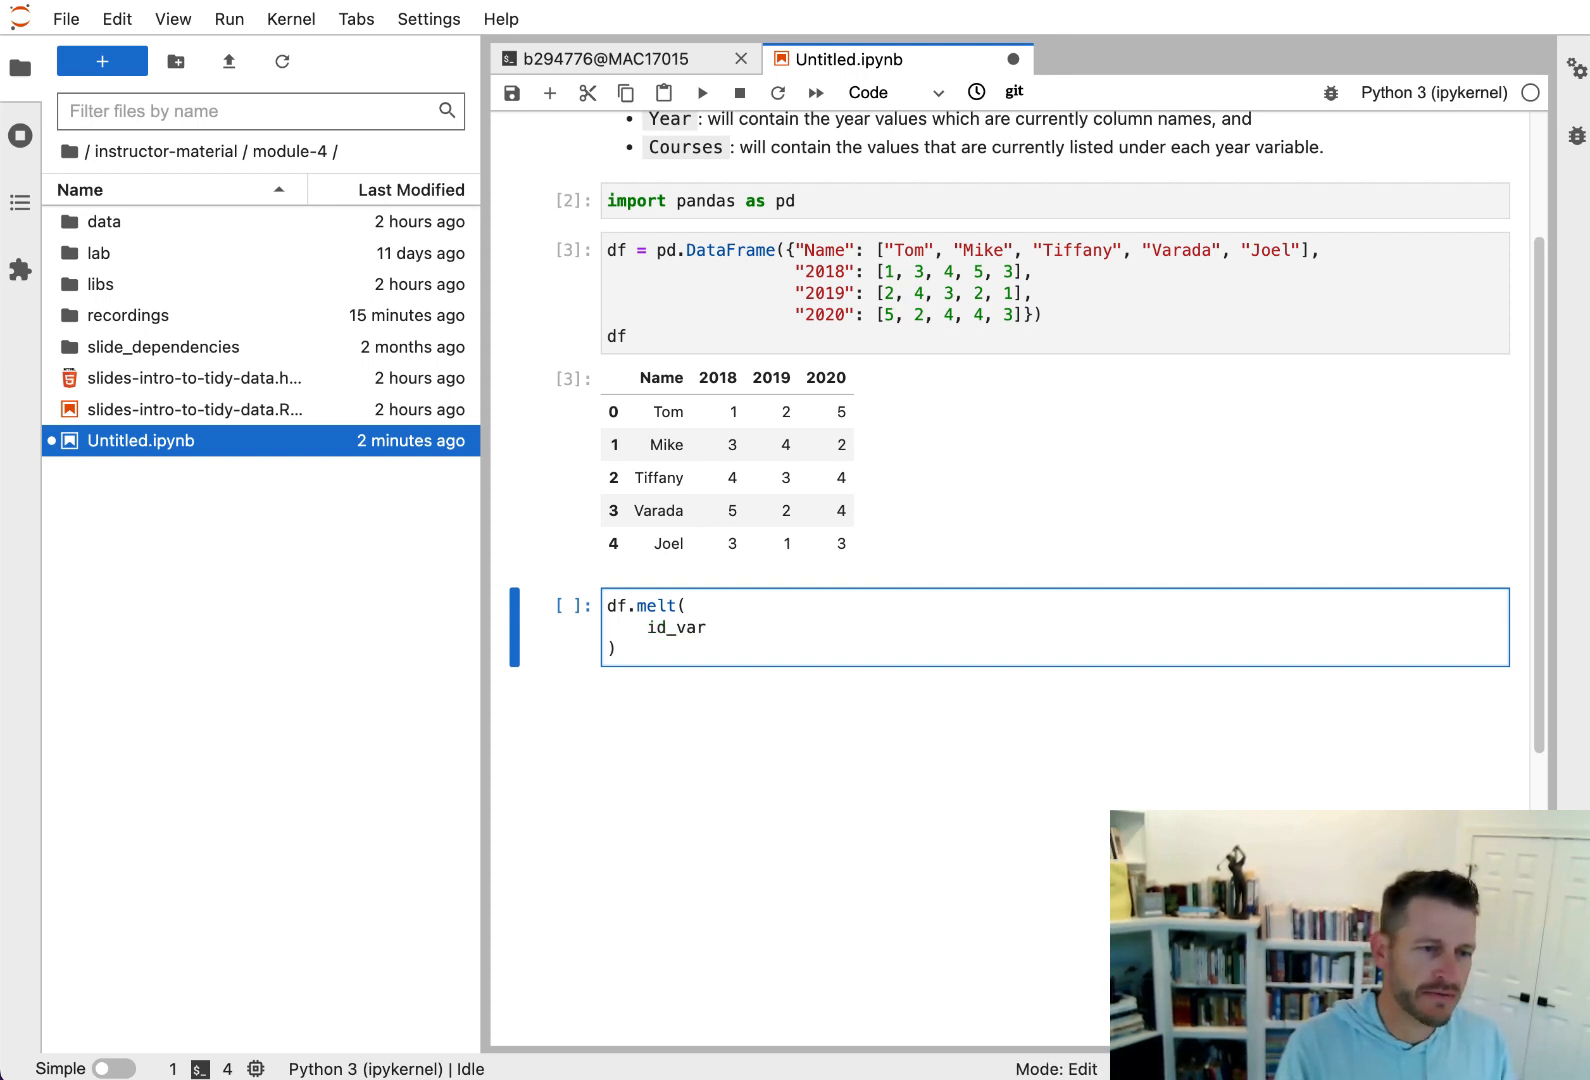
type("s")
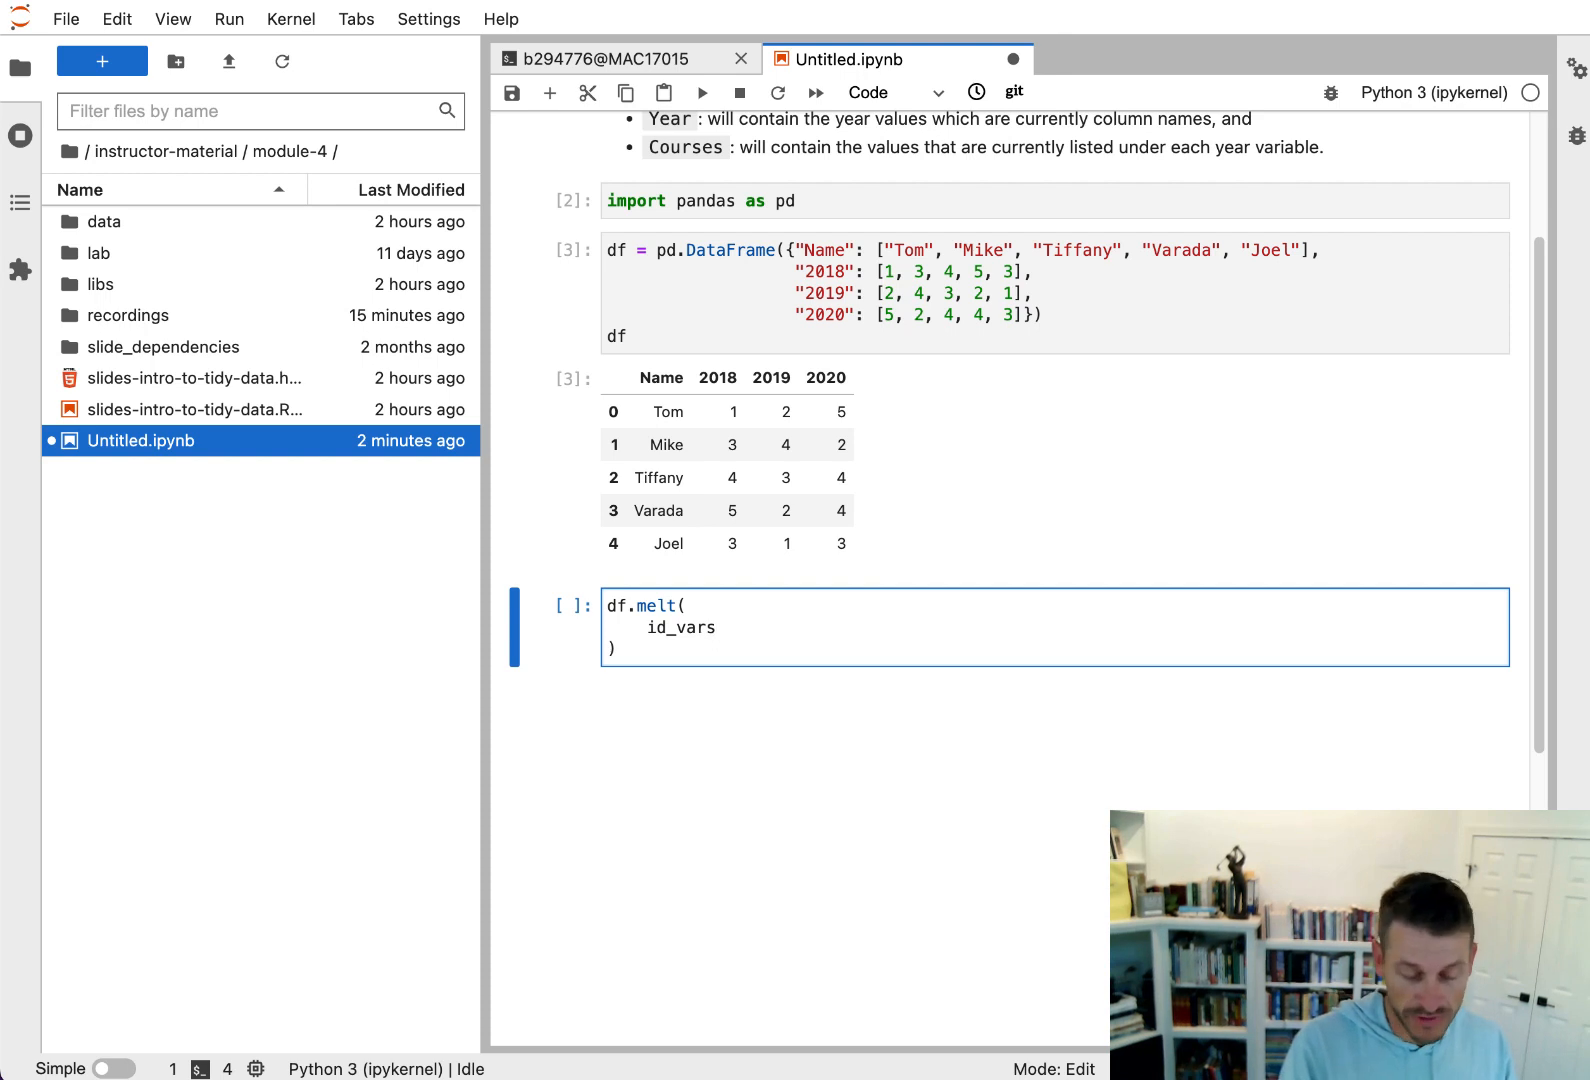
type("=")
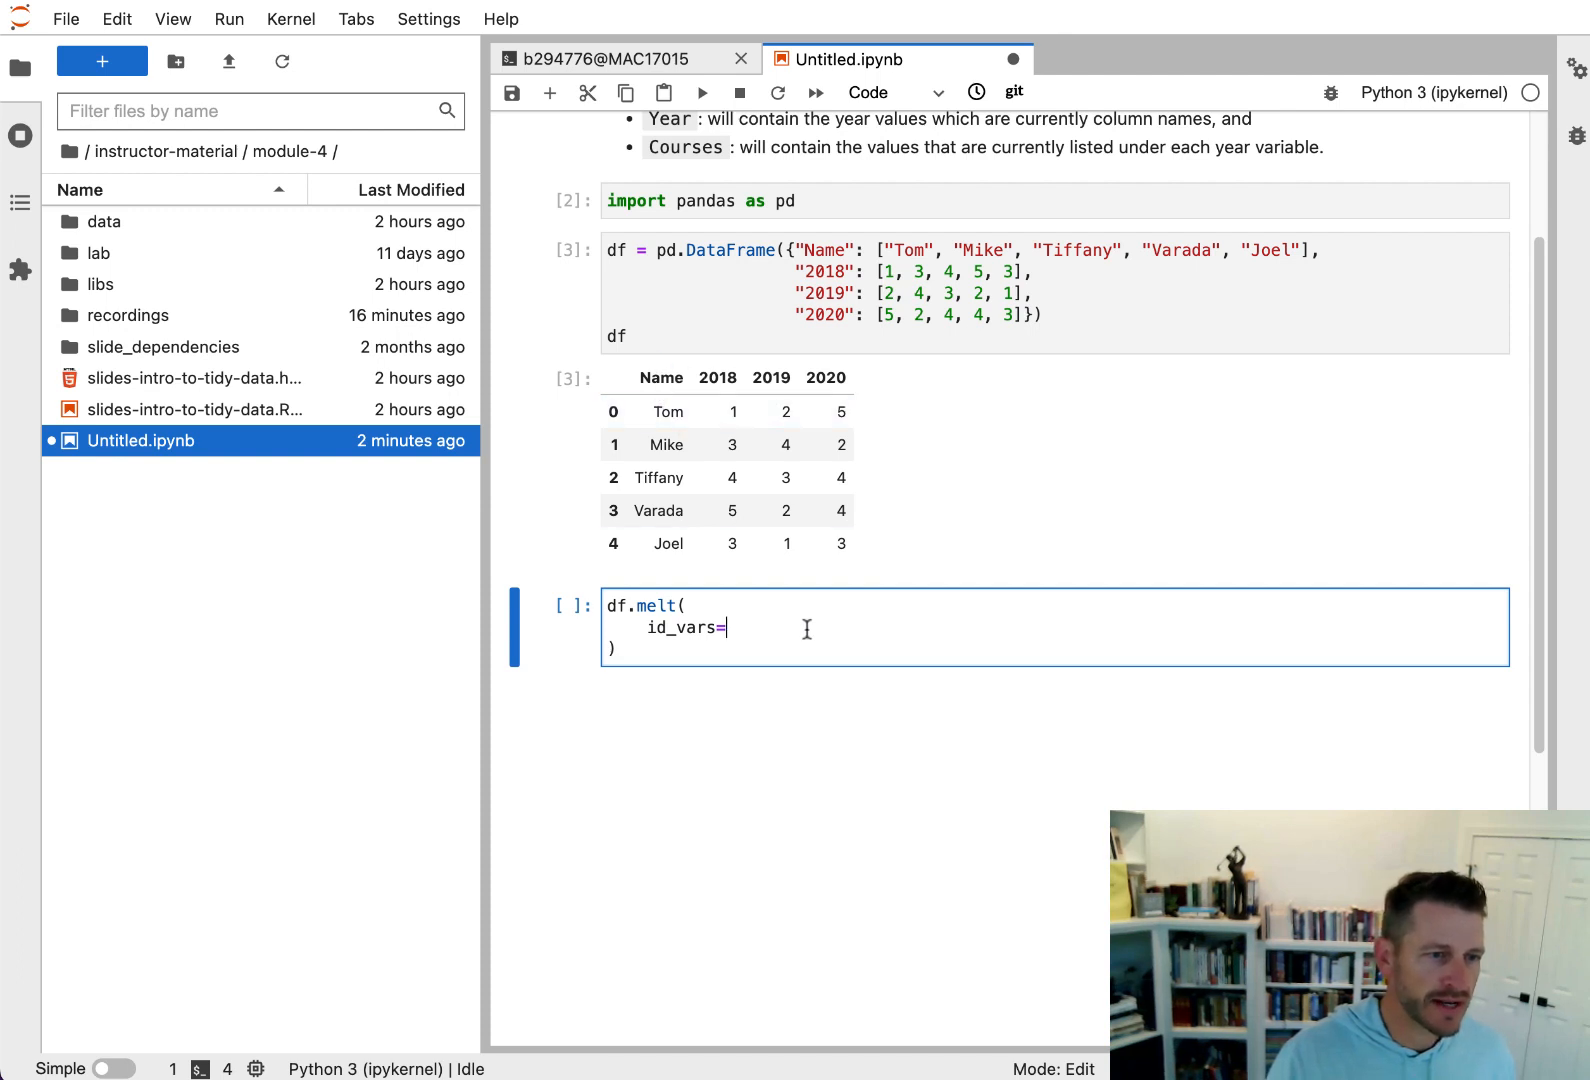
type("\"")
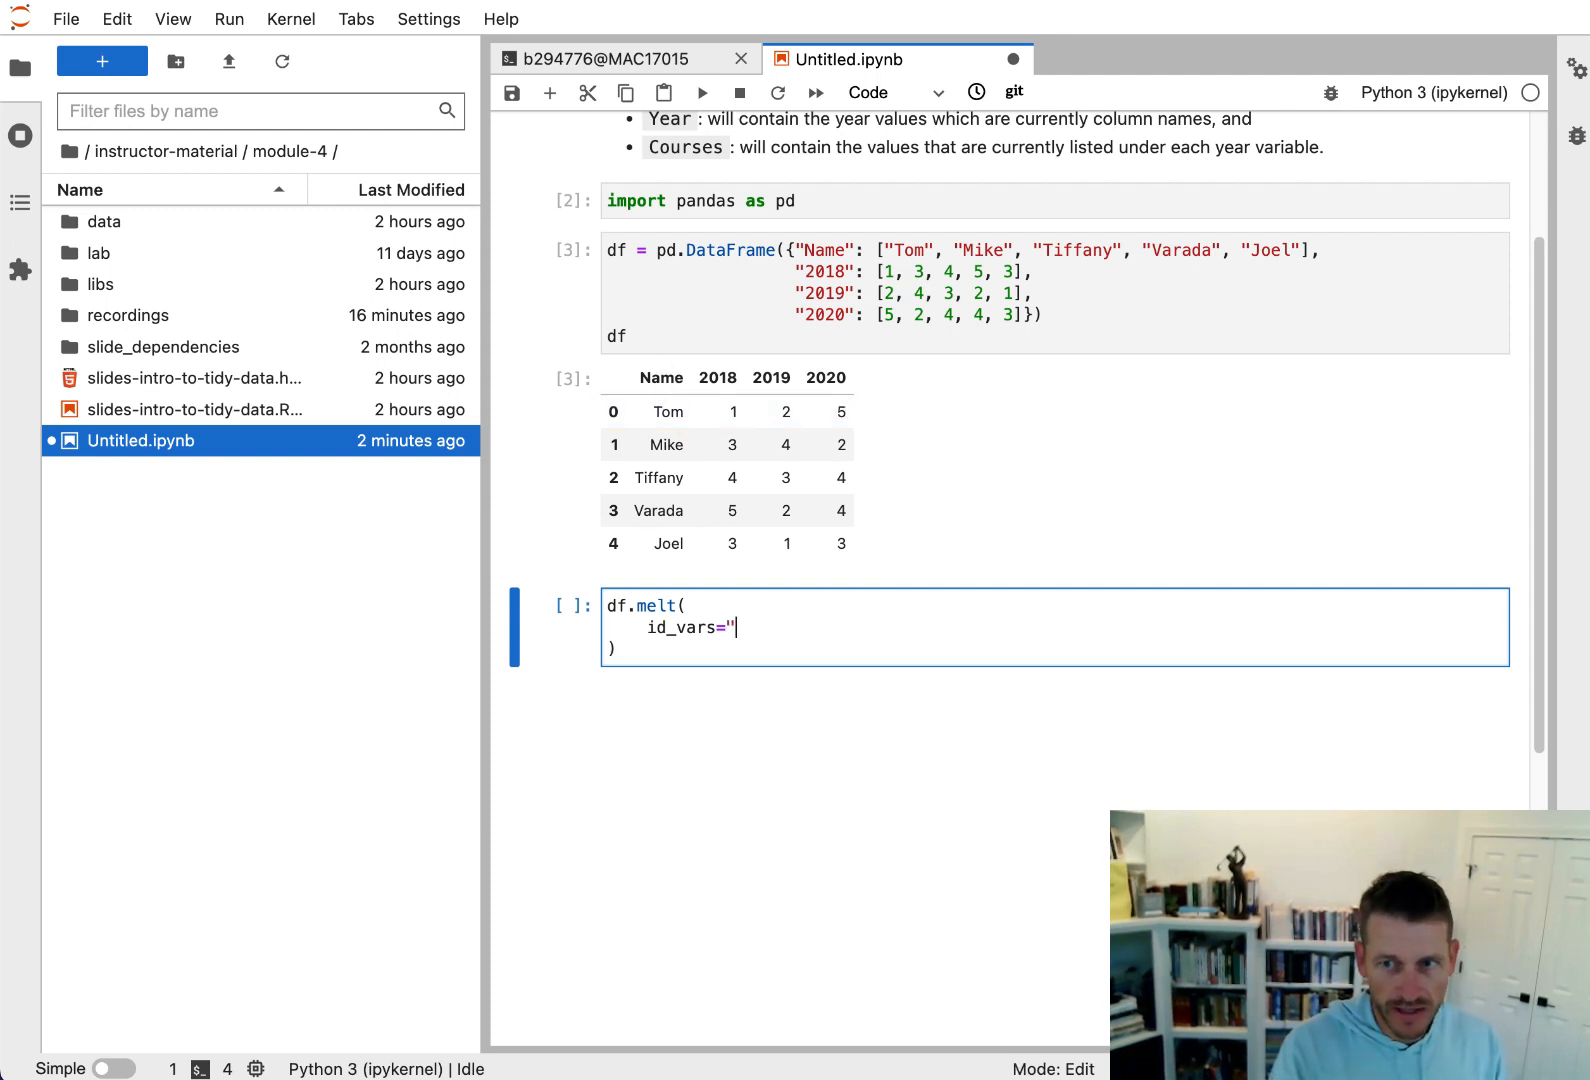
type("Name\"")
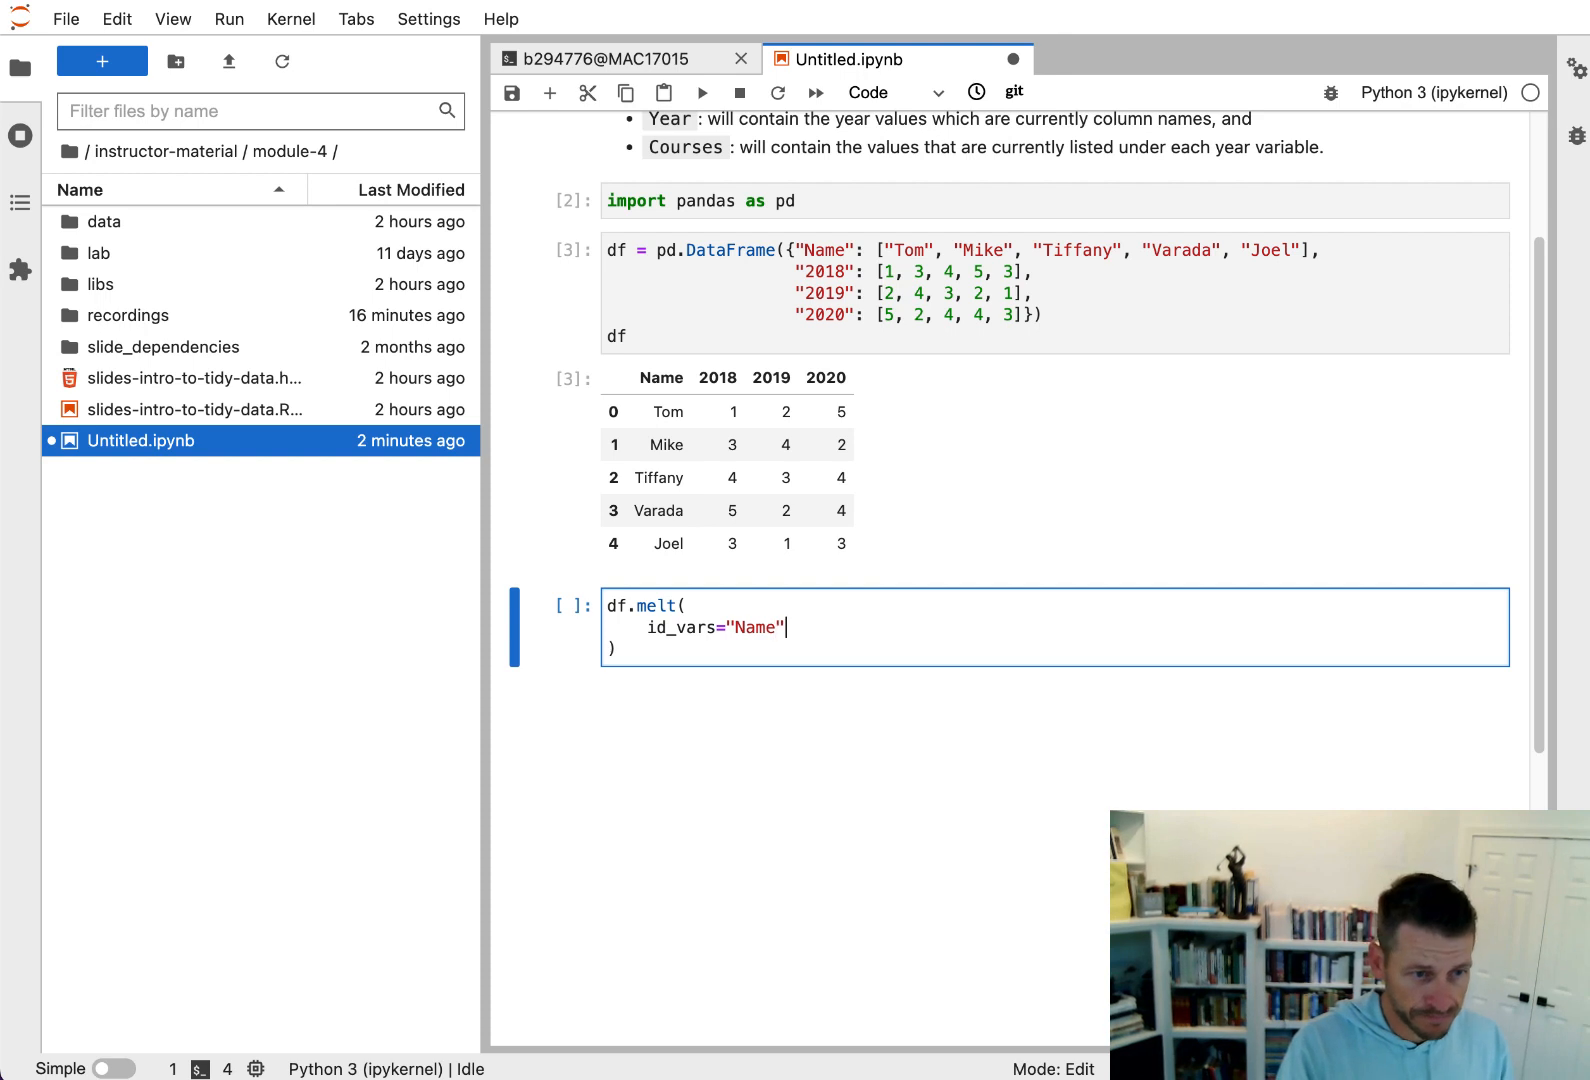
type(",")
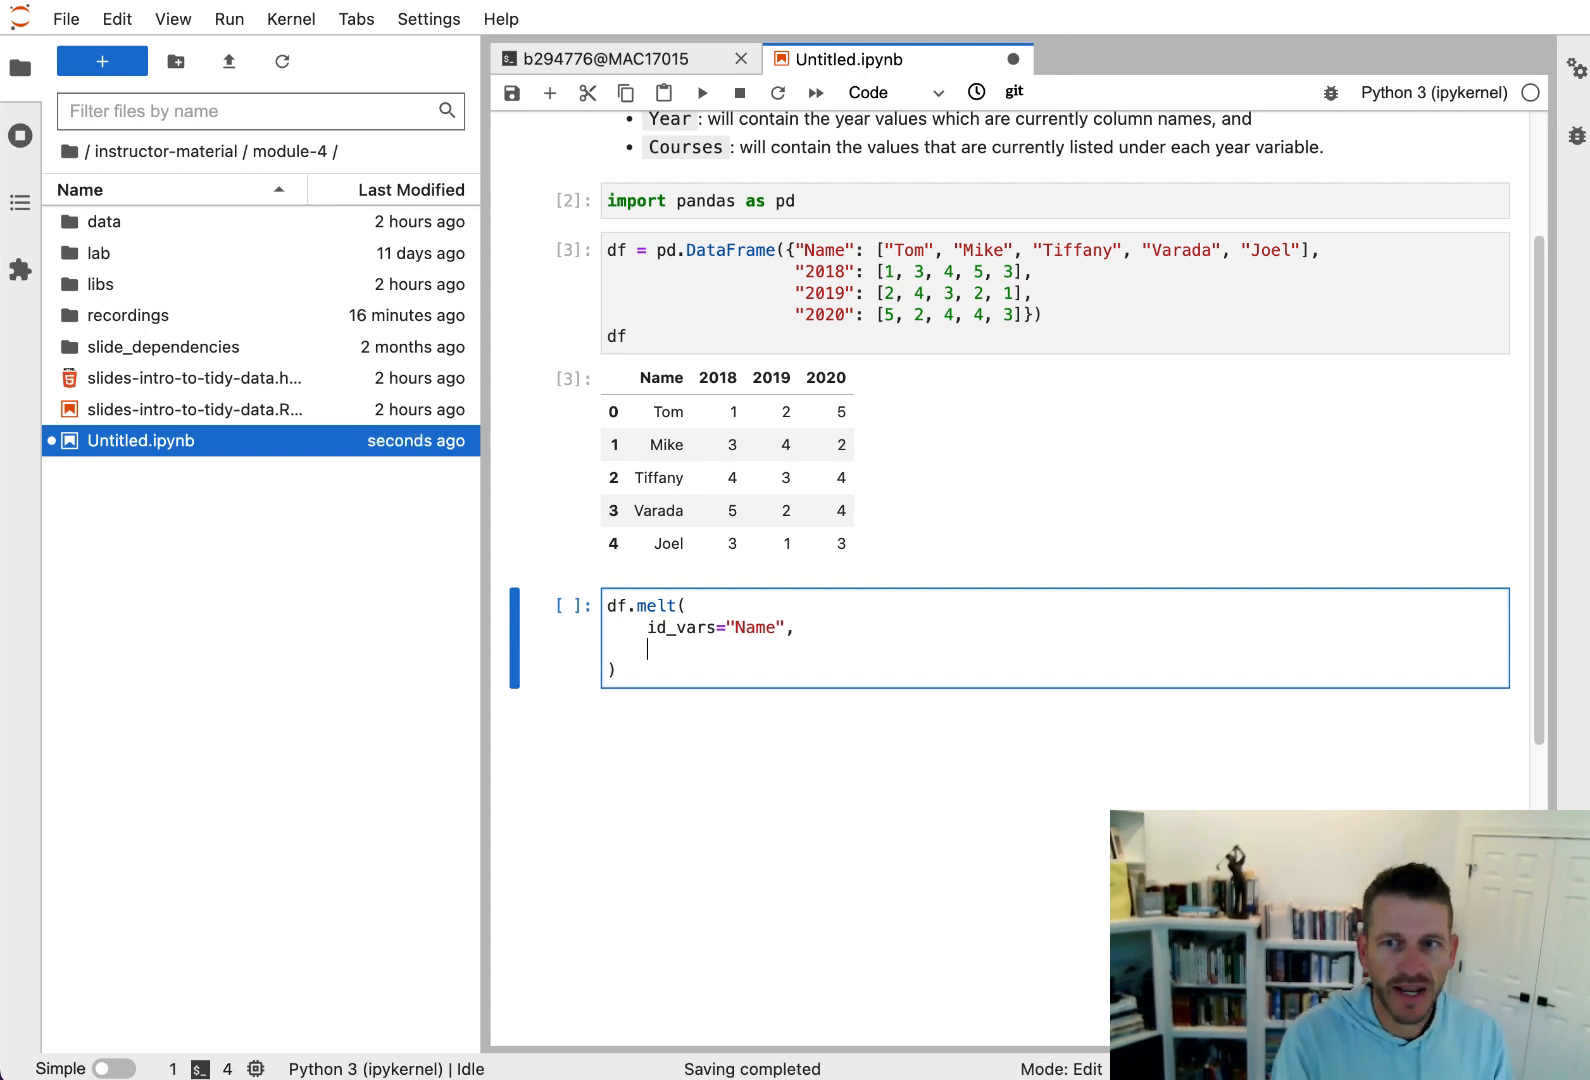
- Add var_name="Year" and value_name="Courses" arguments to the melt call
type("var")
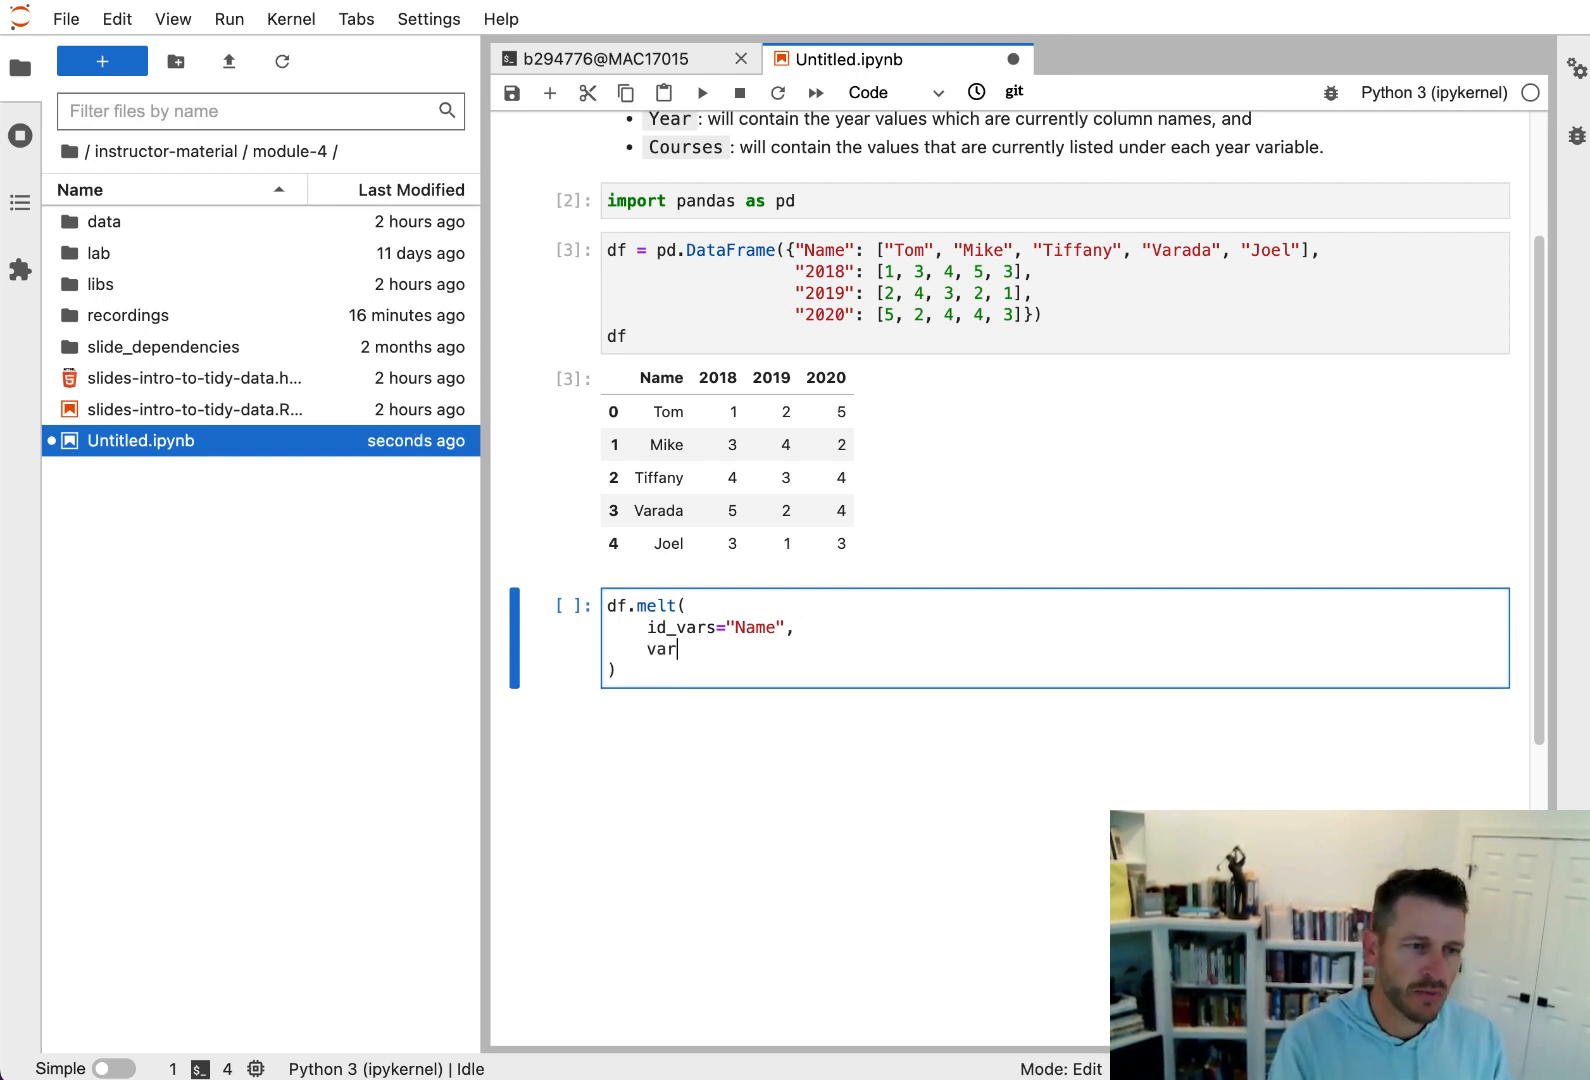
type("_")
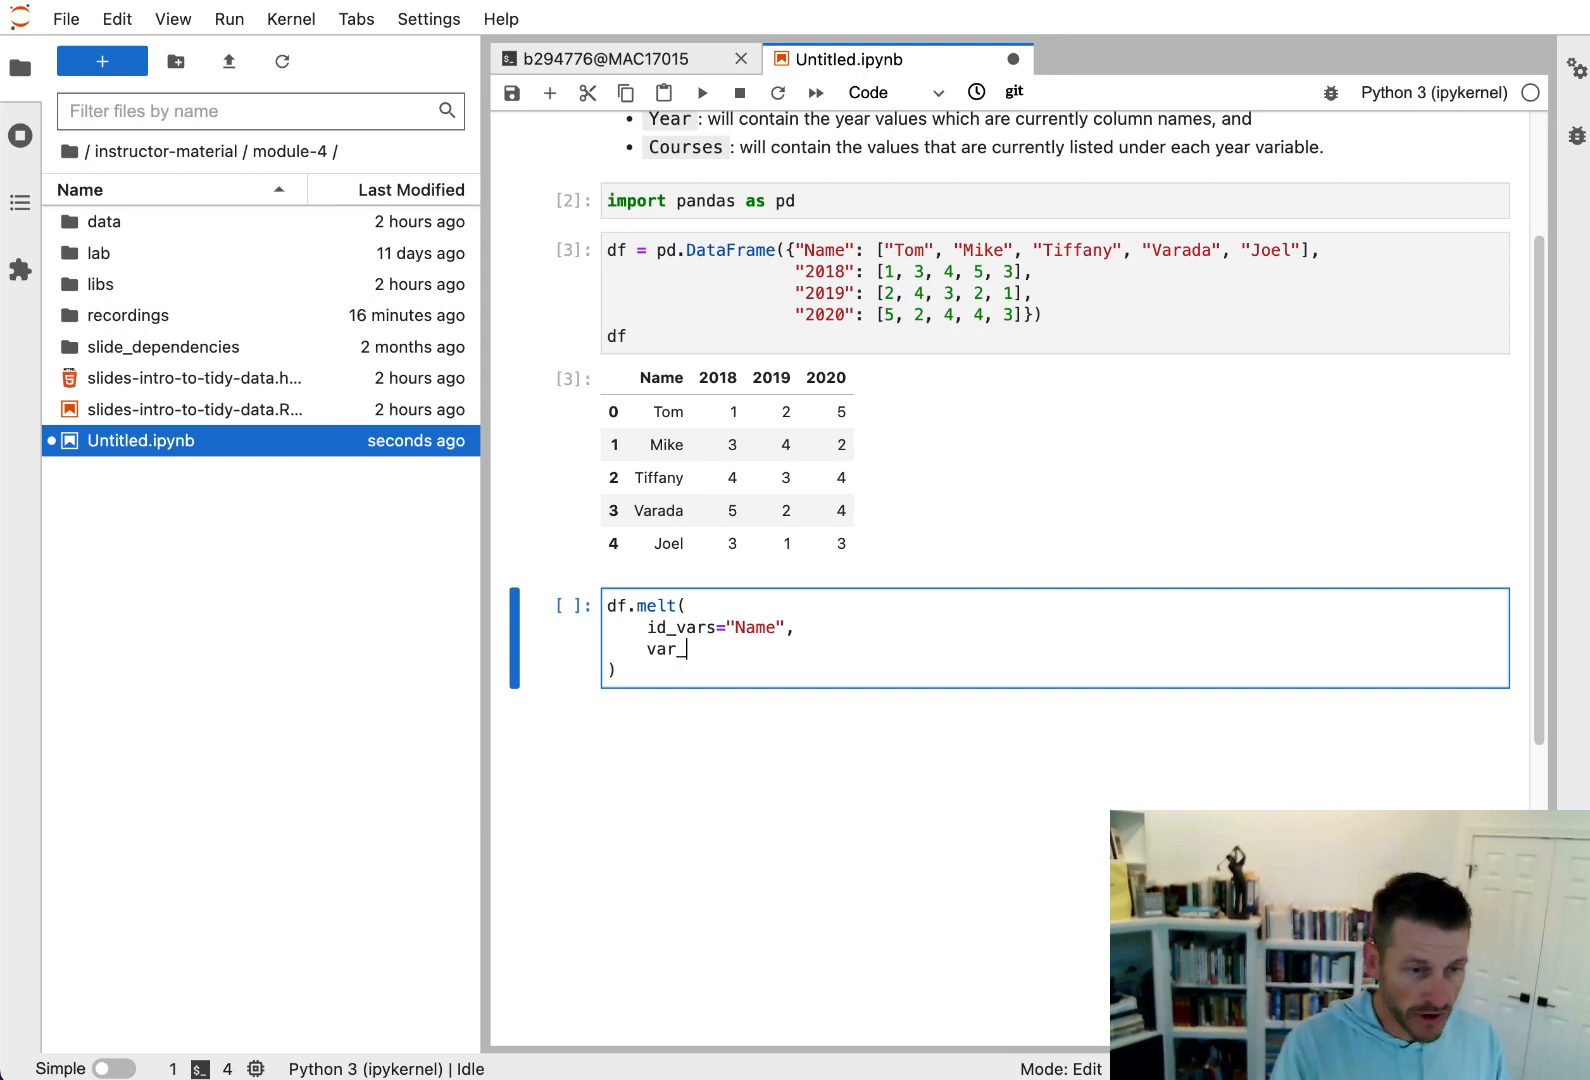
type("name")
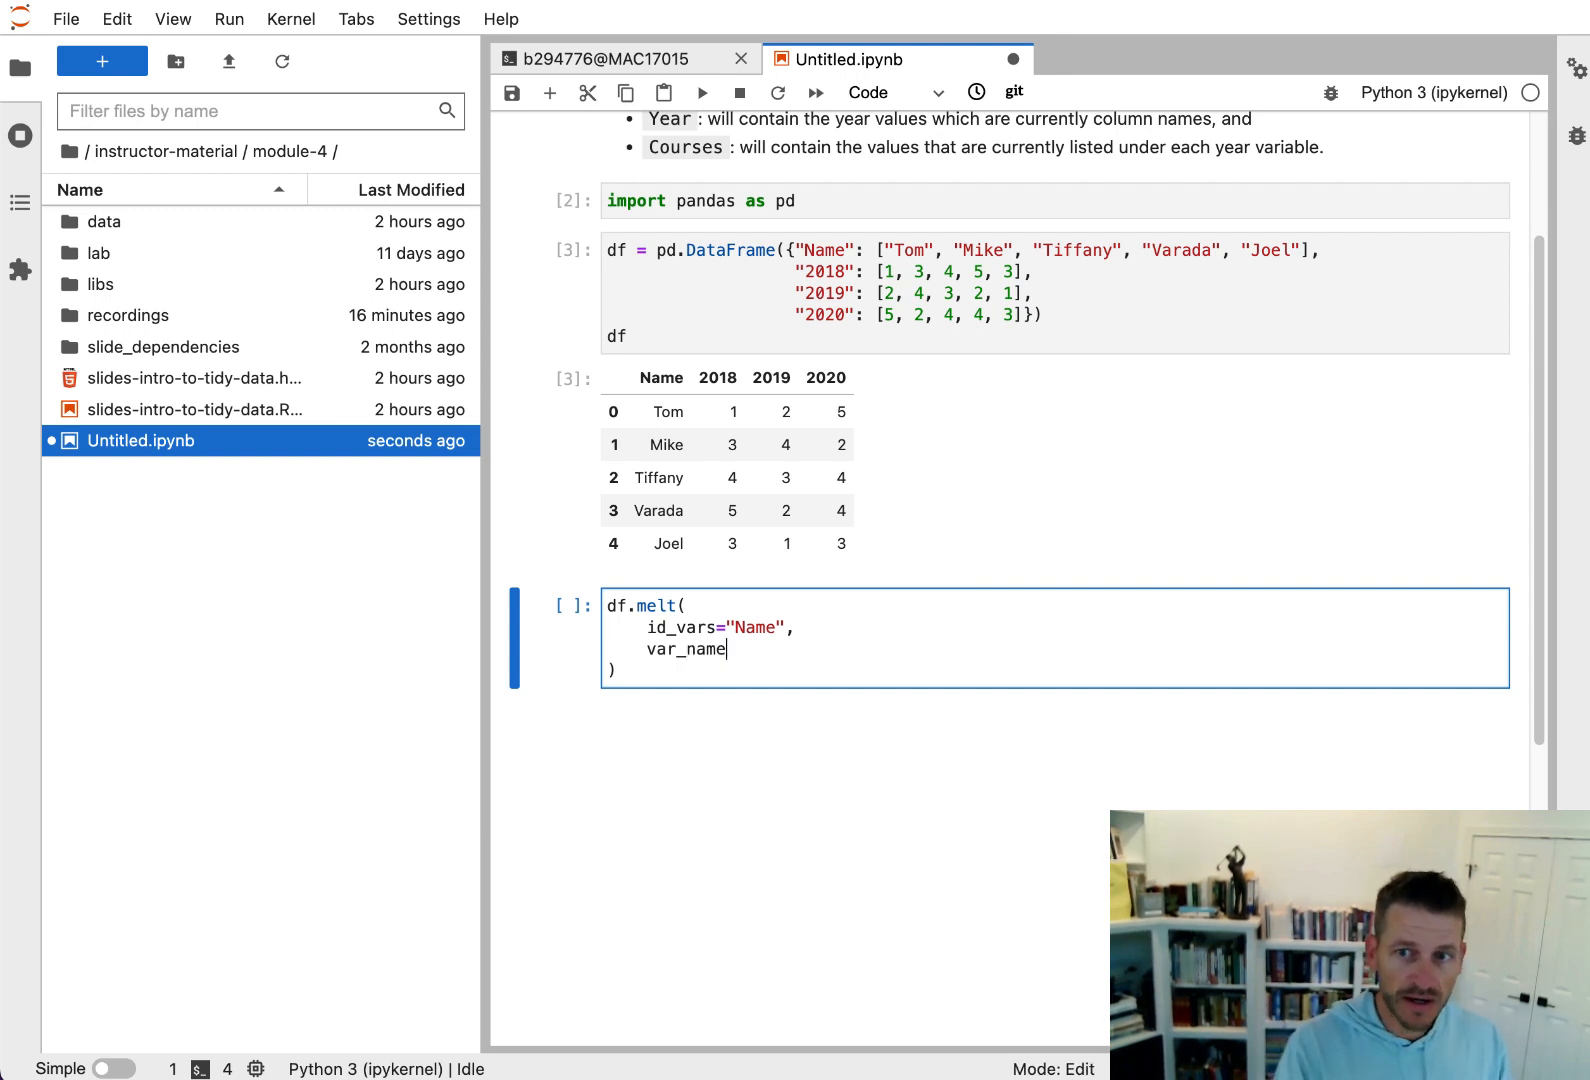
mouse_move(707, 368)
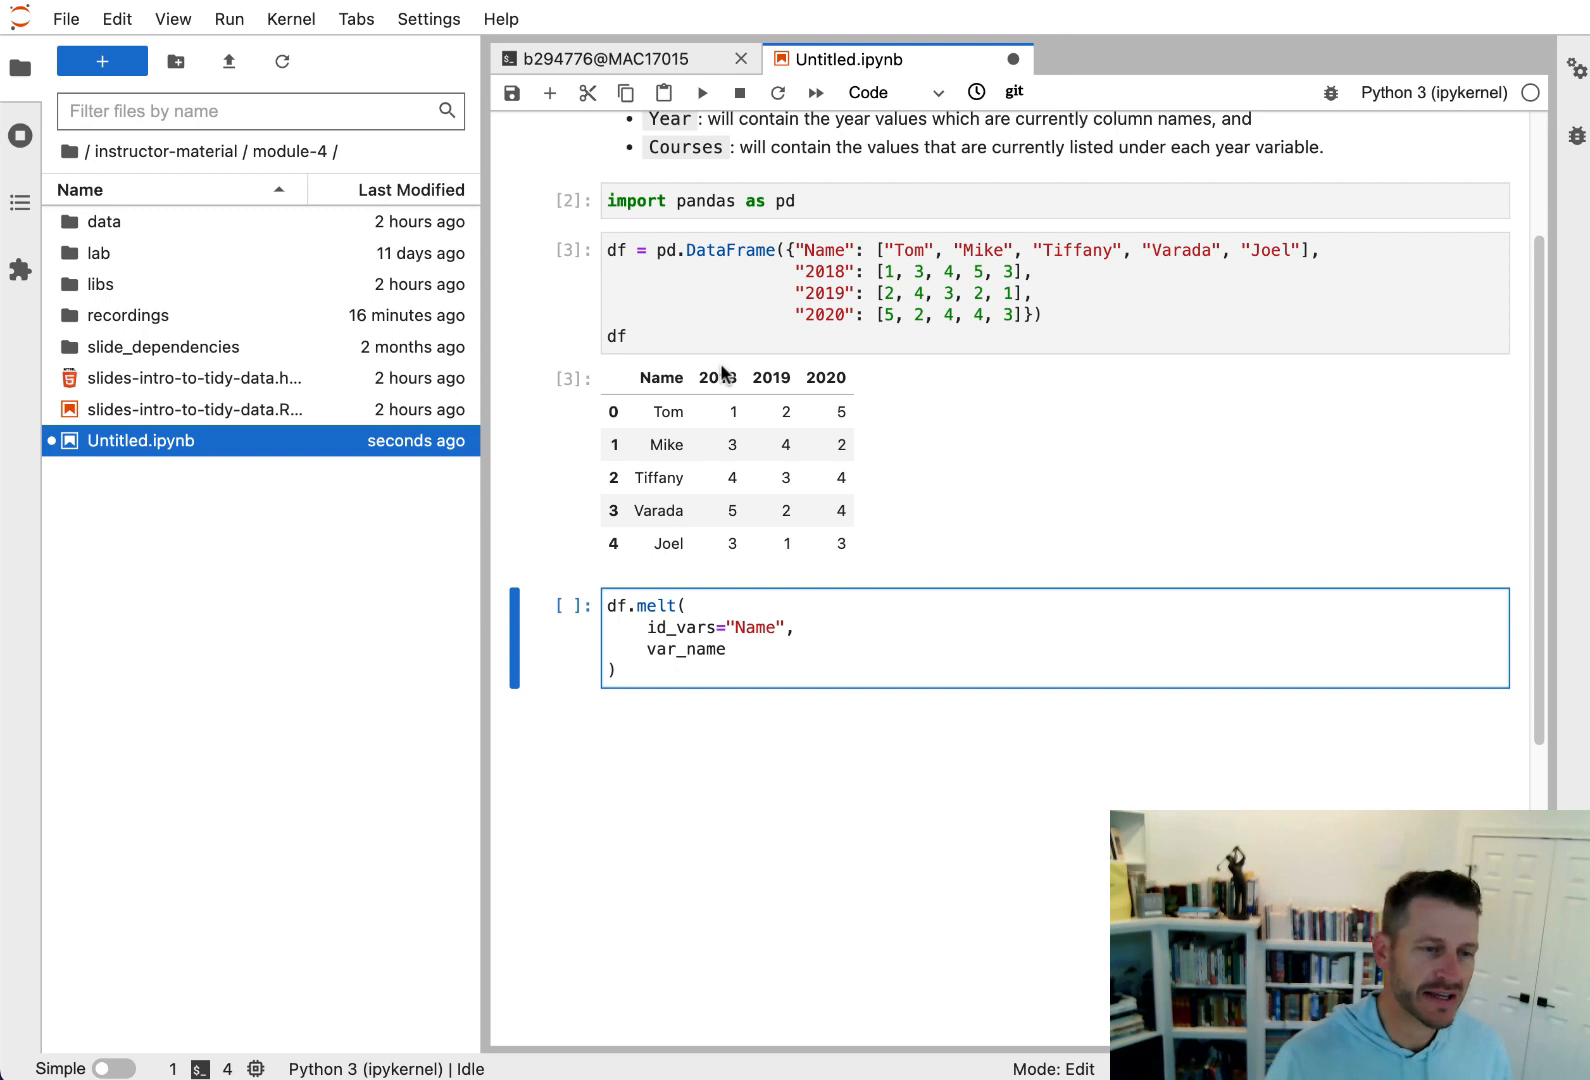
mouse_move(867, 710)
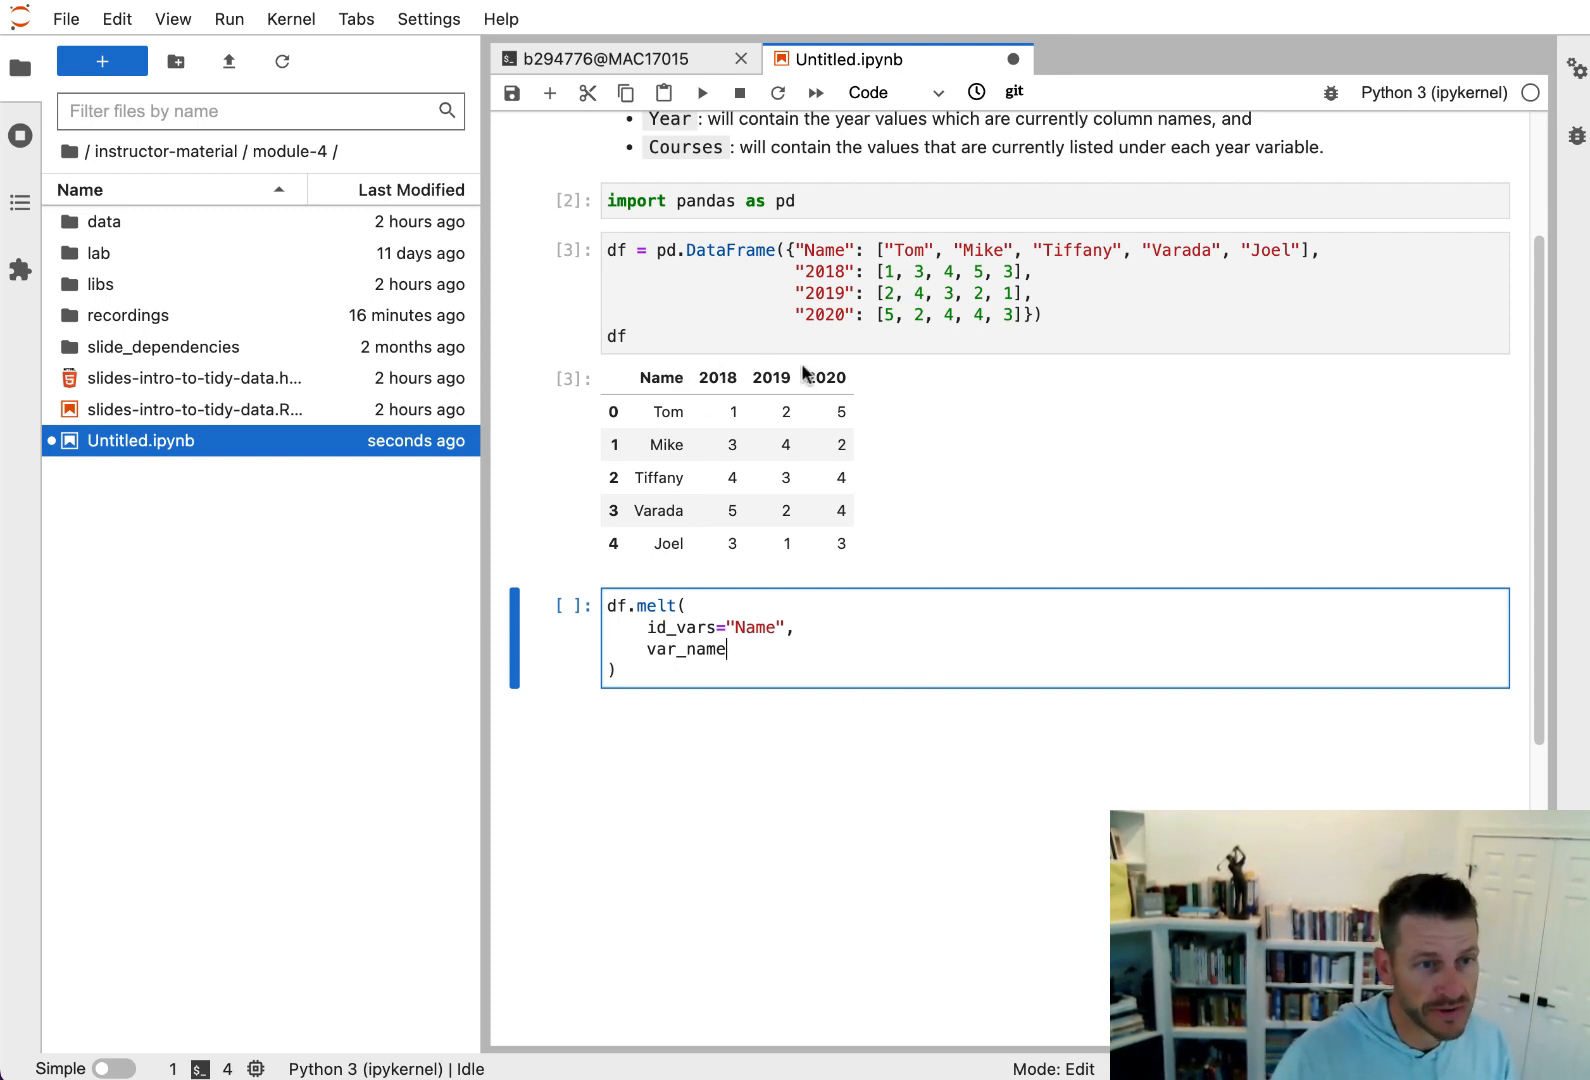
mouse_move(961, 794)
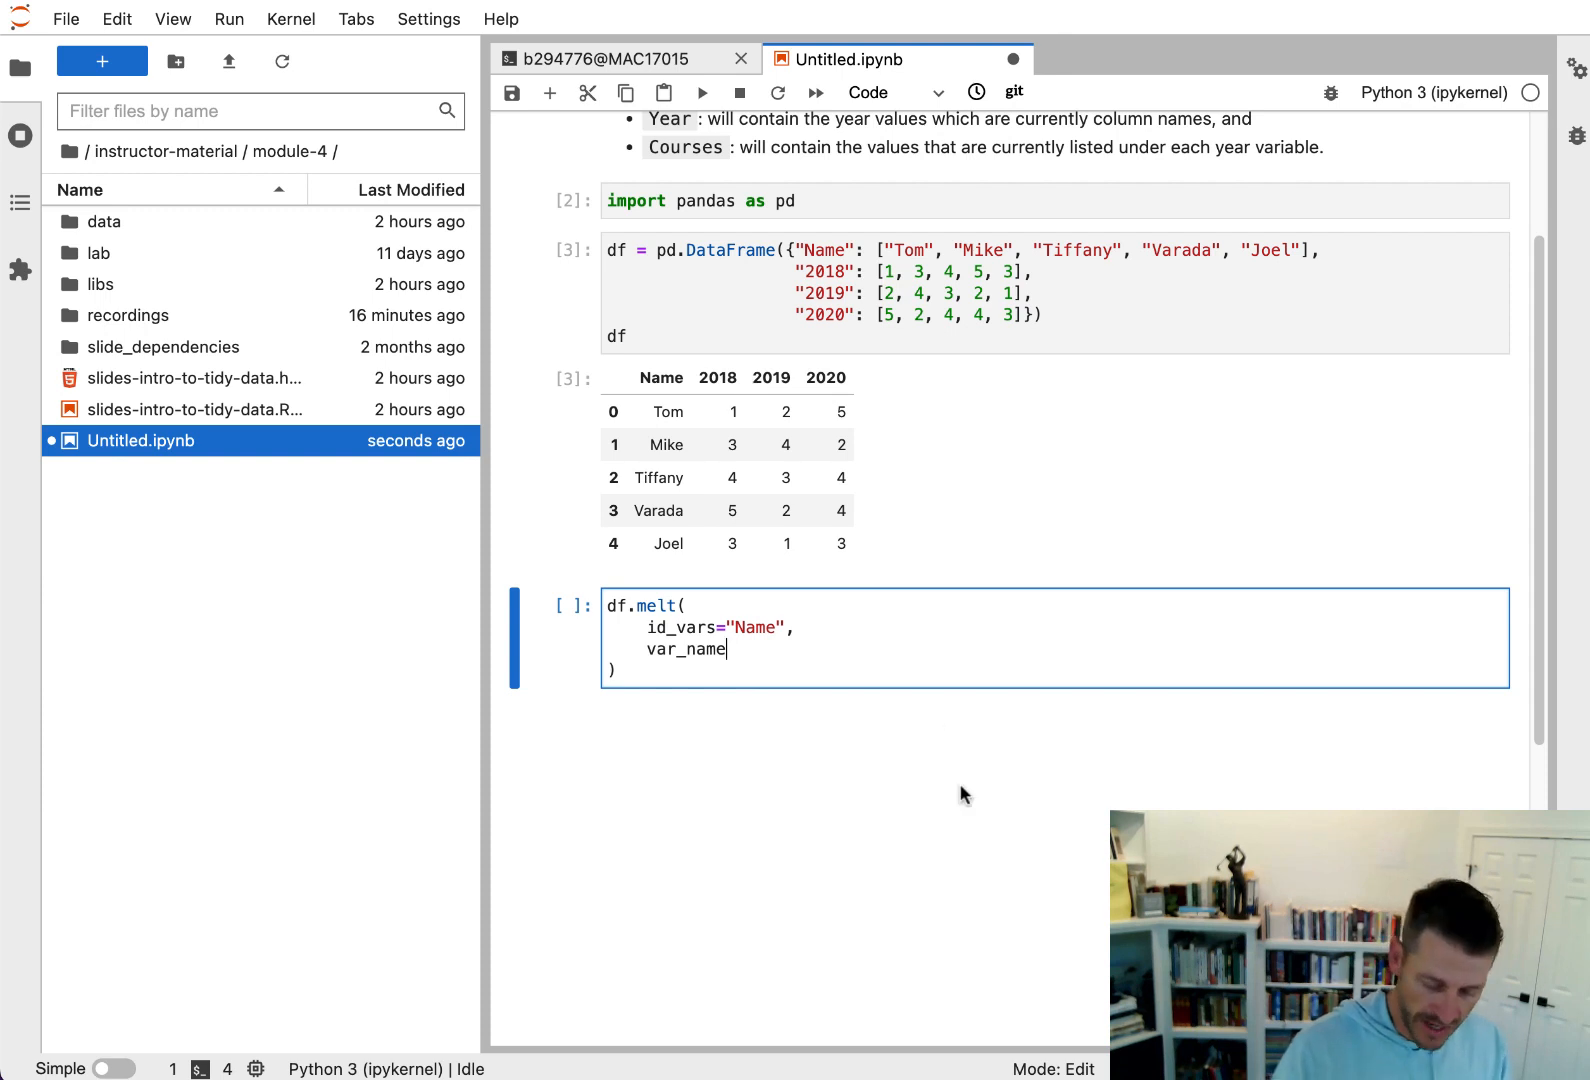
type("=\"Ye")
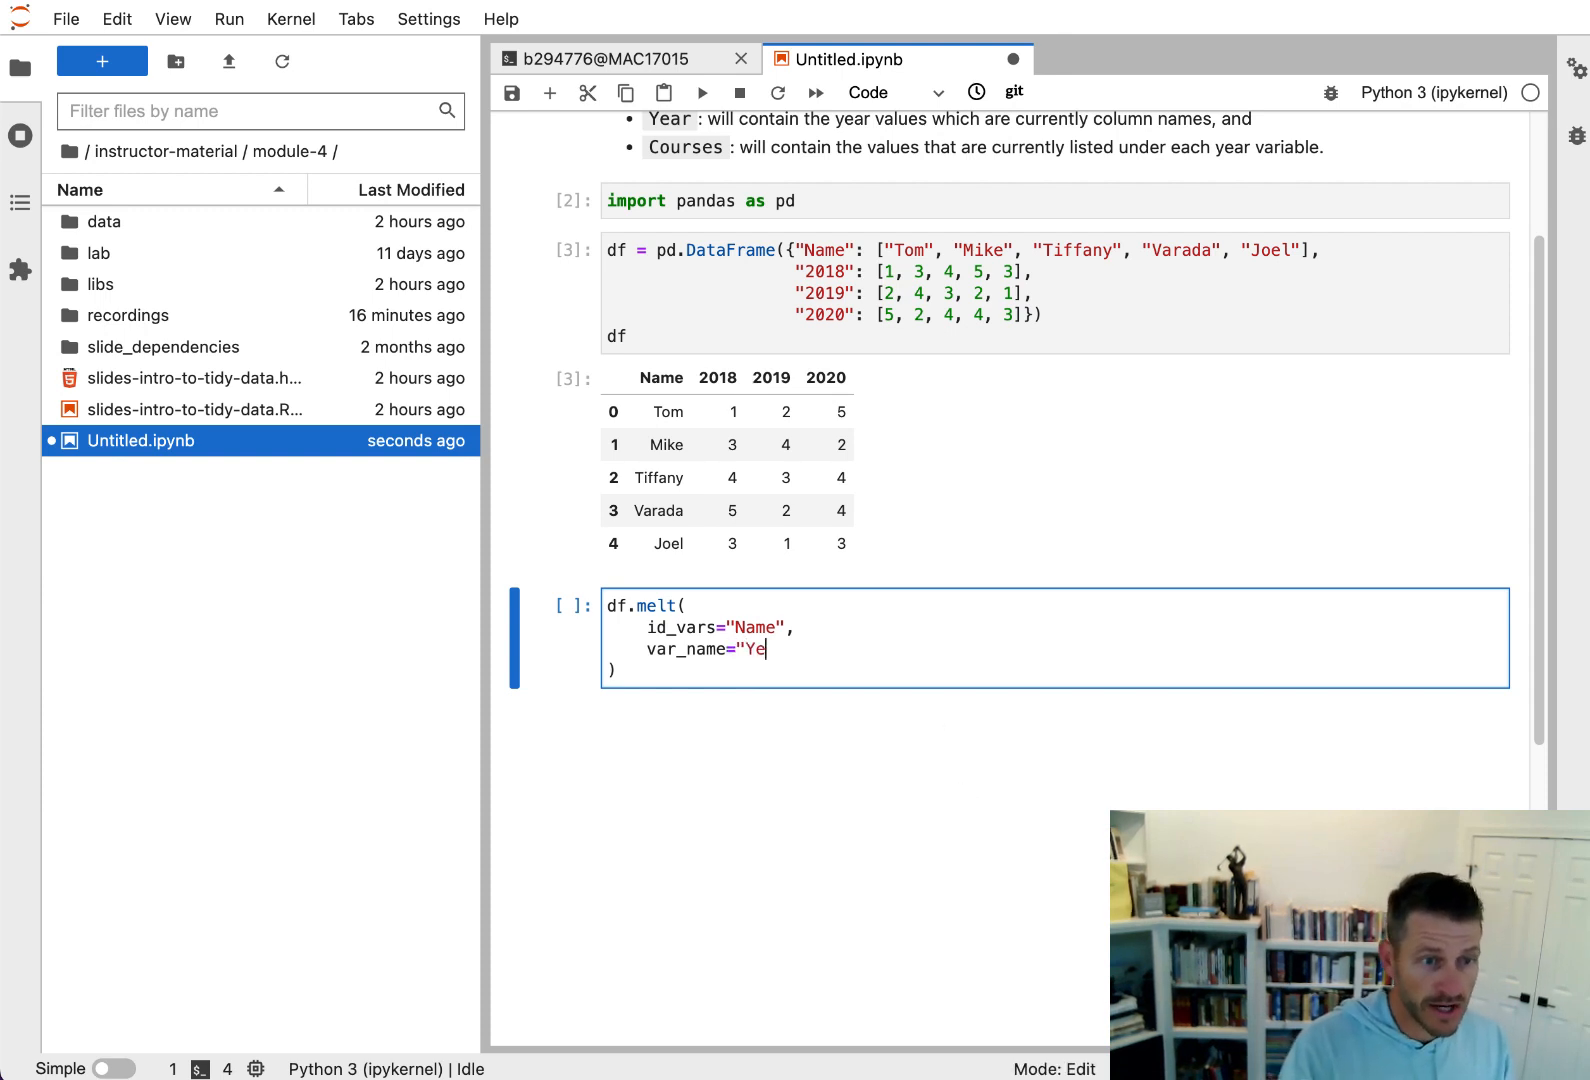
type("ar\",")
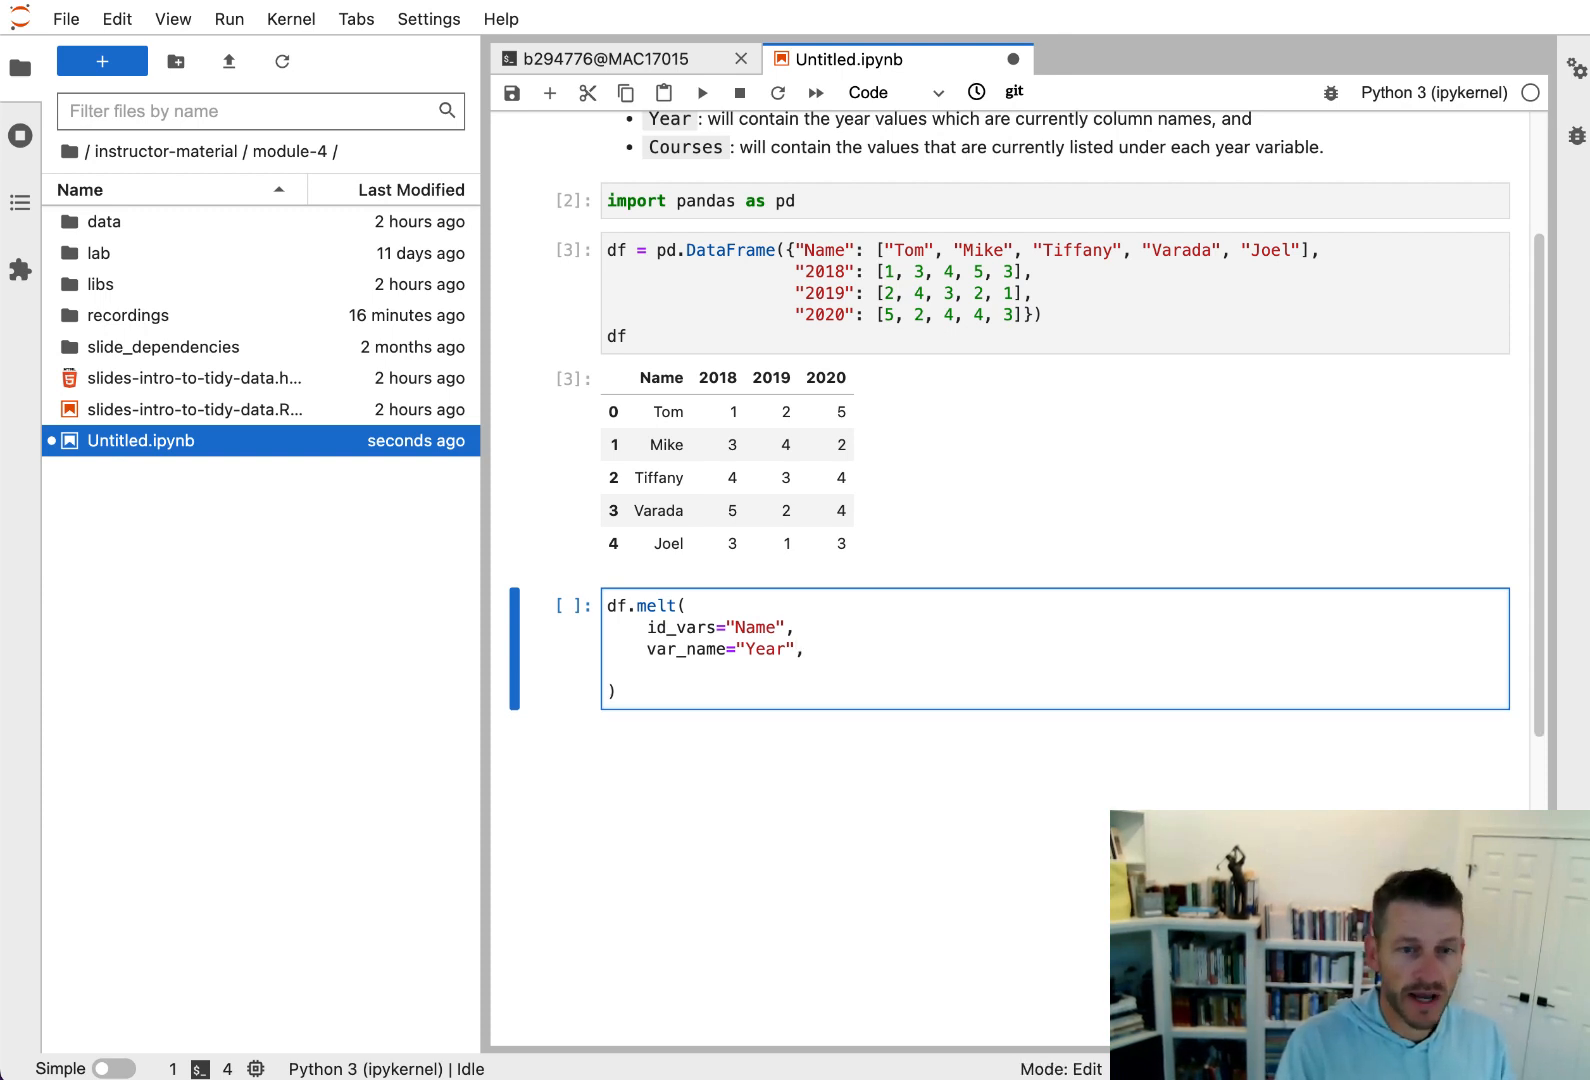
type("value_name=")
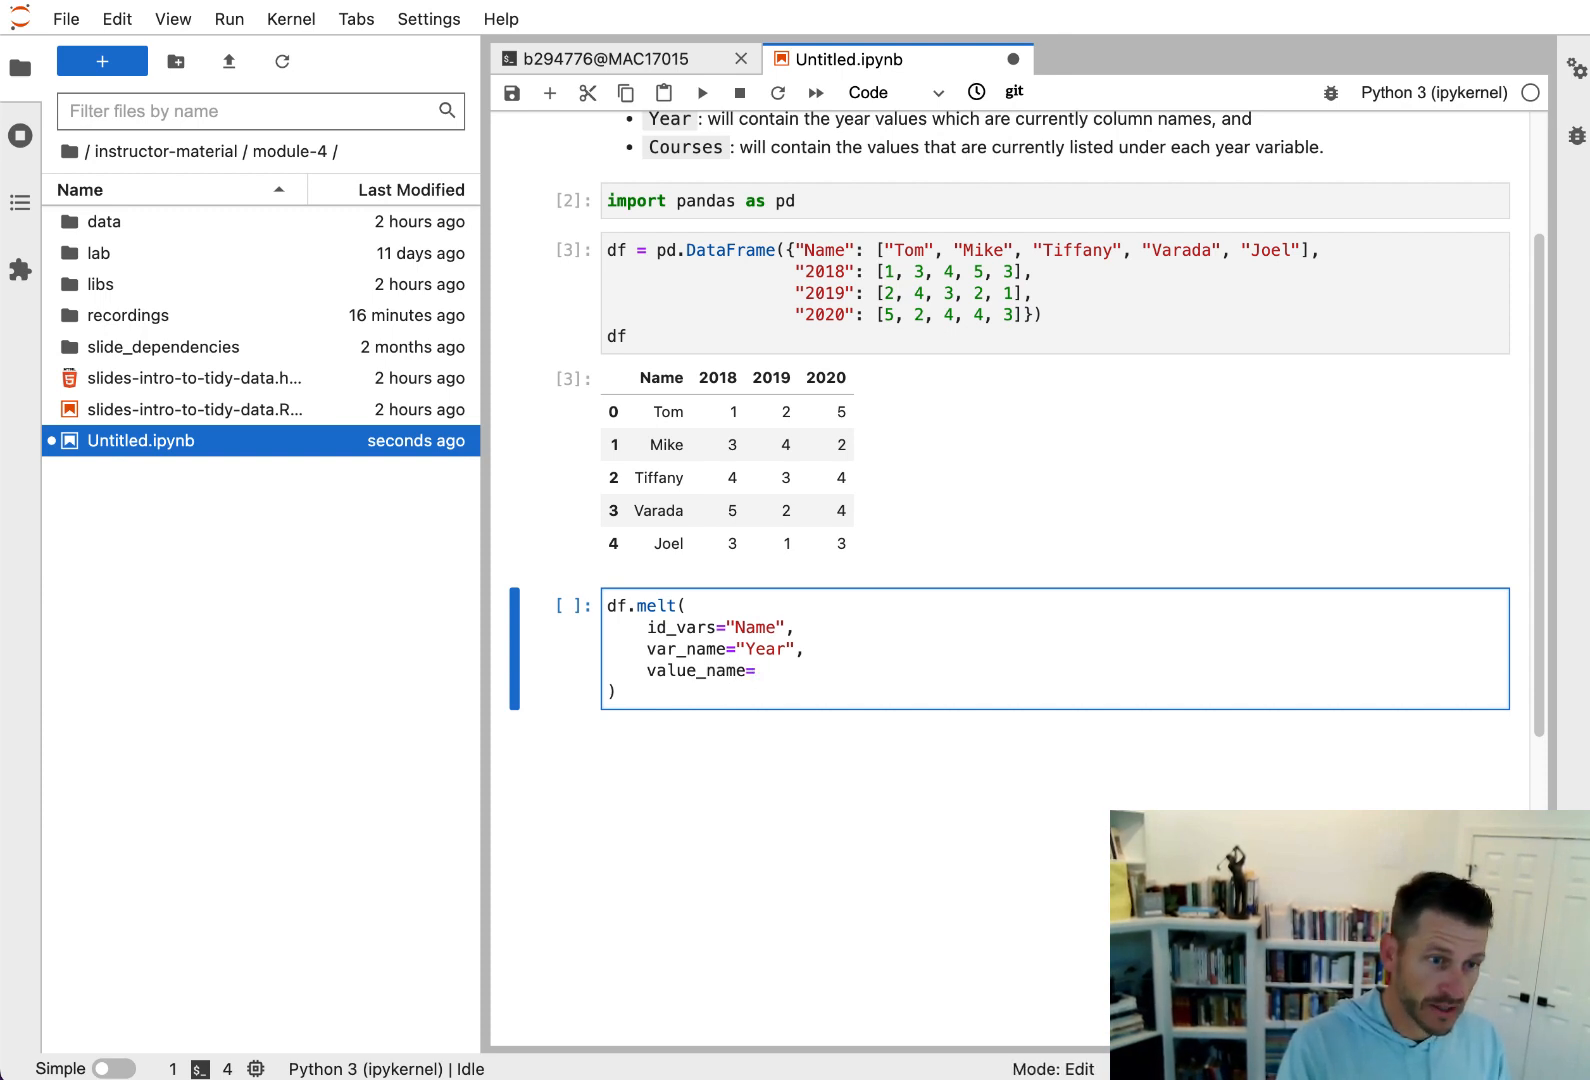
type("\"Course")
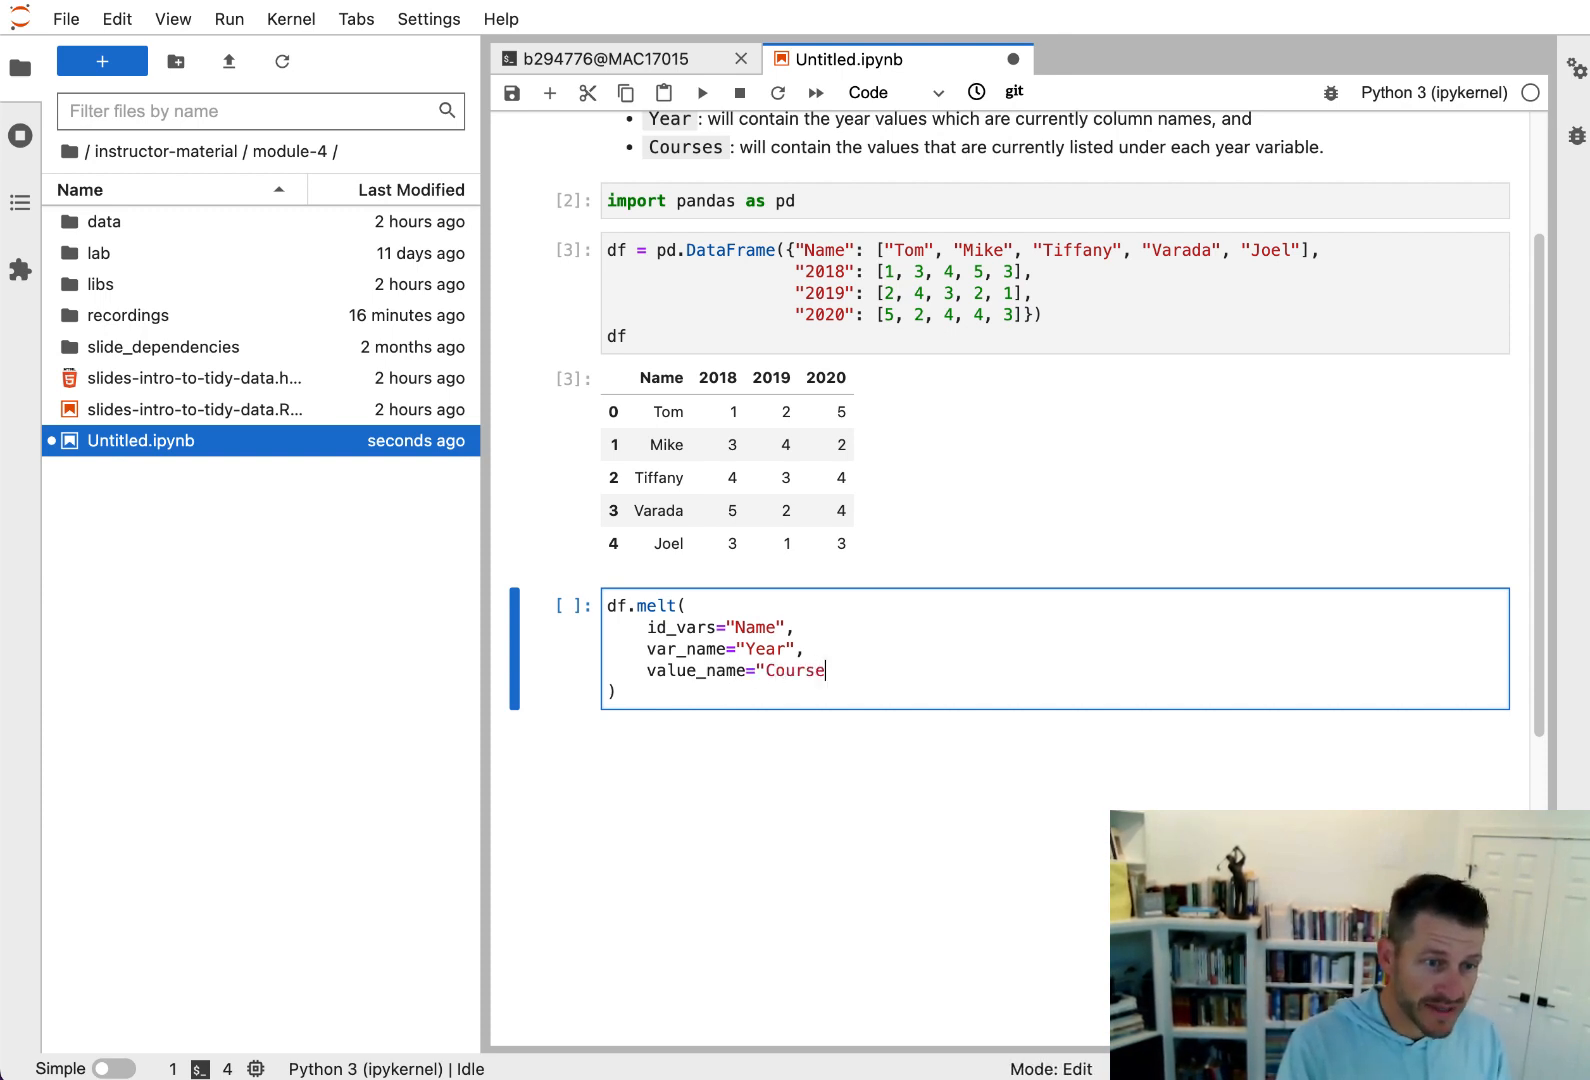
type("s\"")
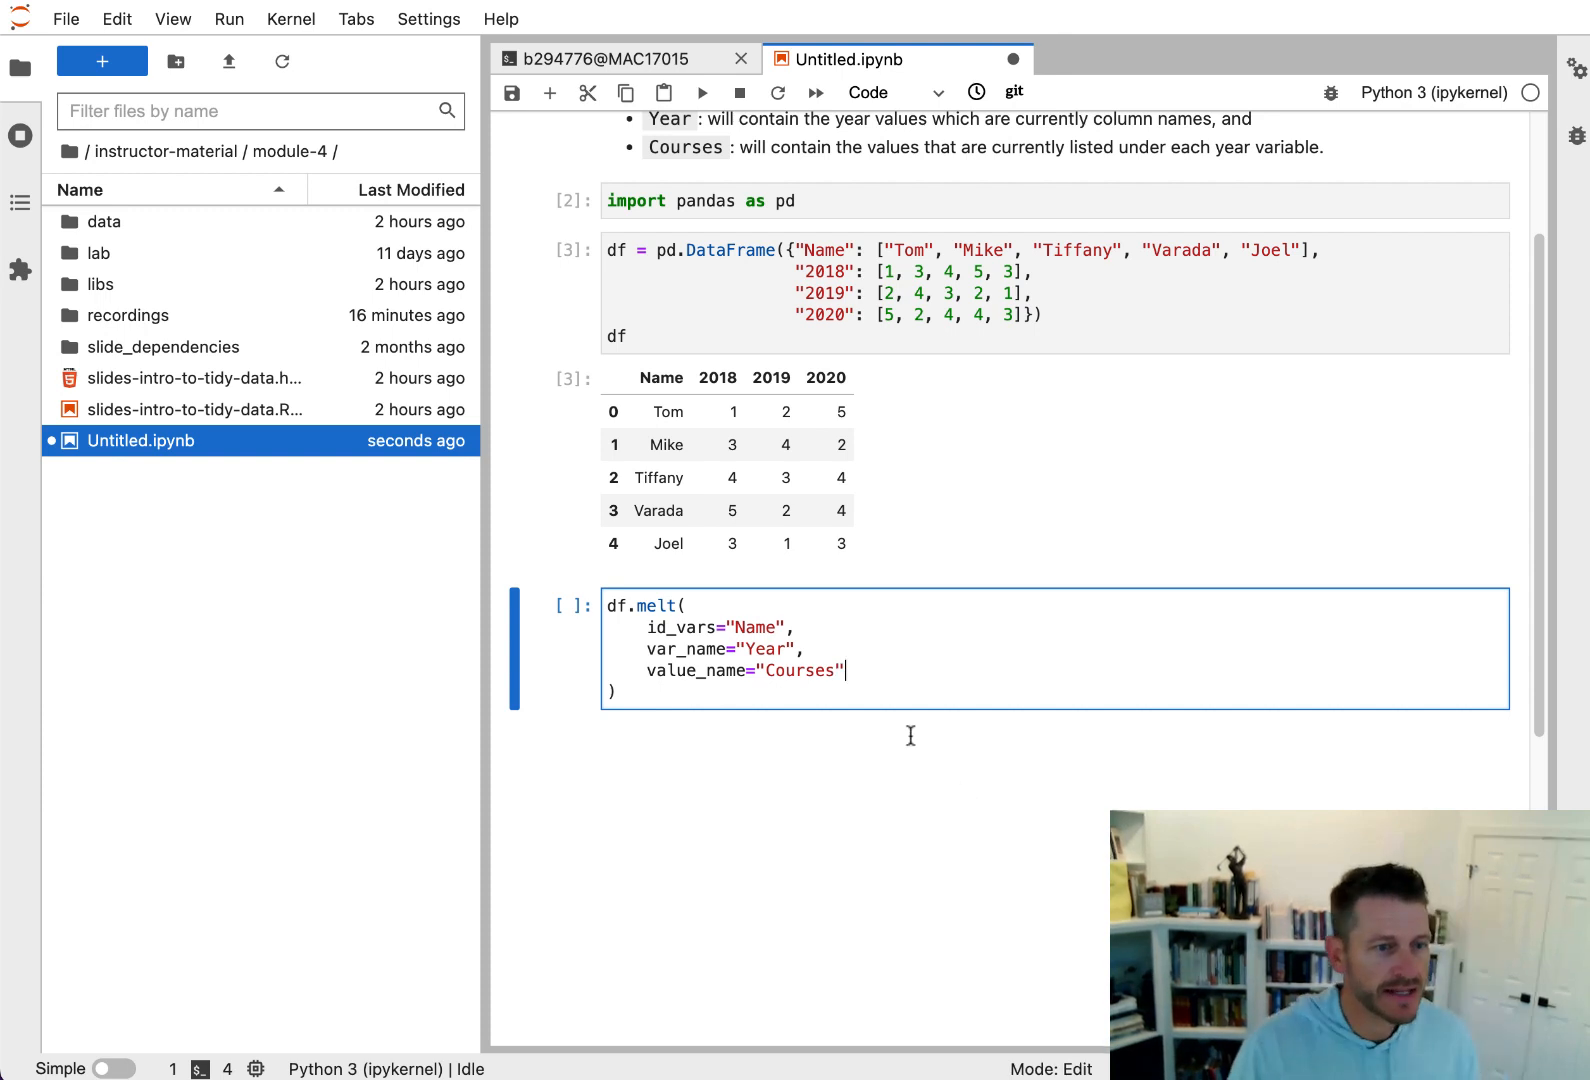
mouse_move(800, 544)
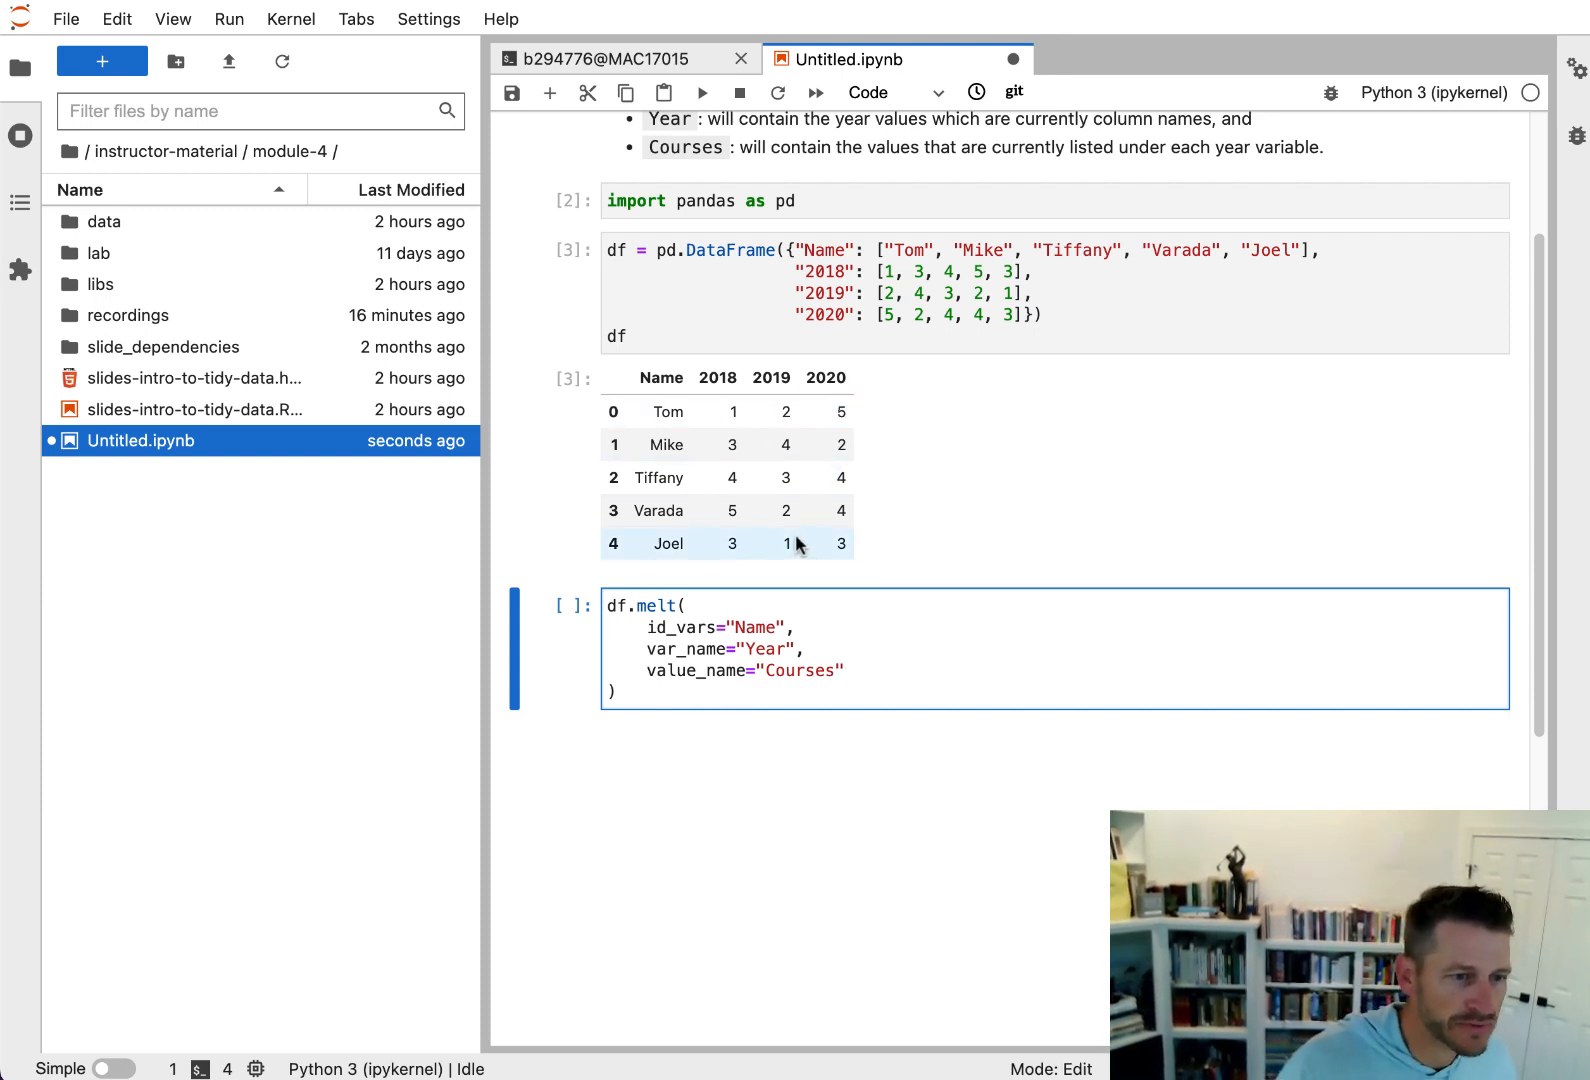
mouse_move(743, 423)
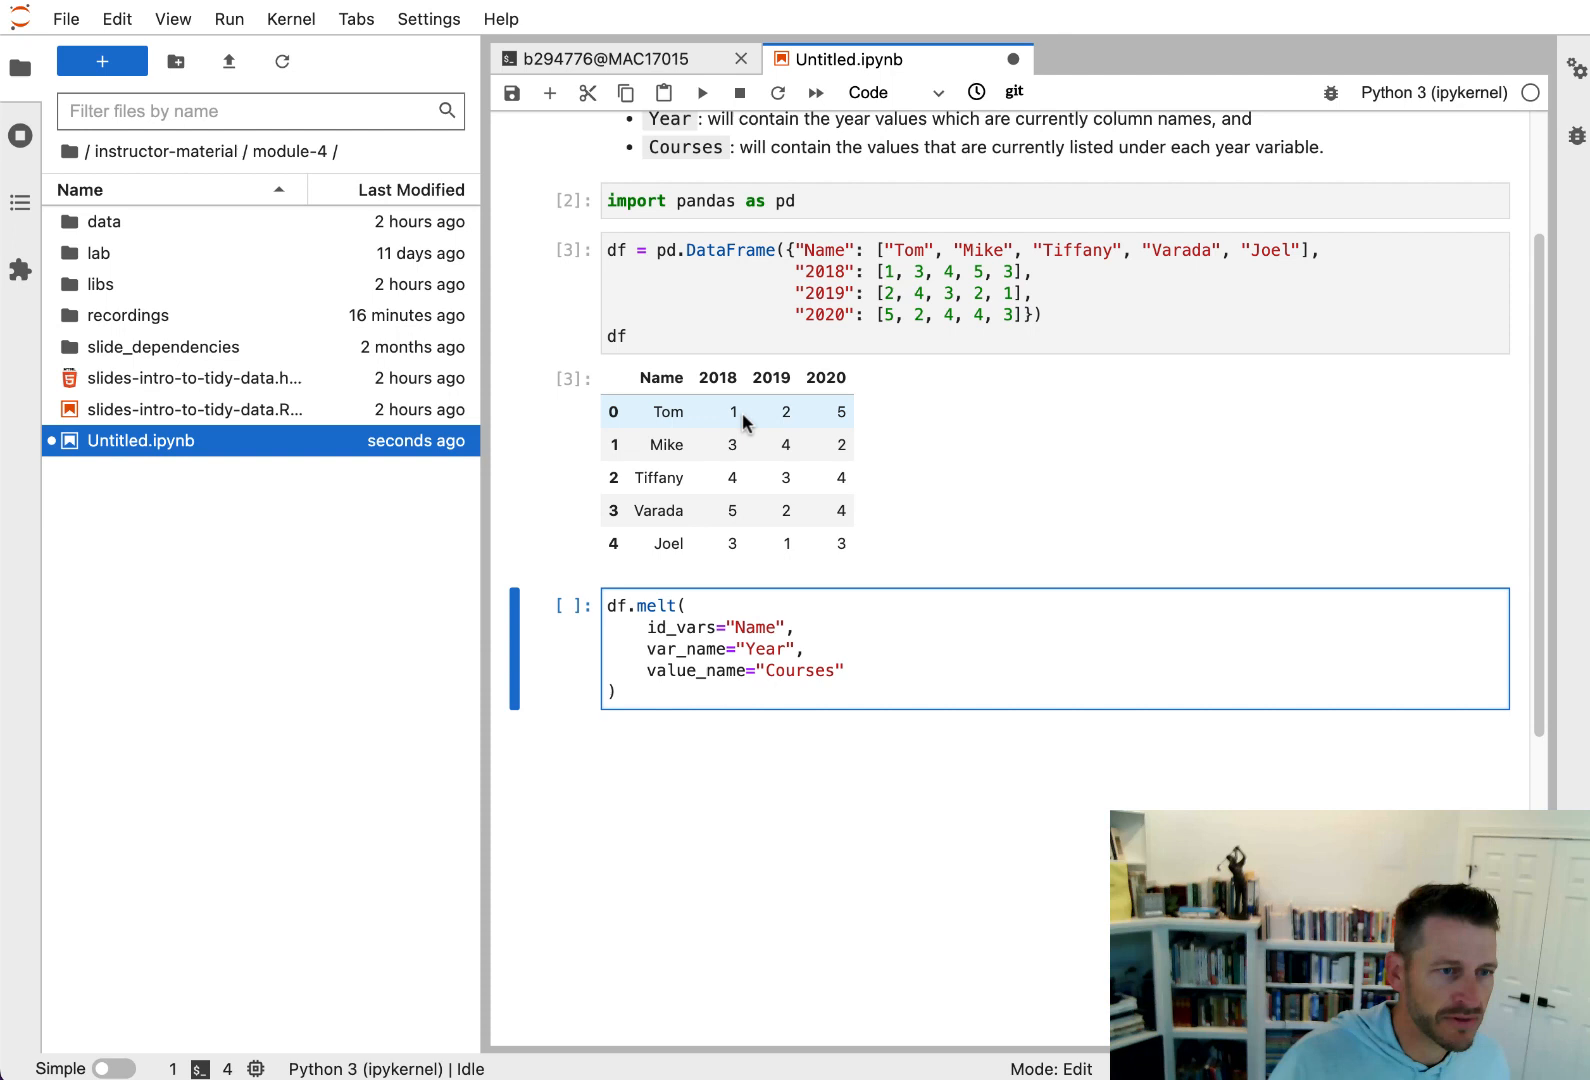
mouse_move(774, 434)
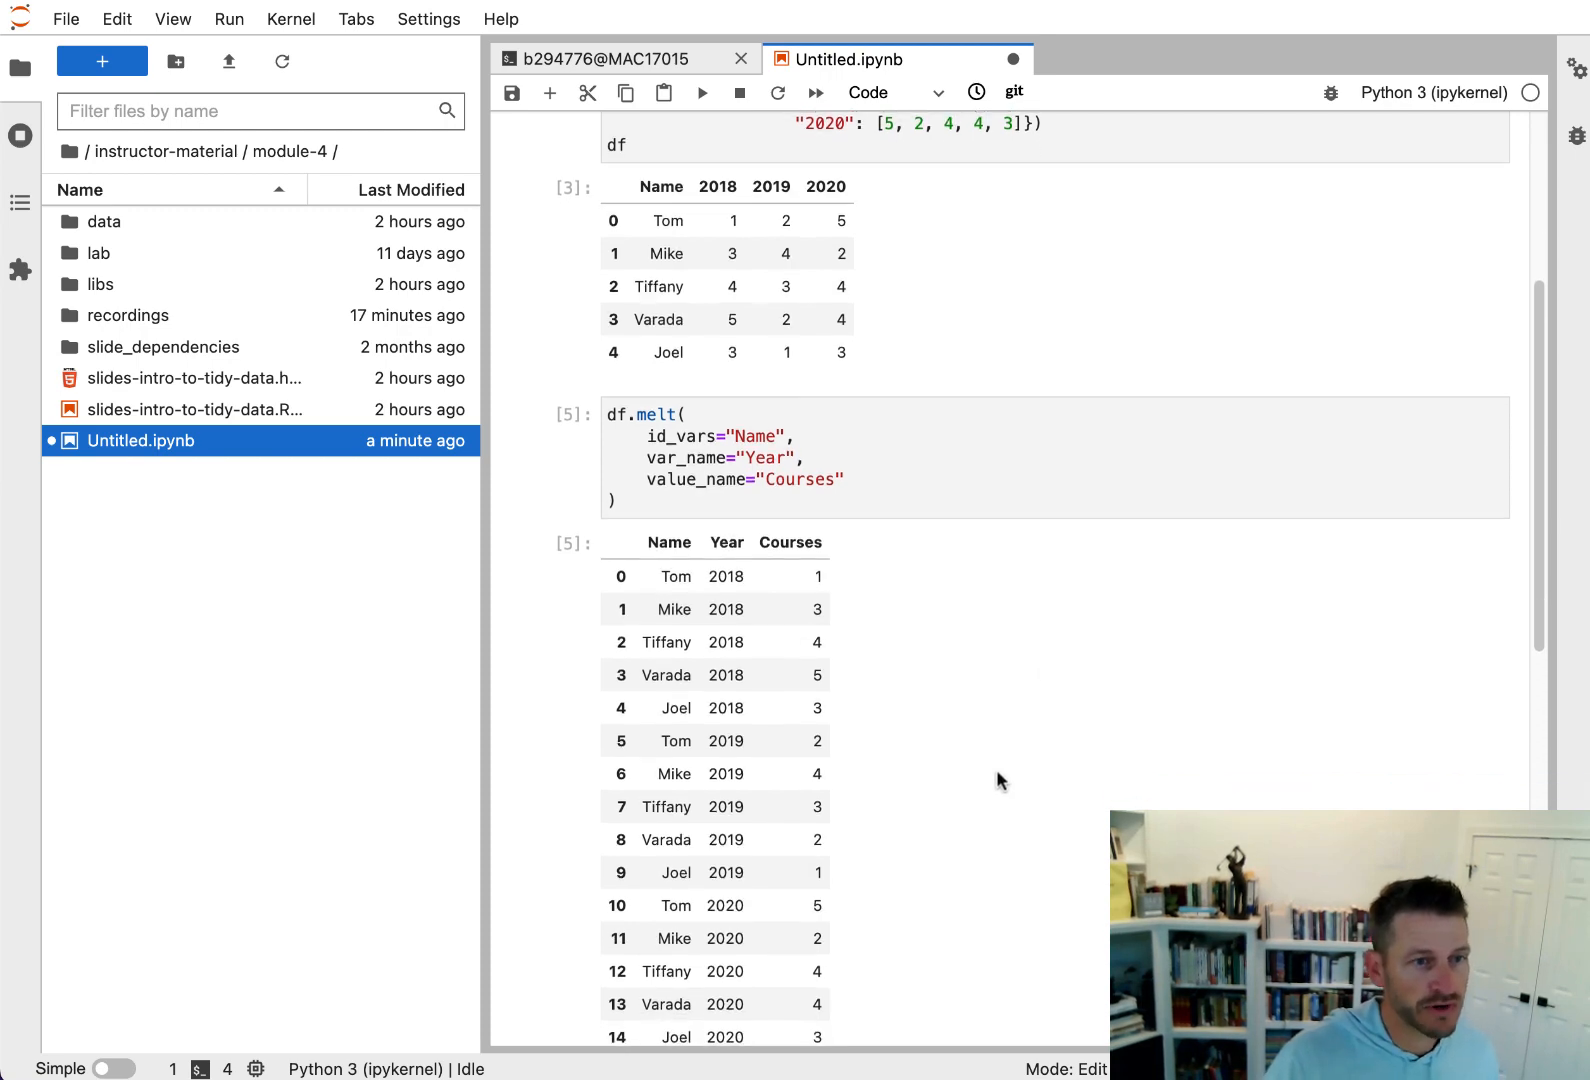
scroll("up", 3)
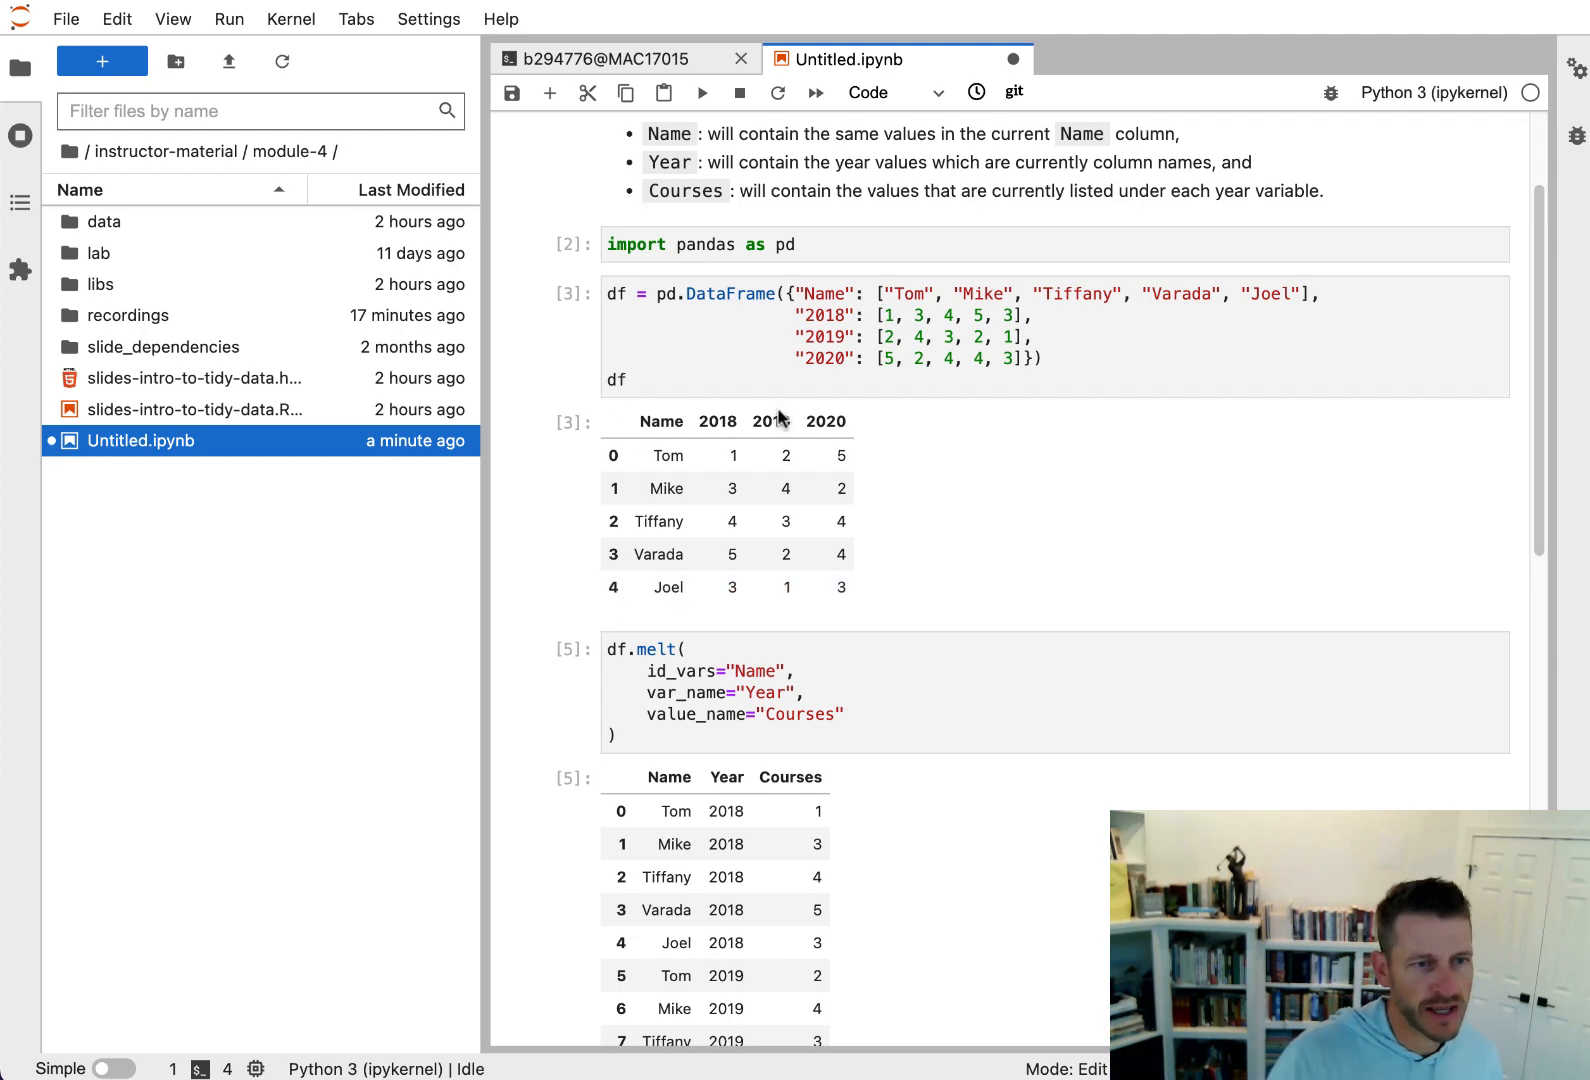
scroll("down", 3)
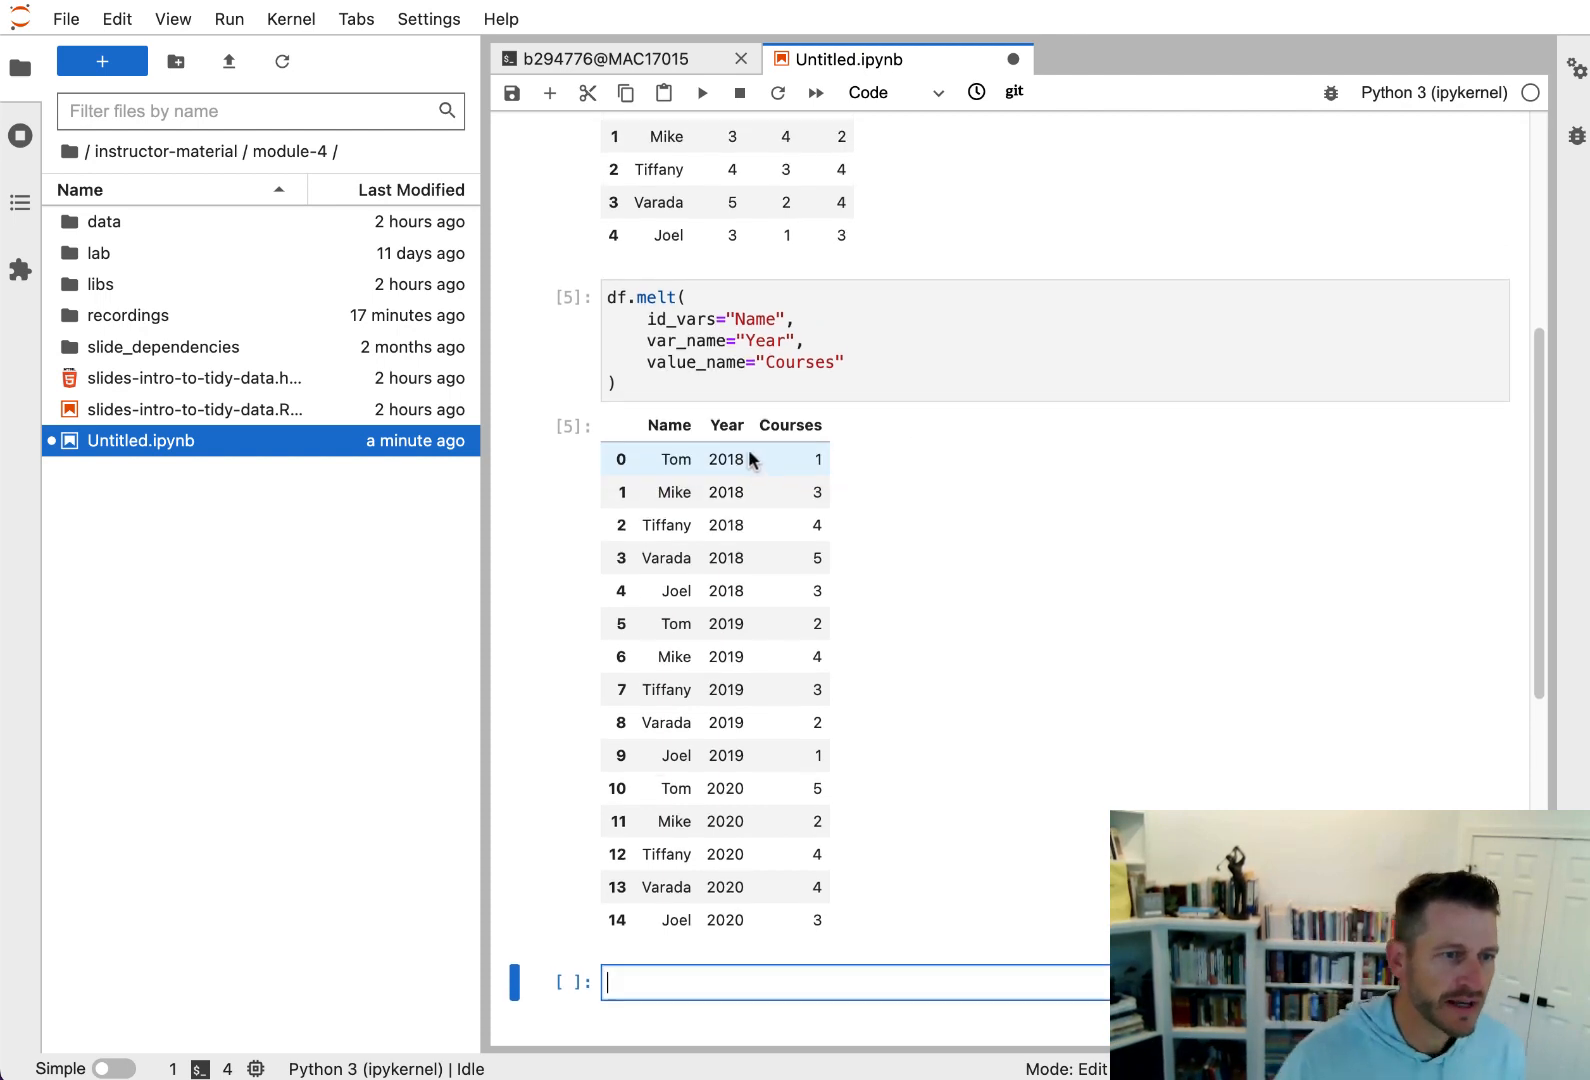
mouse_move(688, 472)
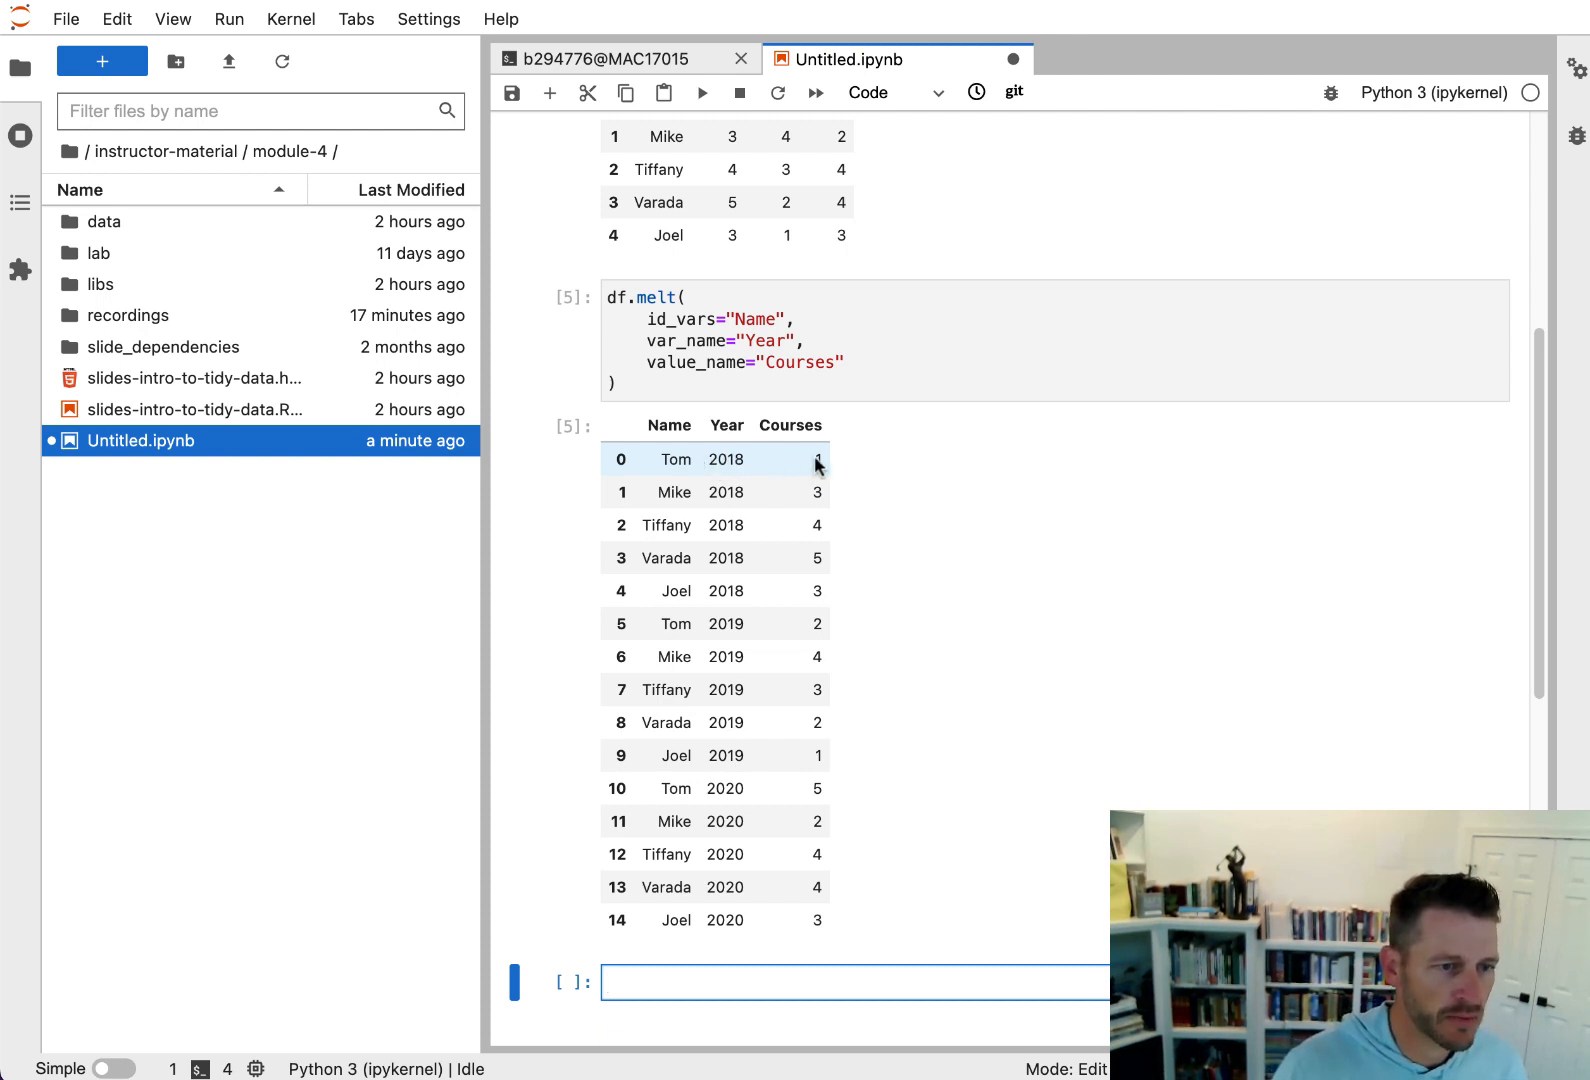
mouse_move(674, 624)
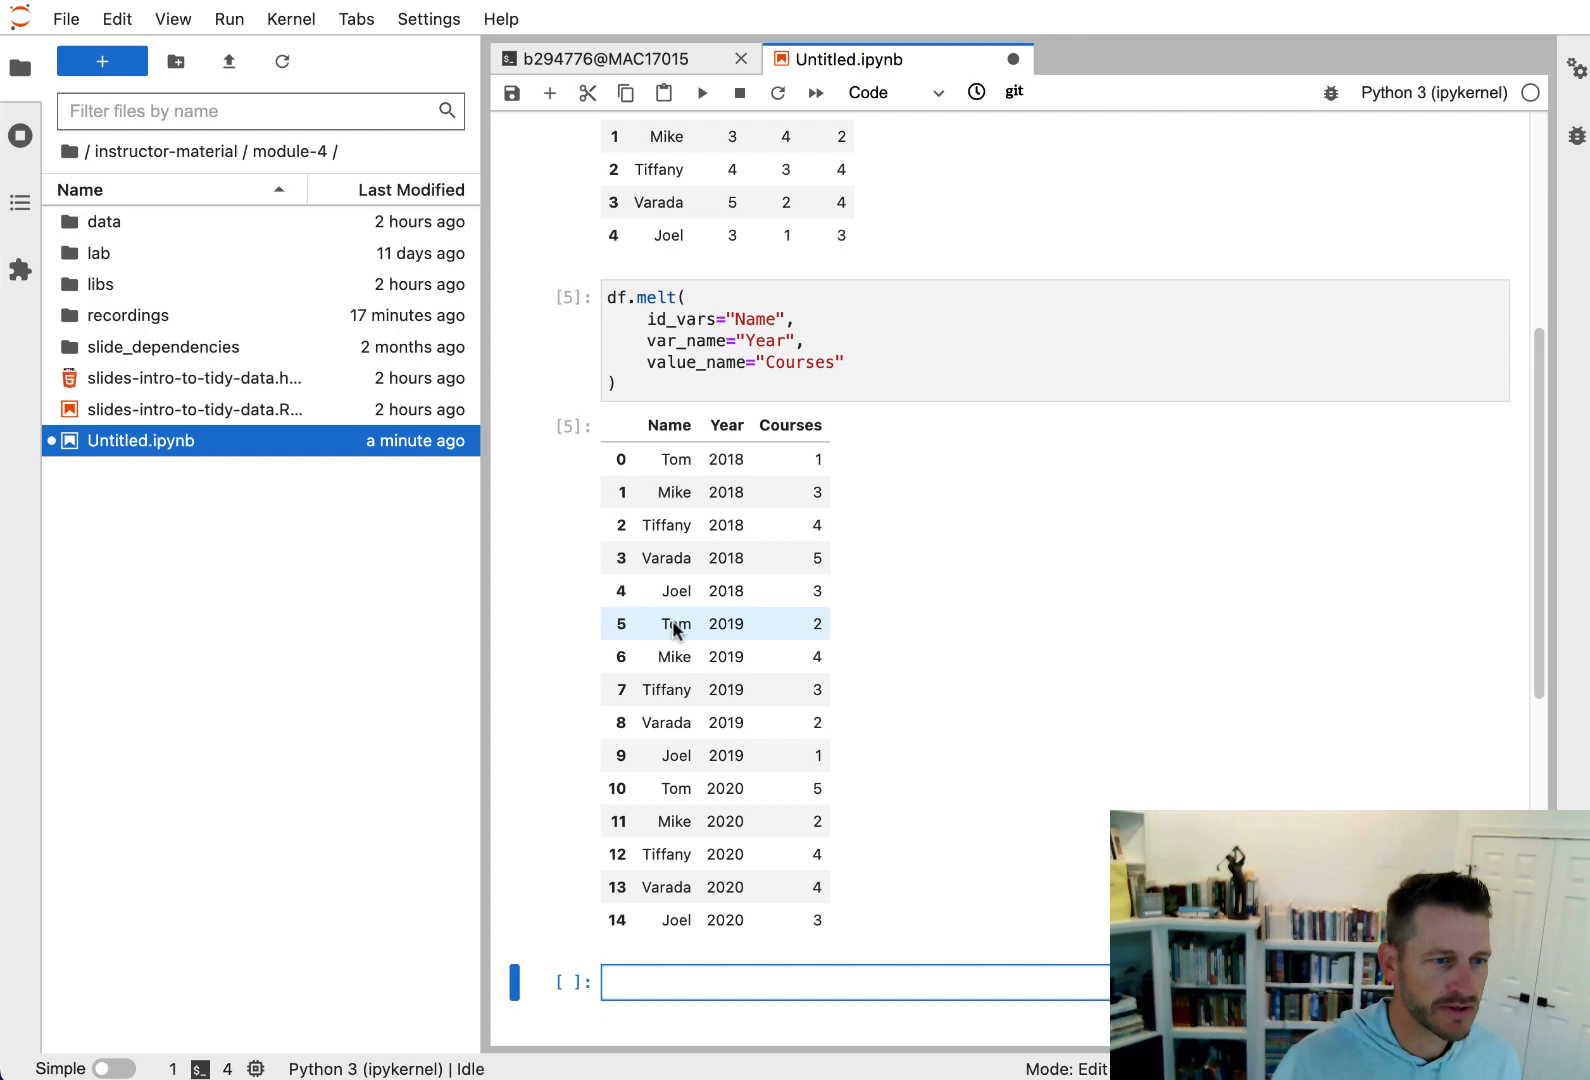
mouse_move(806, 629)
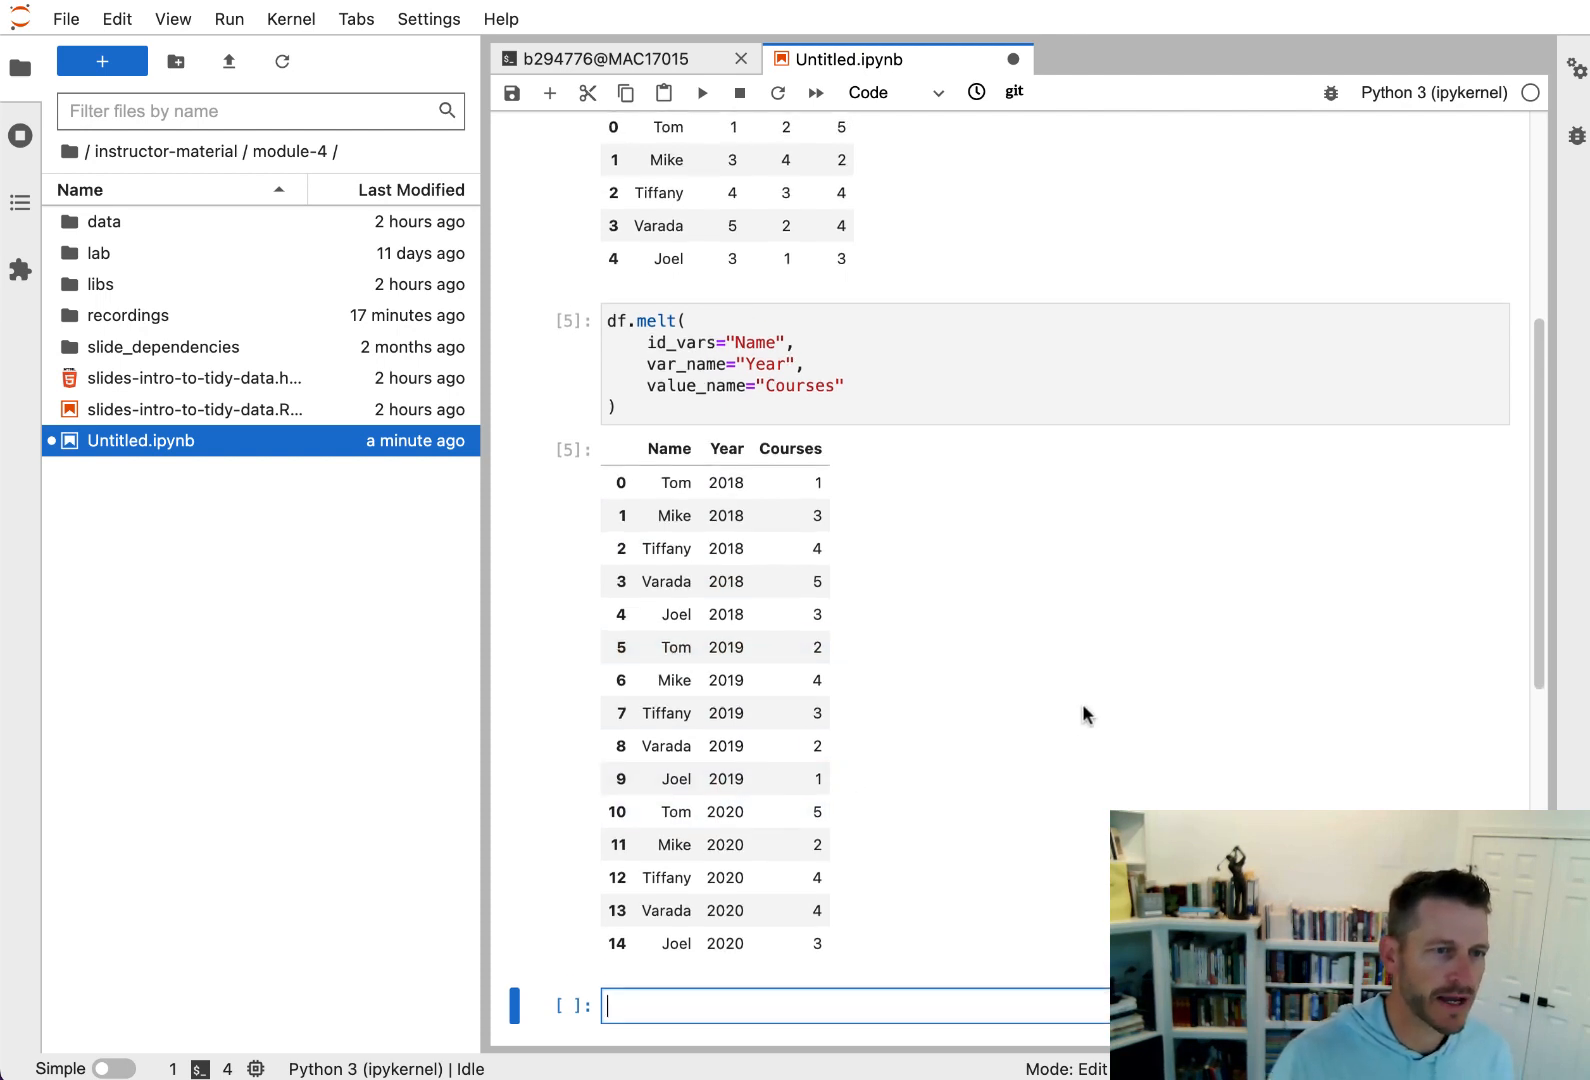
scroll("up", 3)
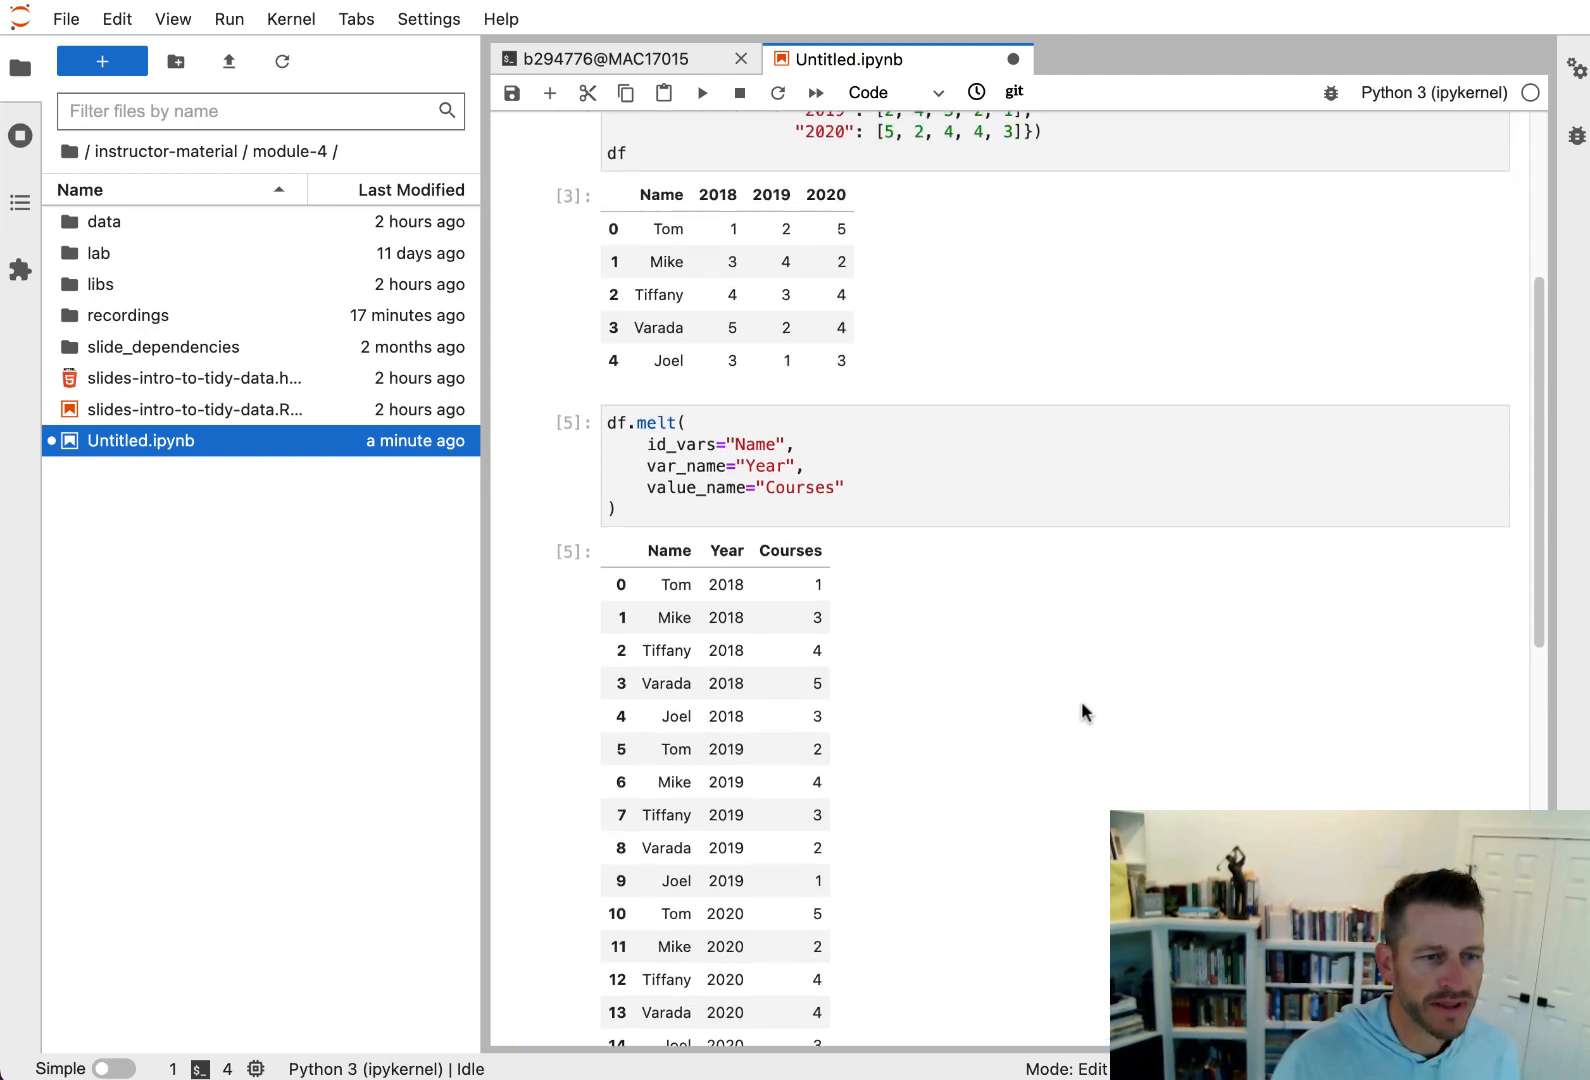
scroll("up", 3)
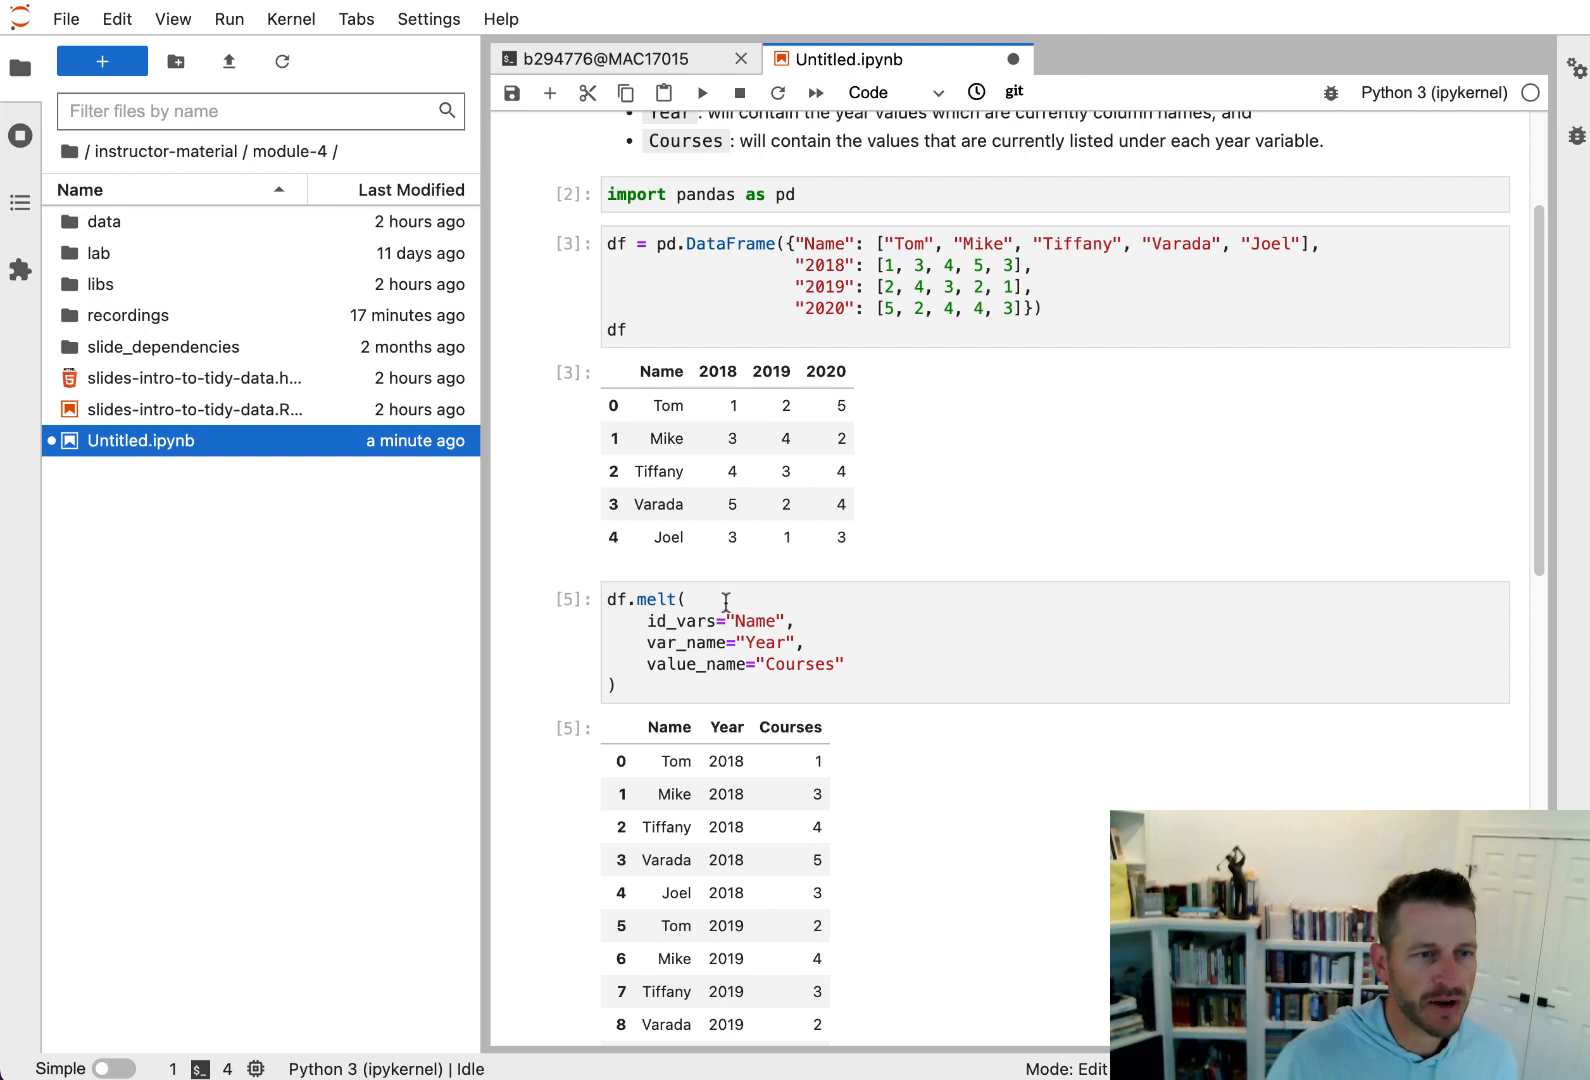
mouse_move(711, 378)
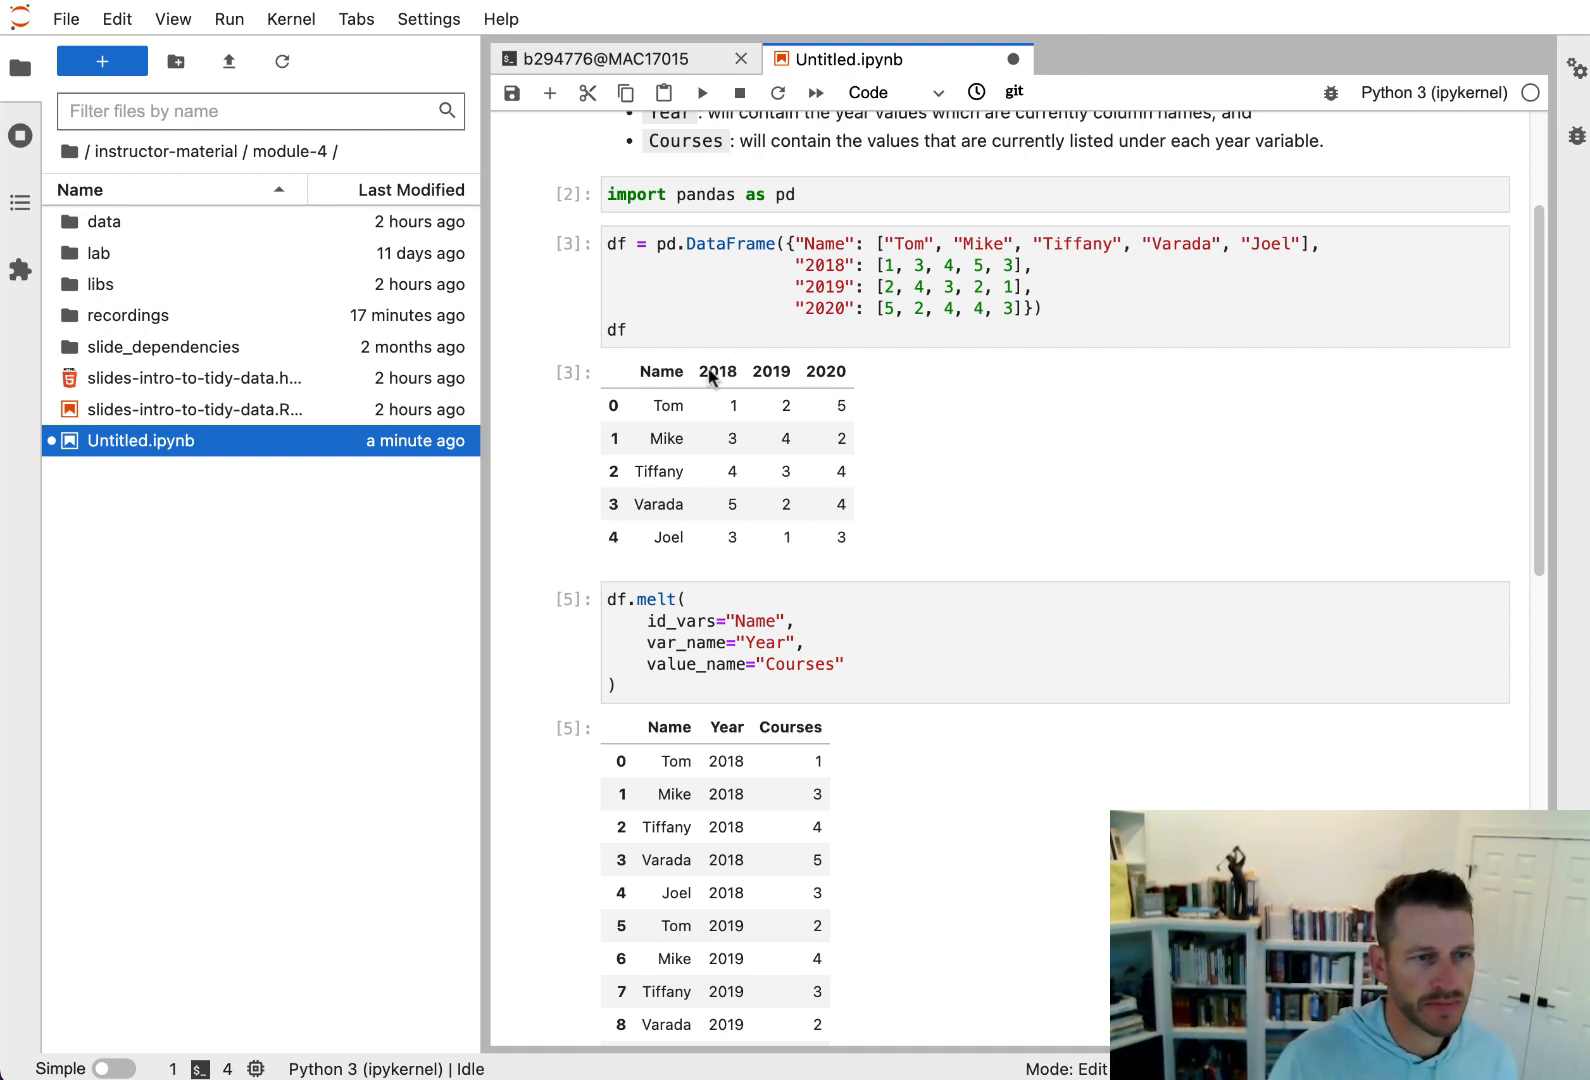
mouse_move(748, 373)
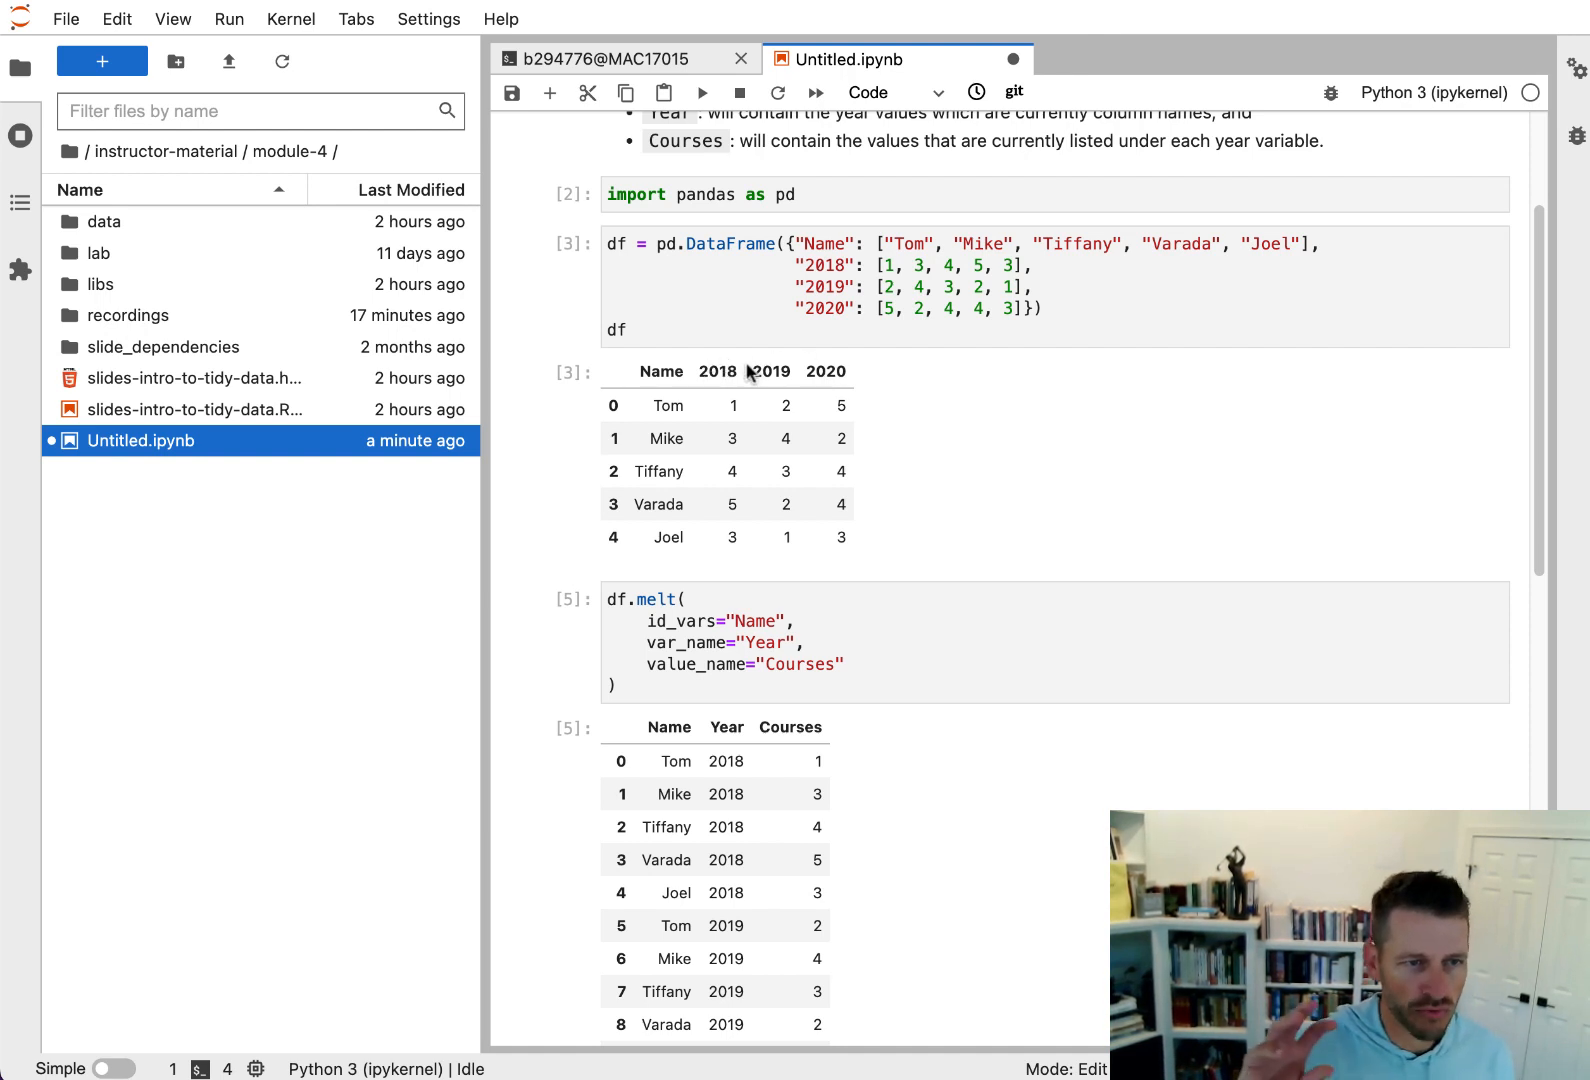
mouse_move(796, 629)
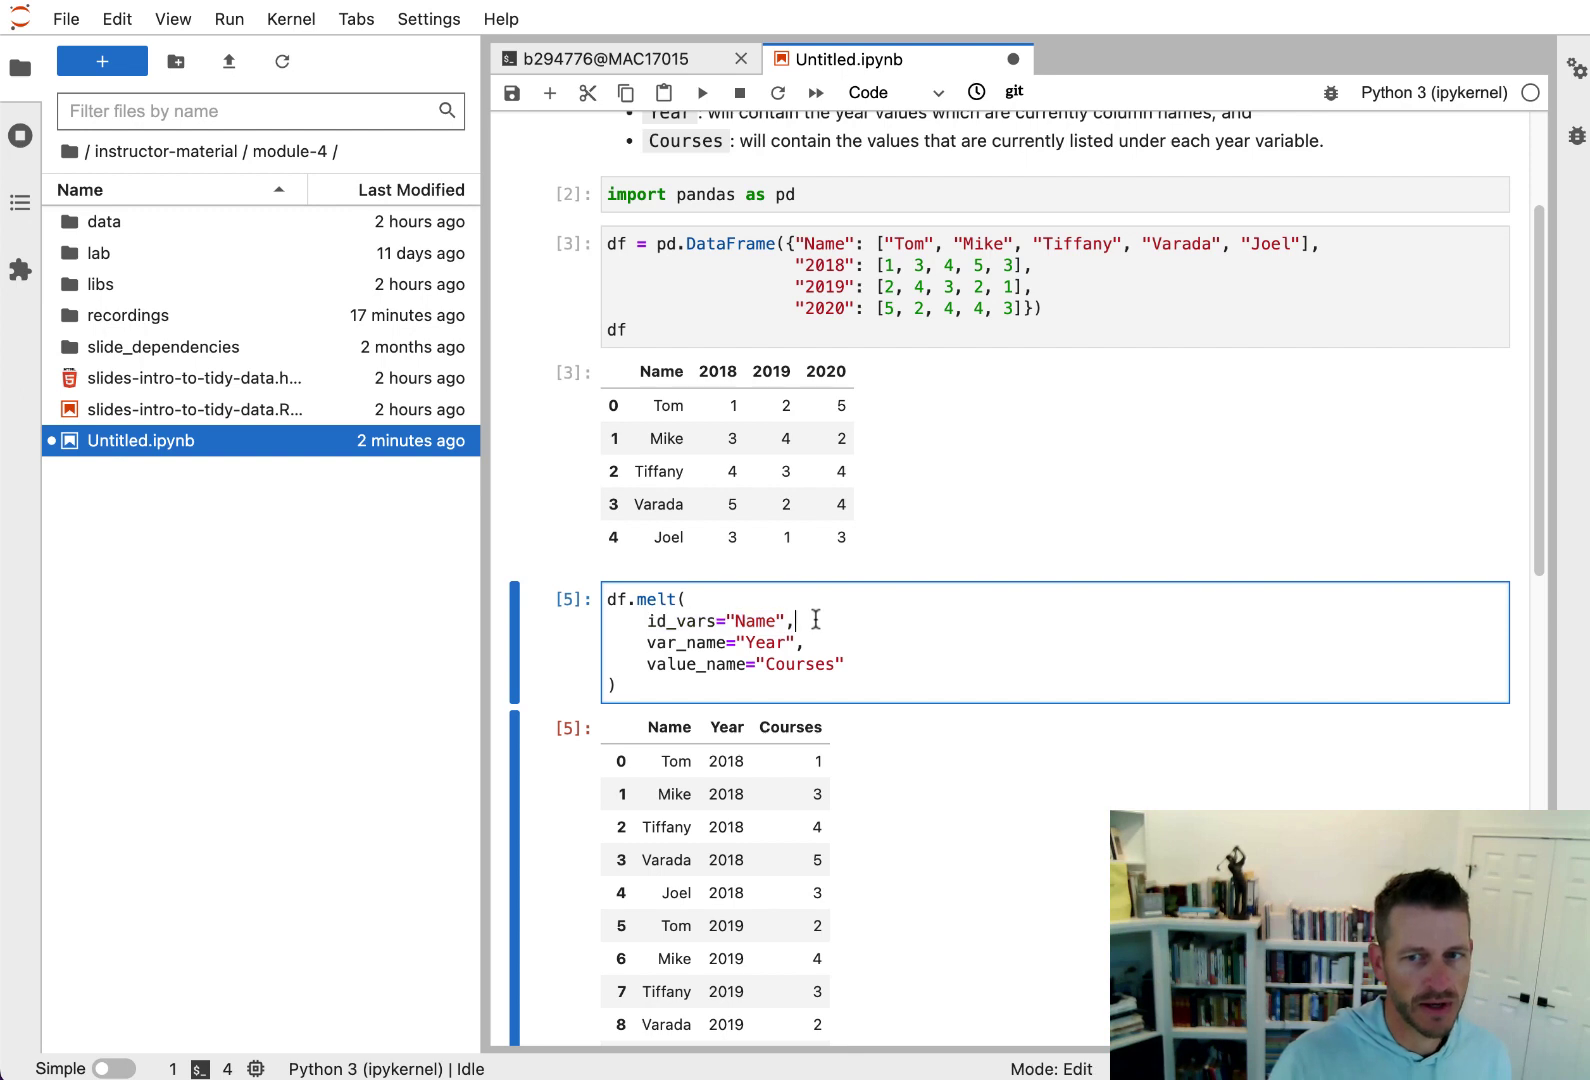
- Add value_var=["2018", "2019", "2020"] to the melt call and rerun, raising a TypeError
key("Enter")
type("value")
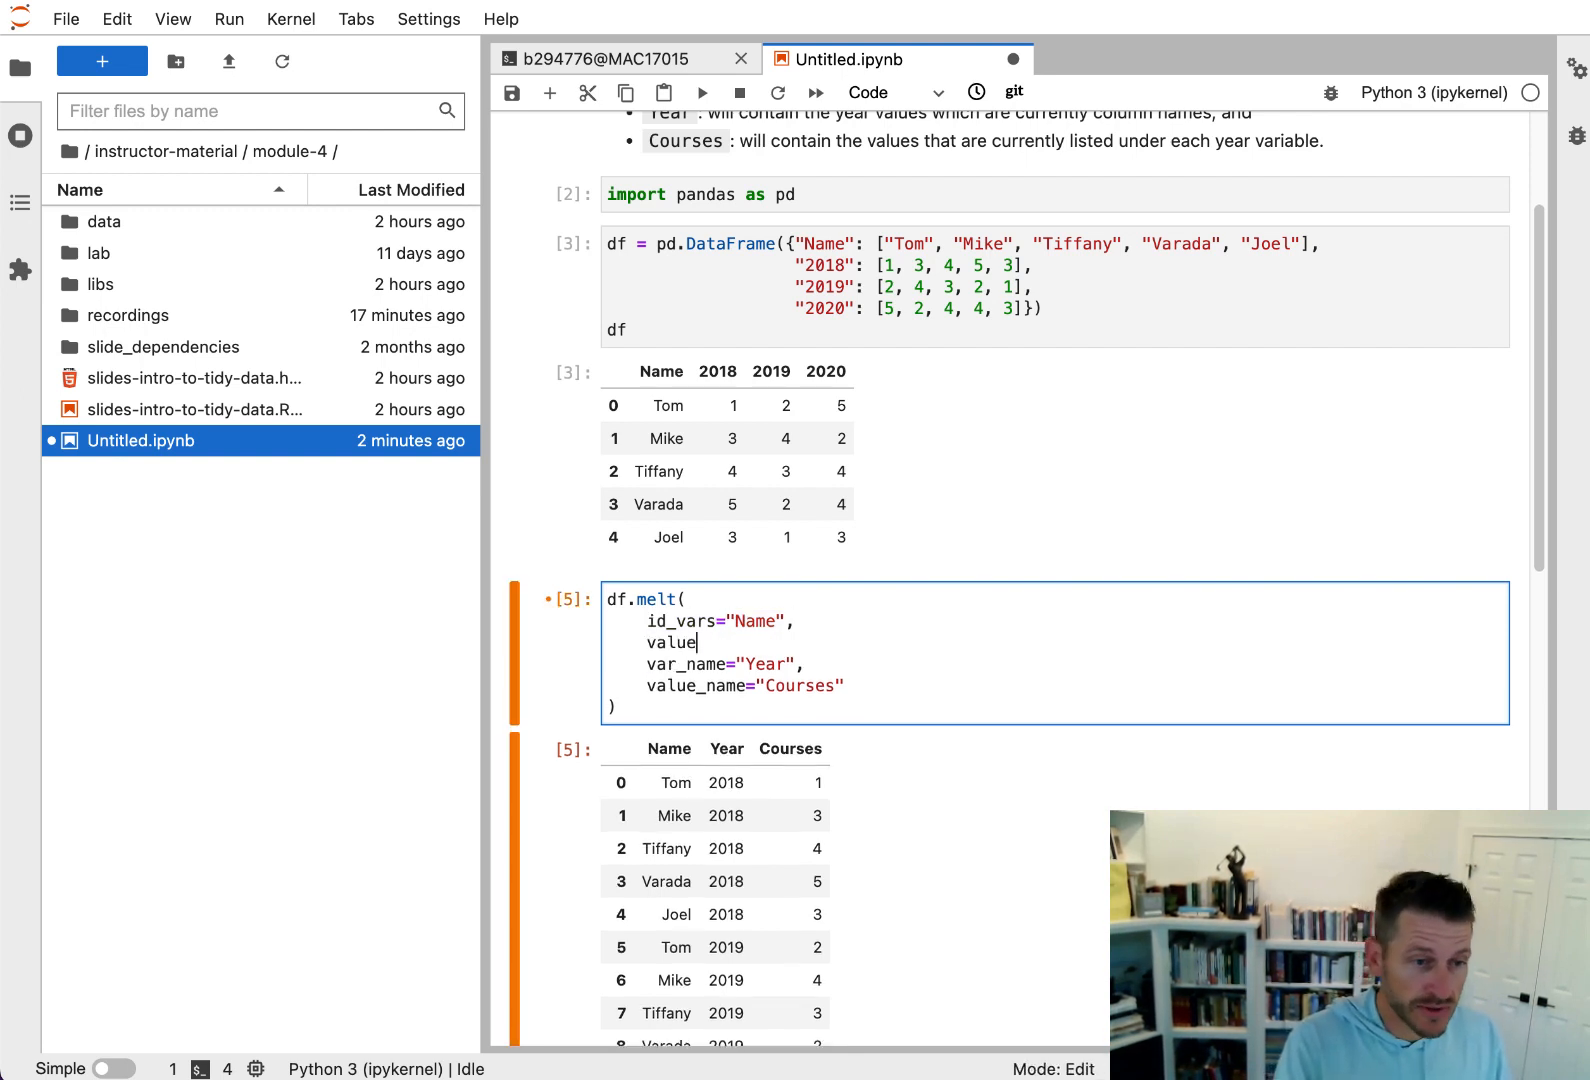
type("_var")
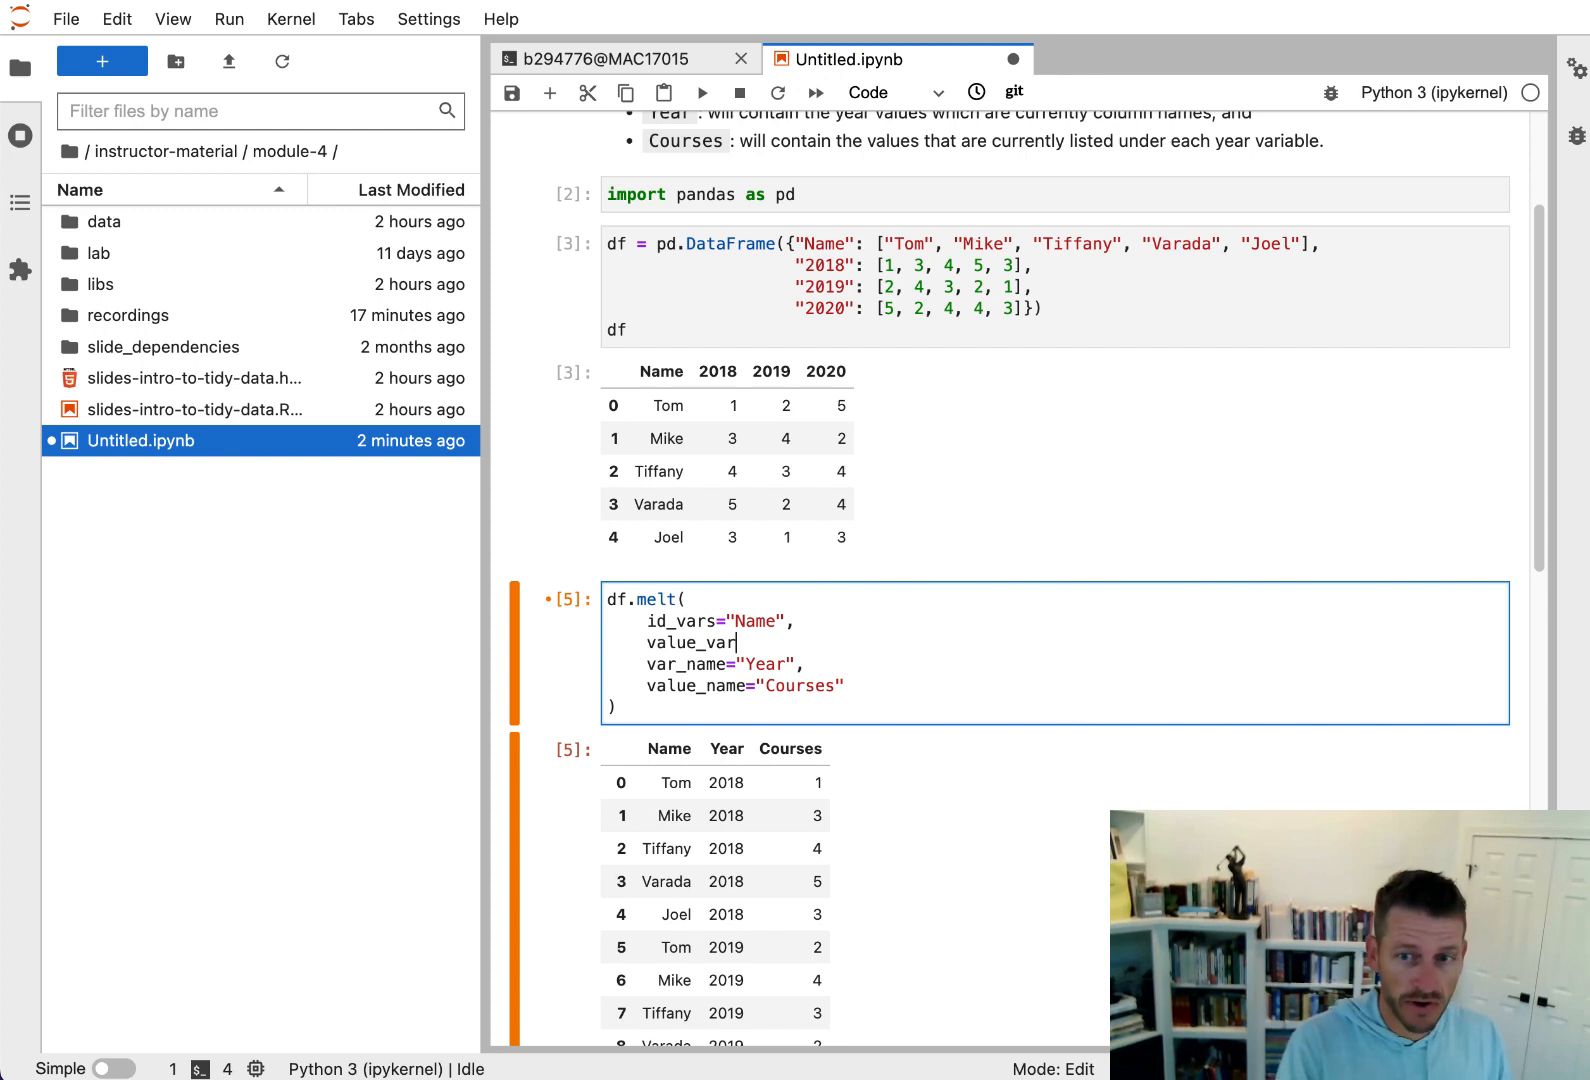
type("=[")
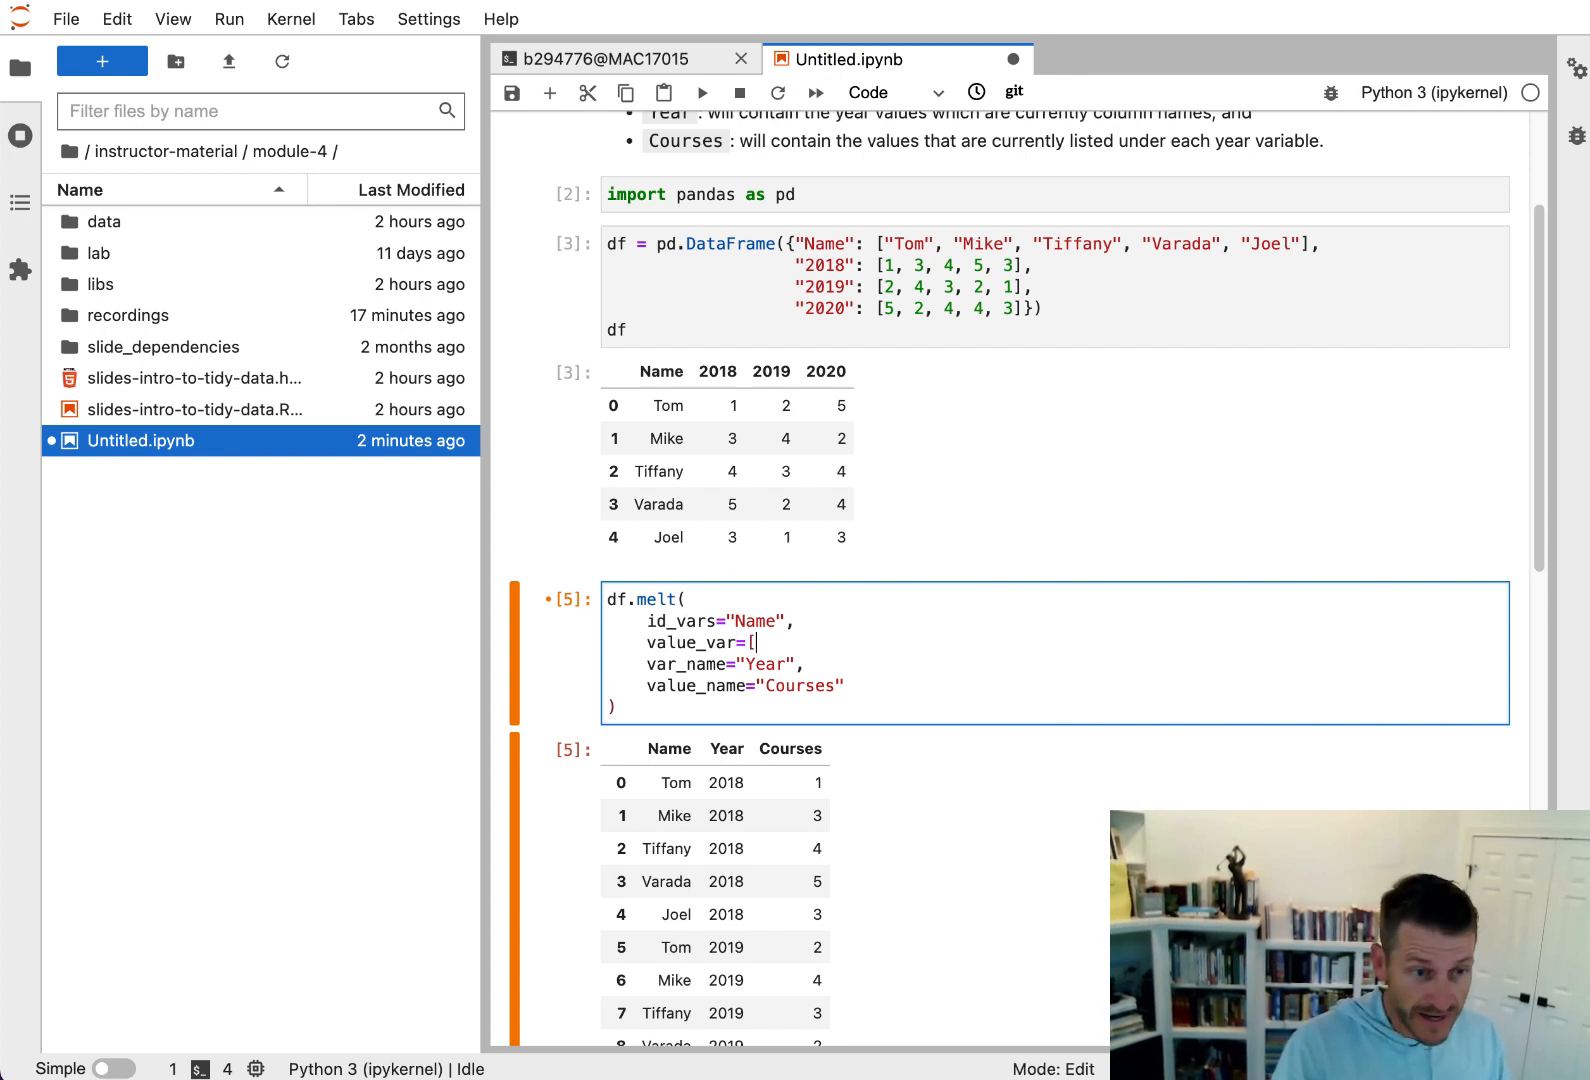
type("],")
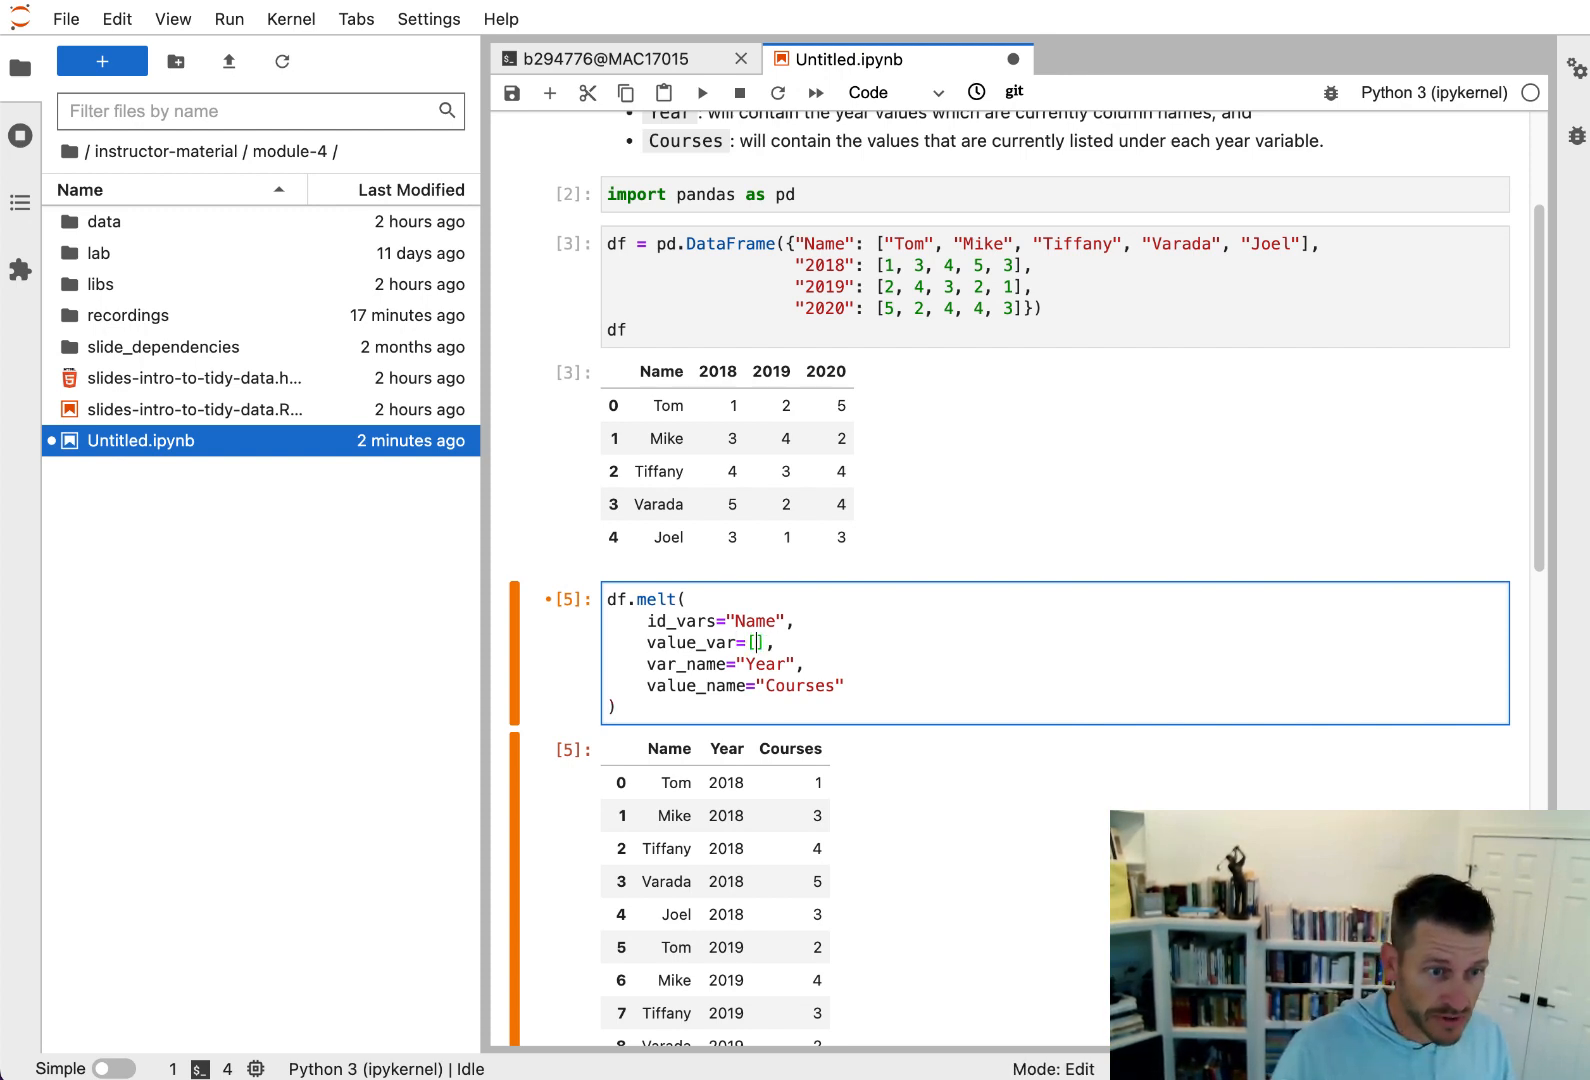
type("2")
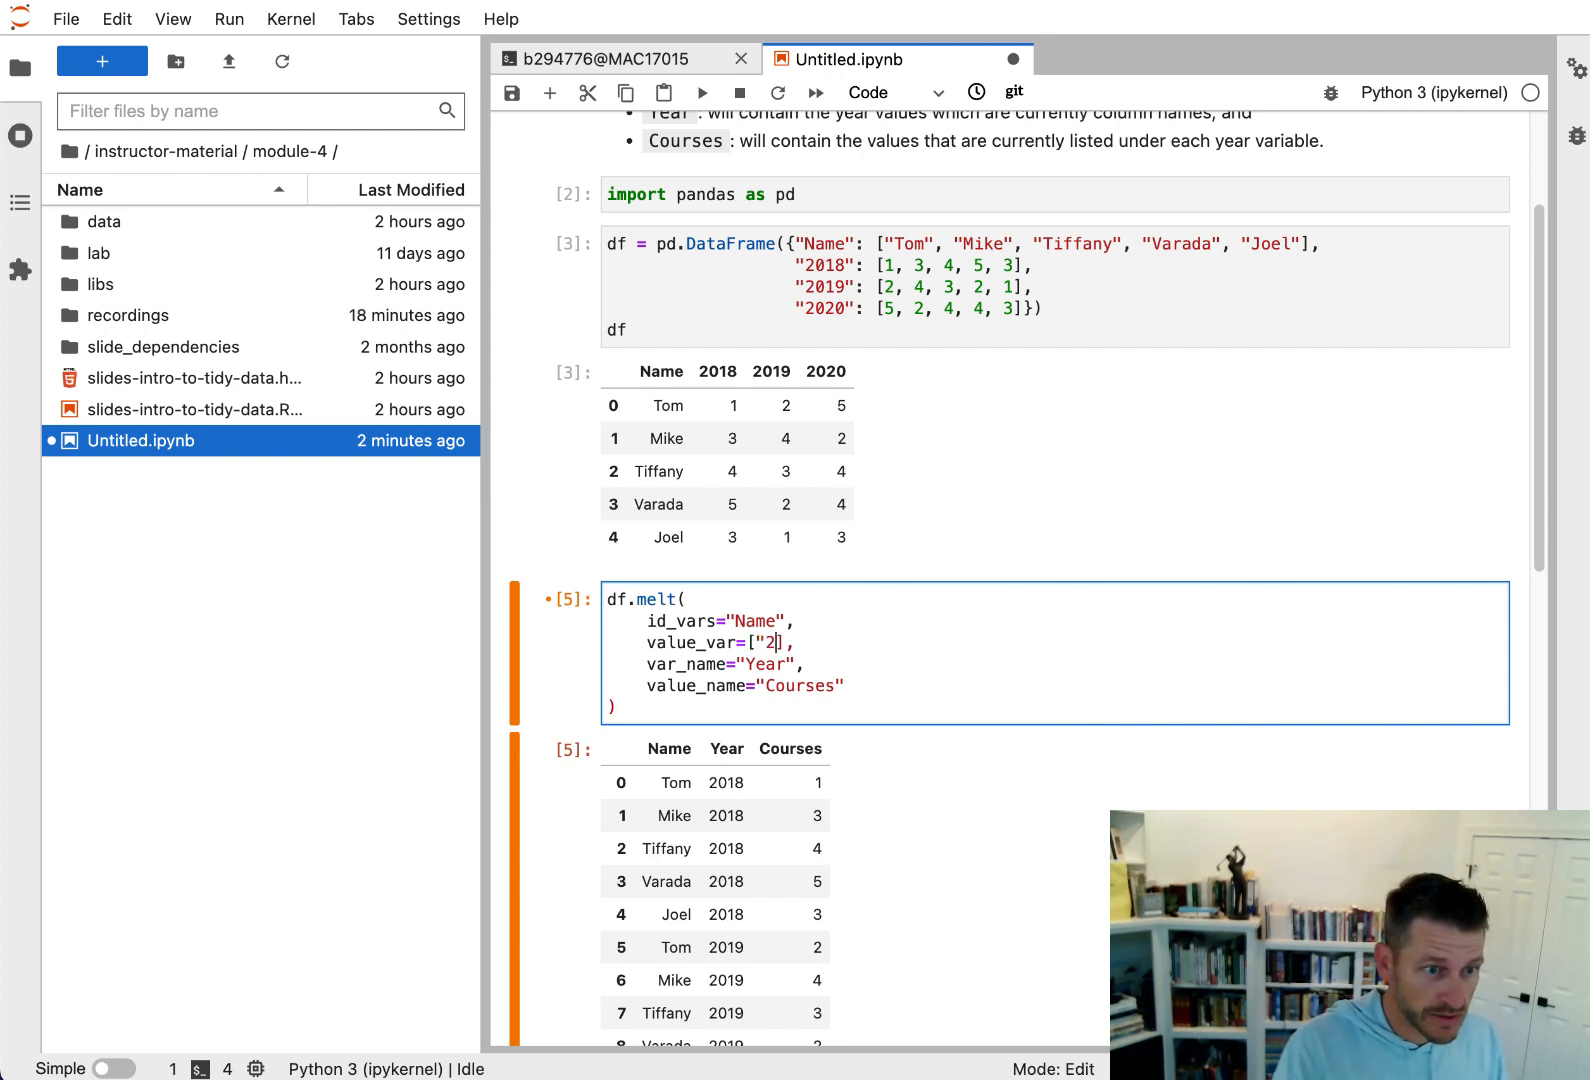
type("018\", \"2019\",")
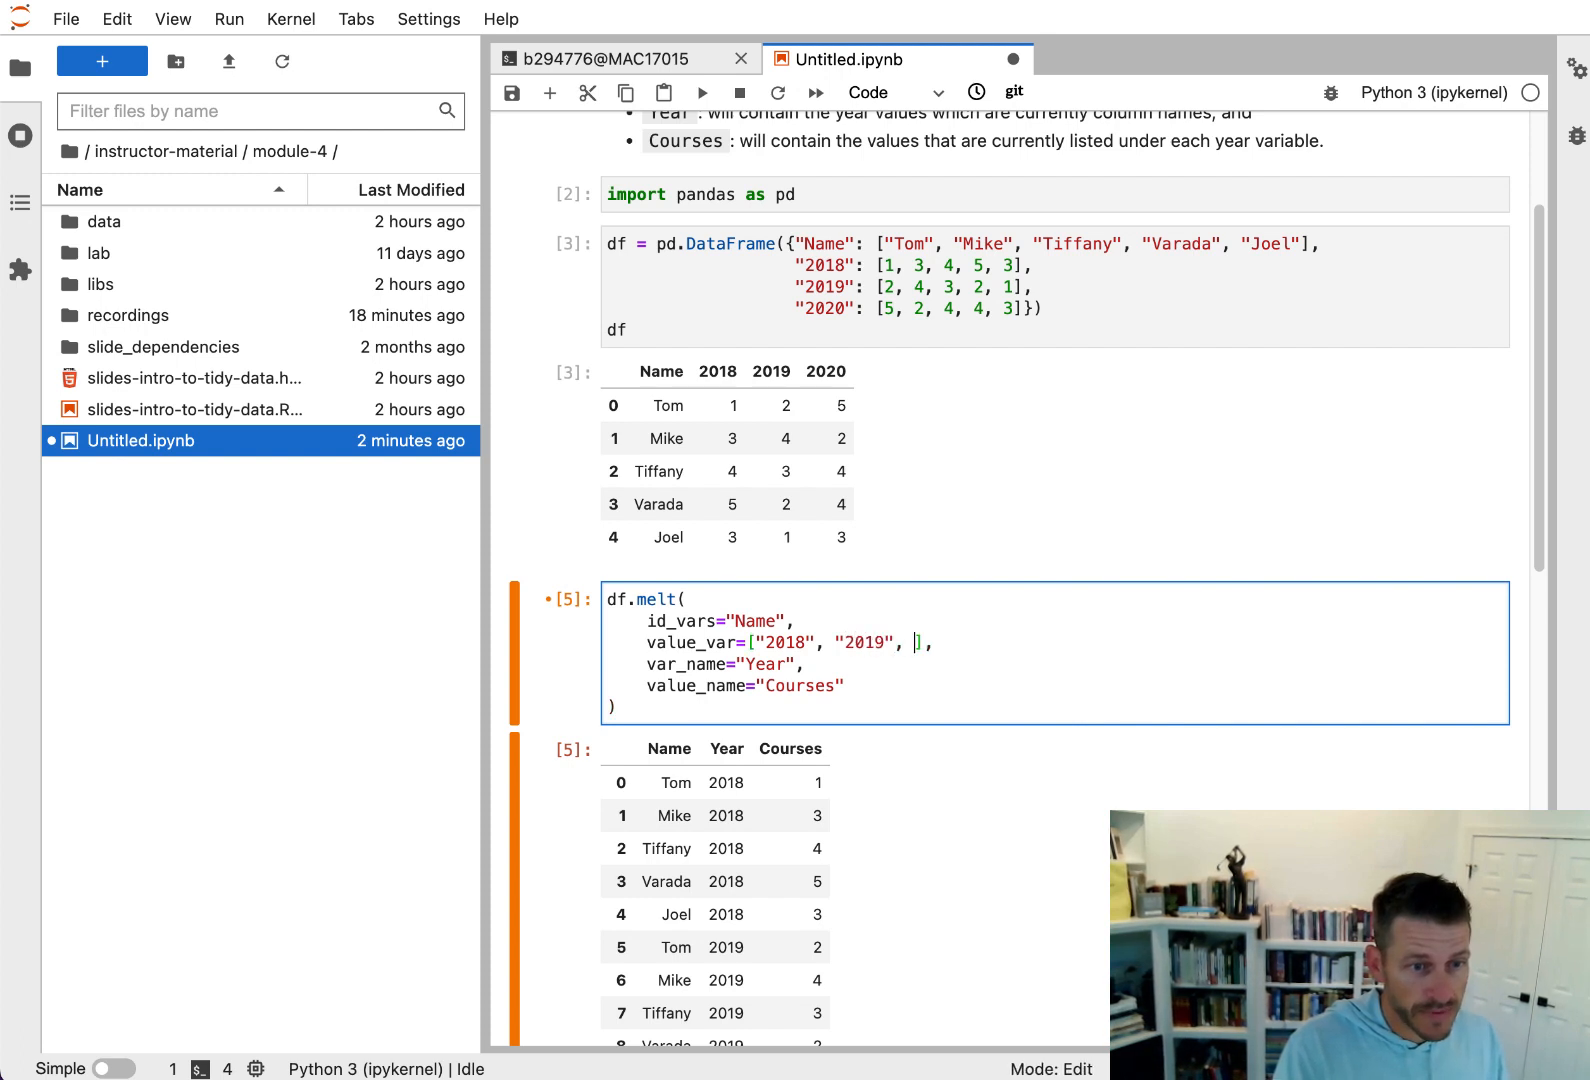
type("\"2020\"")
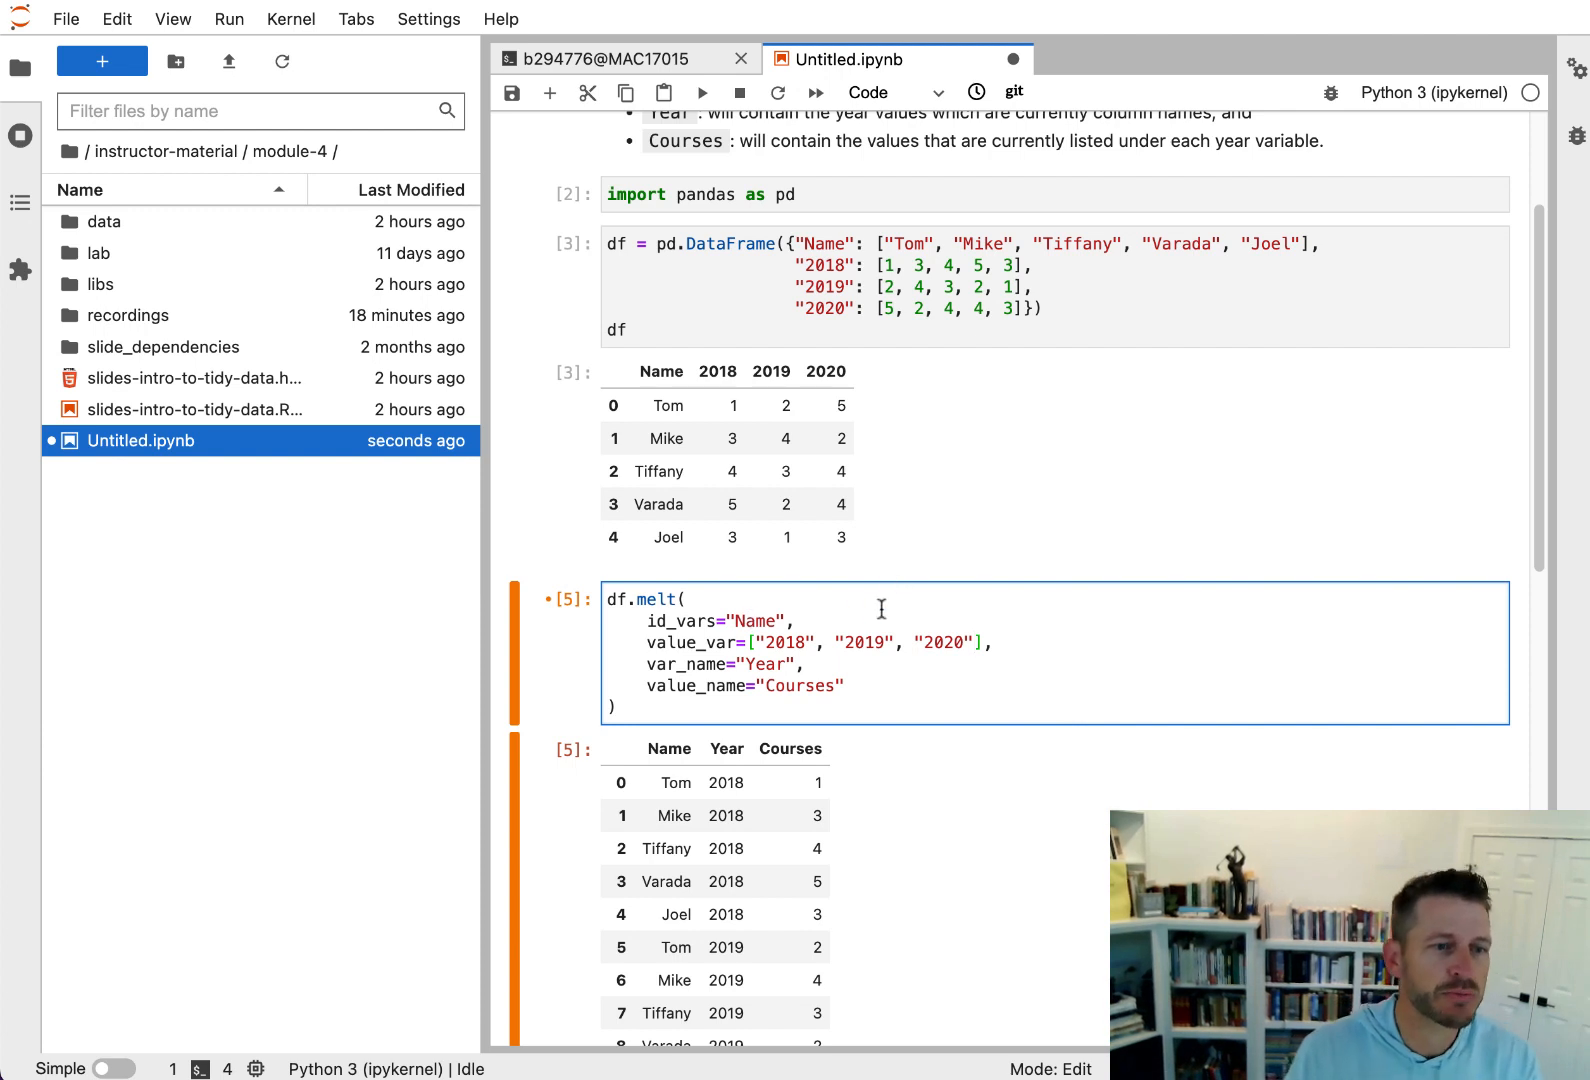
mouse_move(700, 370)
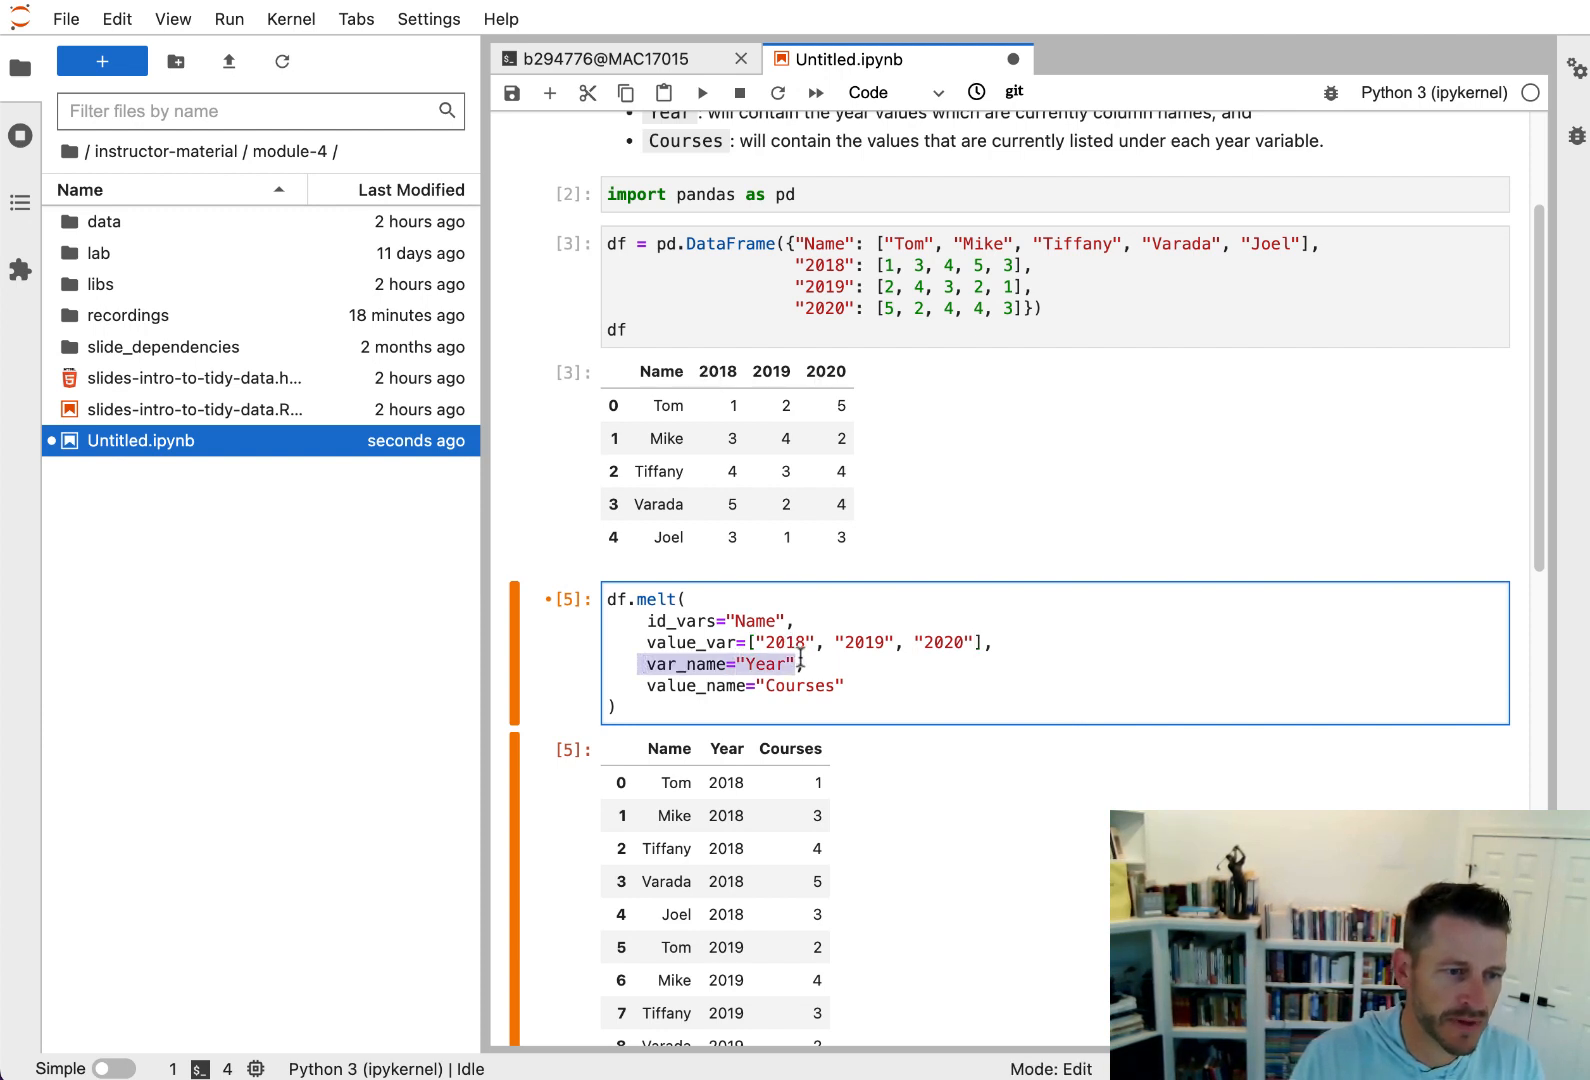
mouse_move(768, 554)
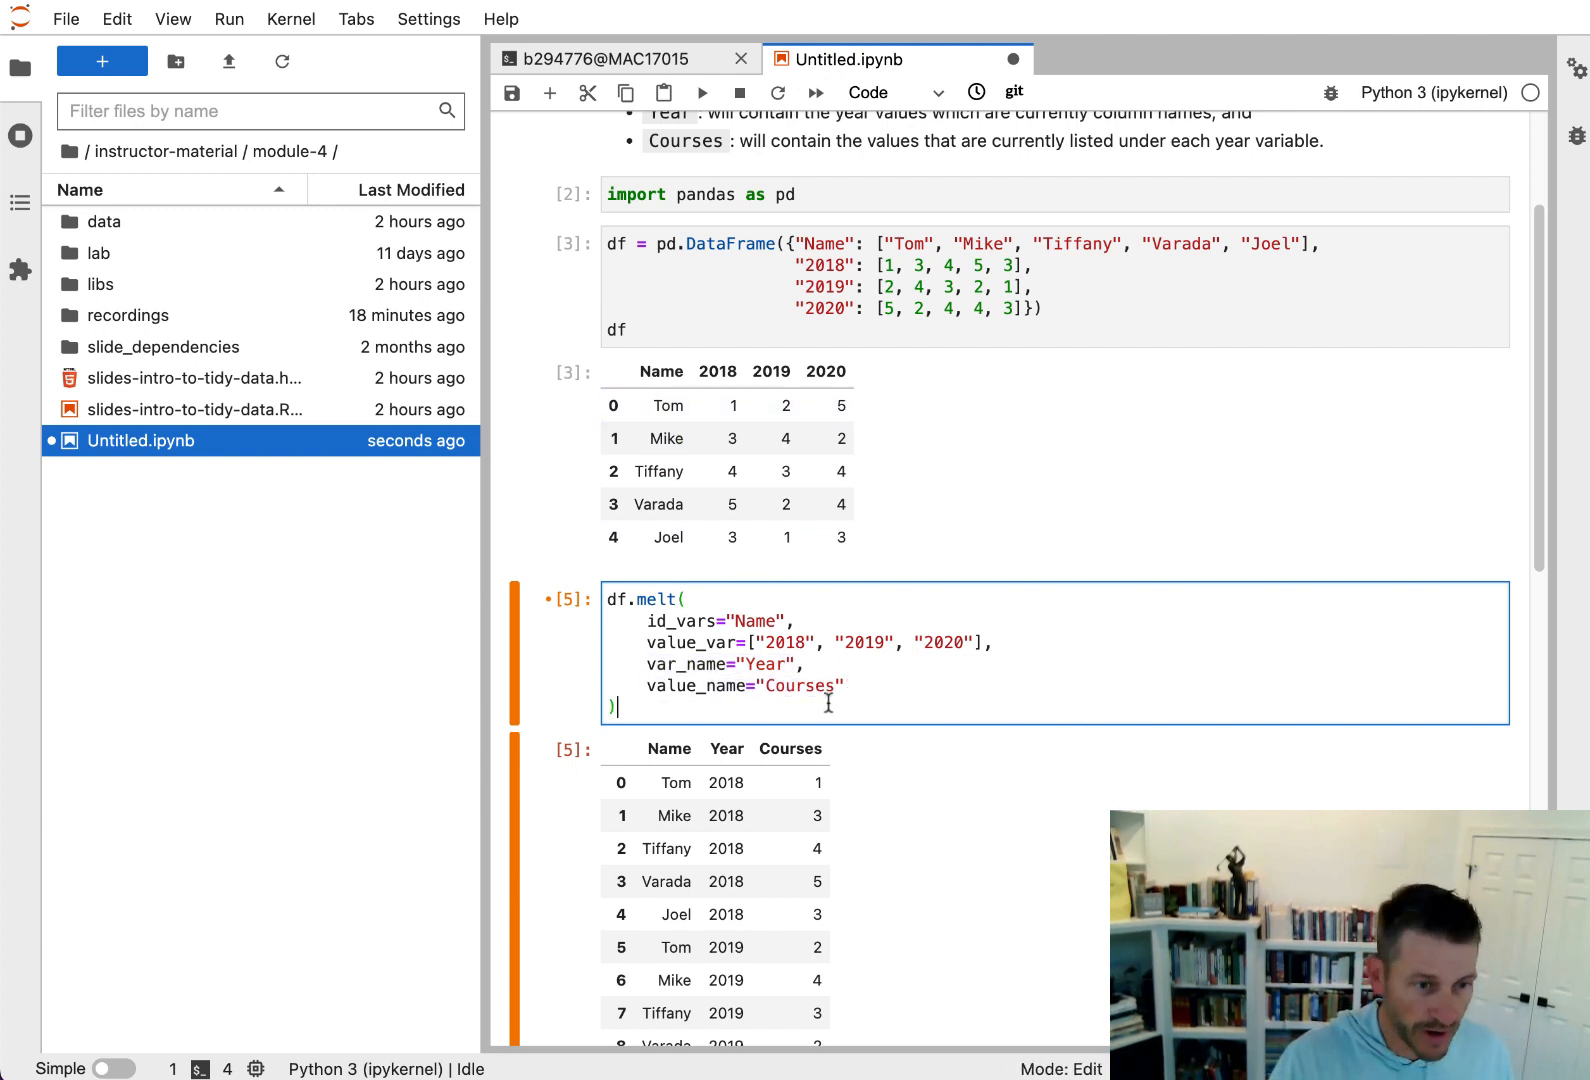
key("shift+enter")
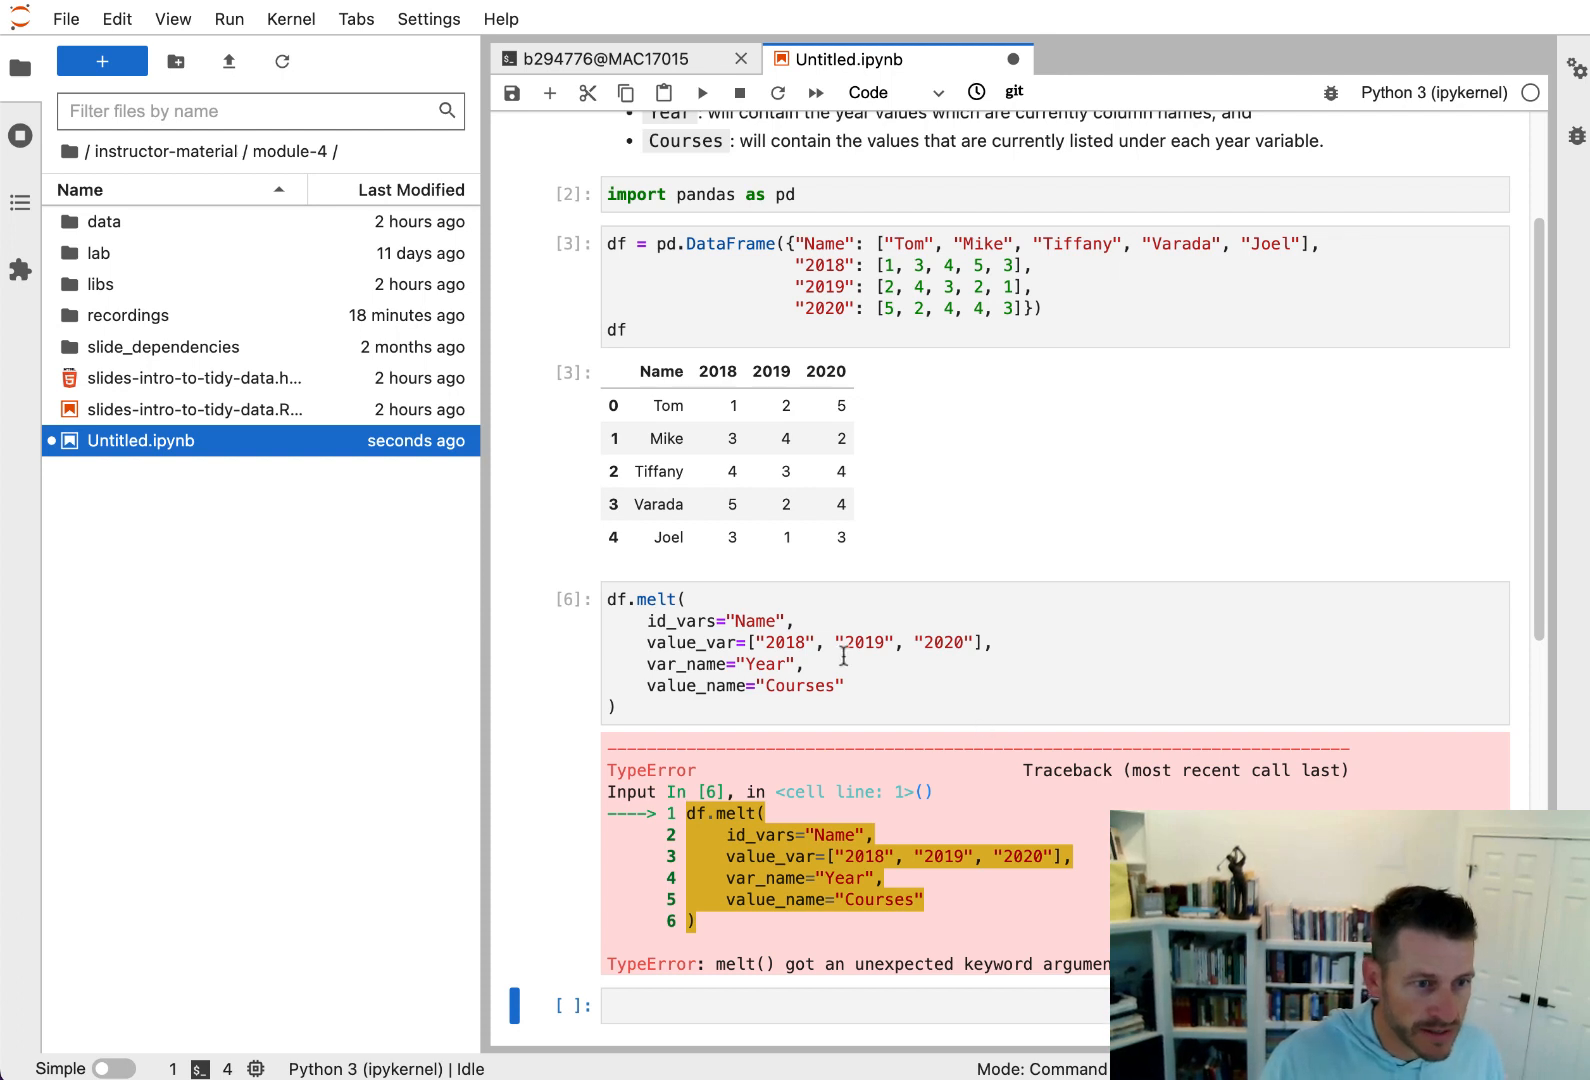